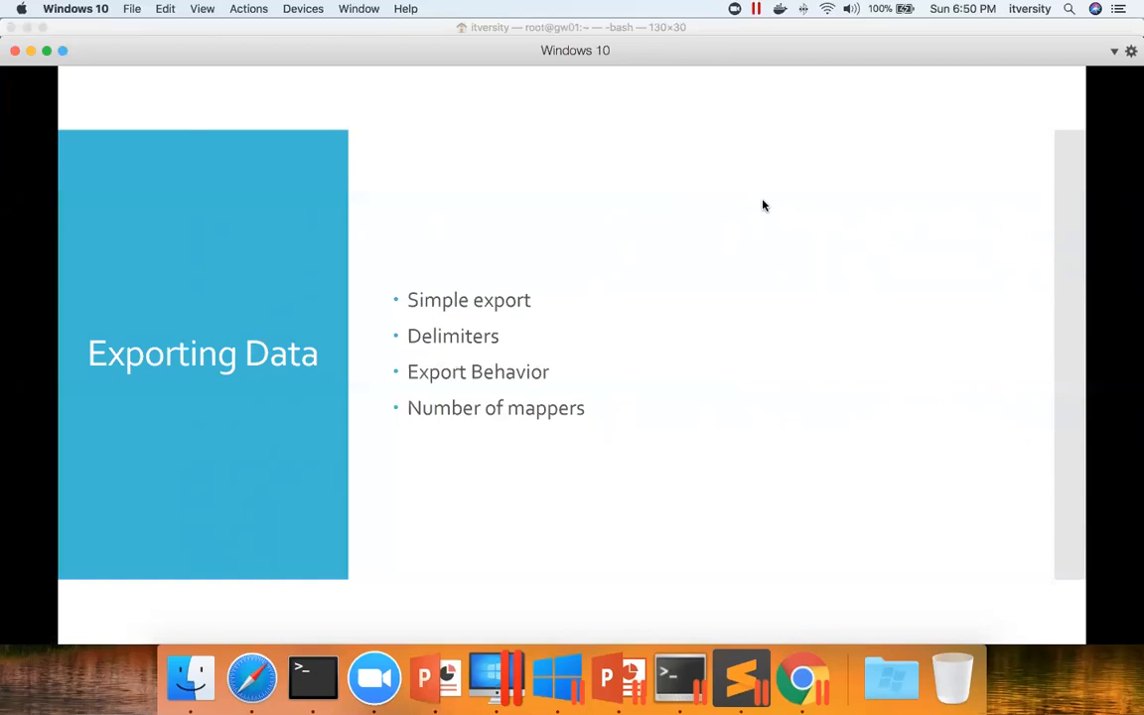
pyautogui.moveTo(759, 250)
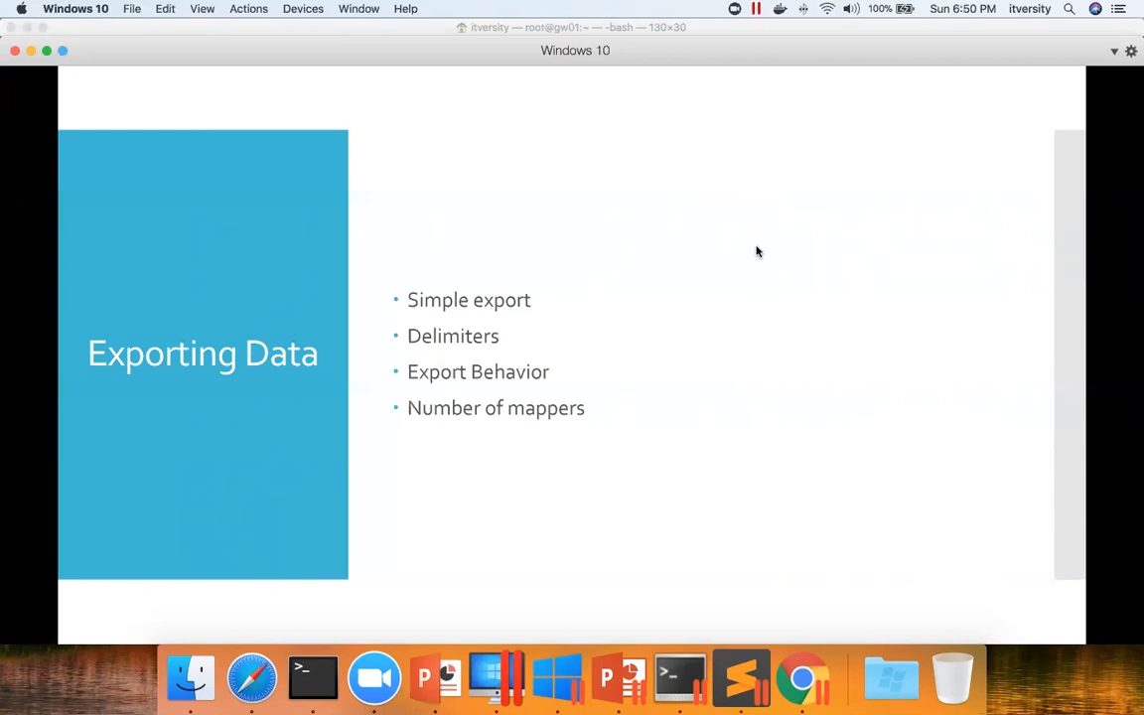
pyautogui.moveTo(791, 123)
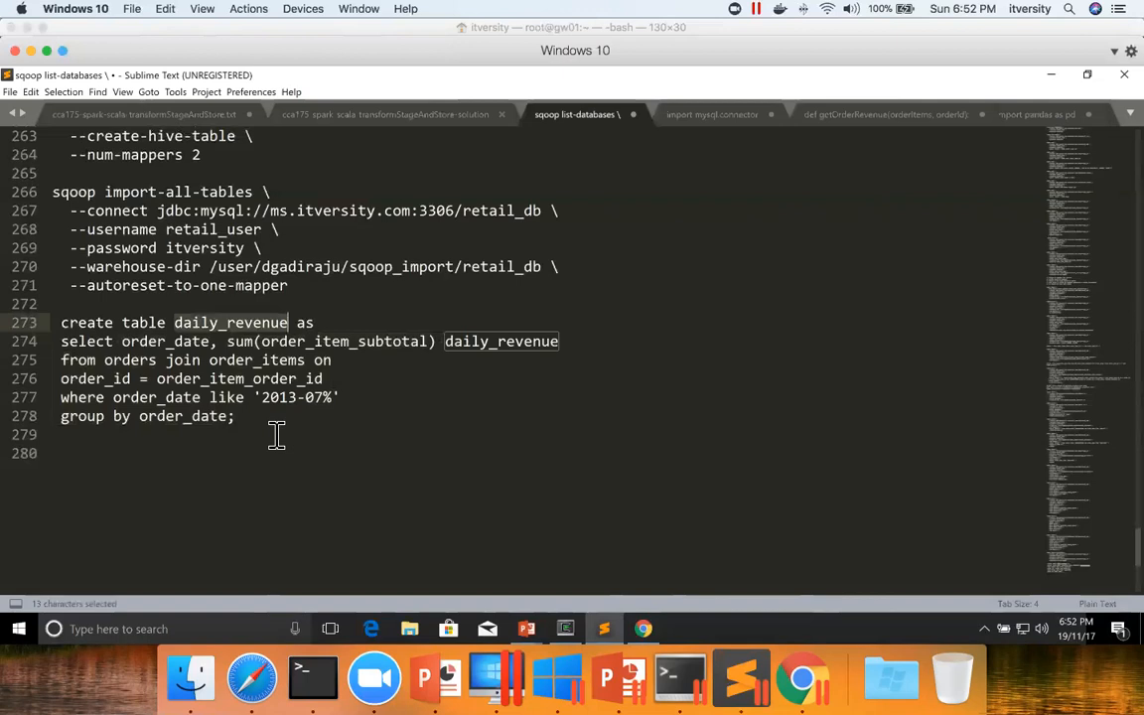
pyautogui.moveTo(564, 628)
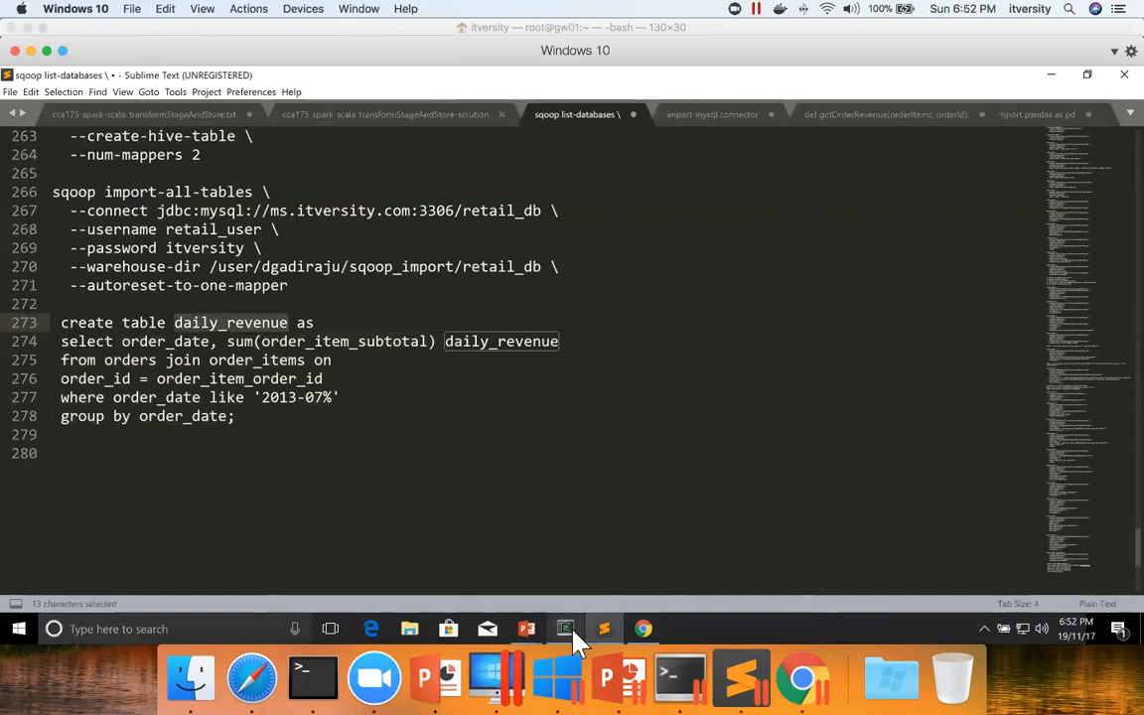
# Connect to MySQL on ms.itversity.com as retail_user from a cleared terminal
pyautogui.click(564, 628)
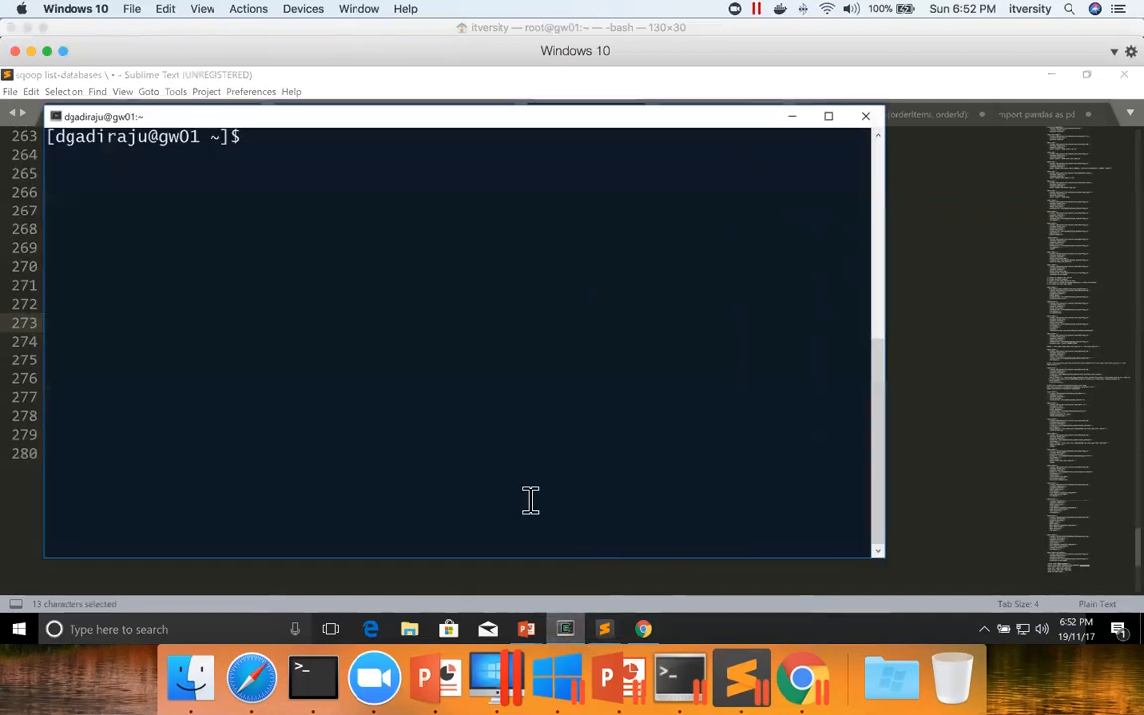
pyautogui.write('clear')
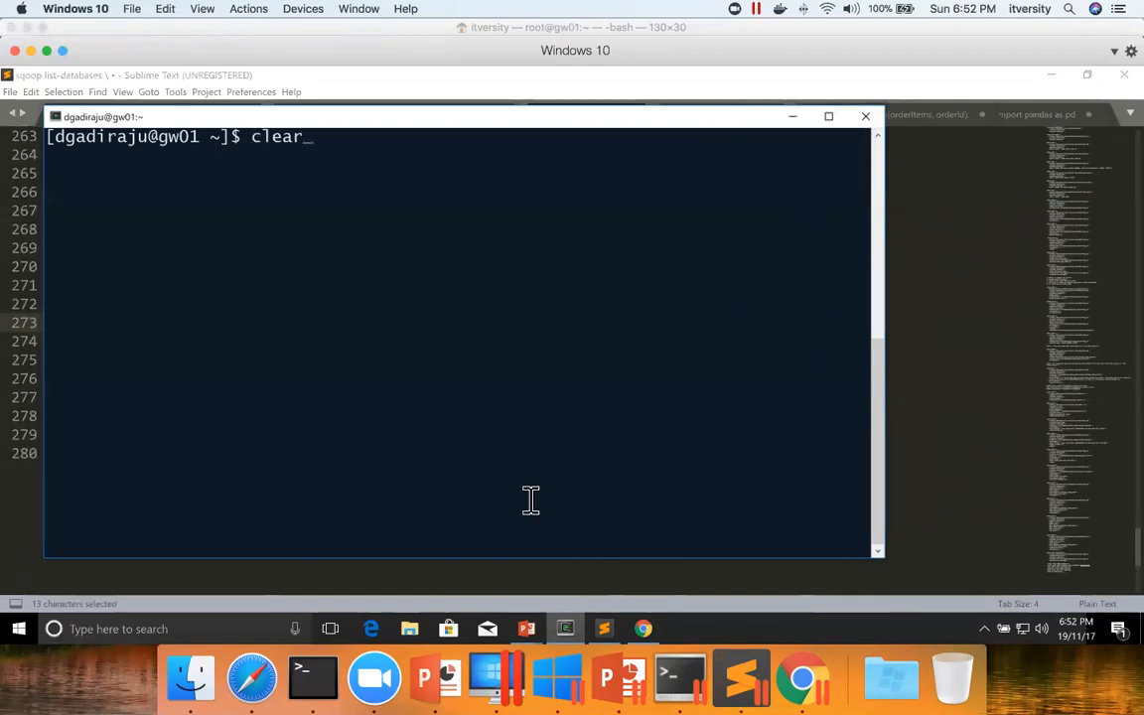
pyautogui.write('mysql -u retail_user -h ms.itversity.com -p')
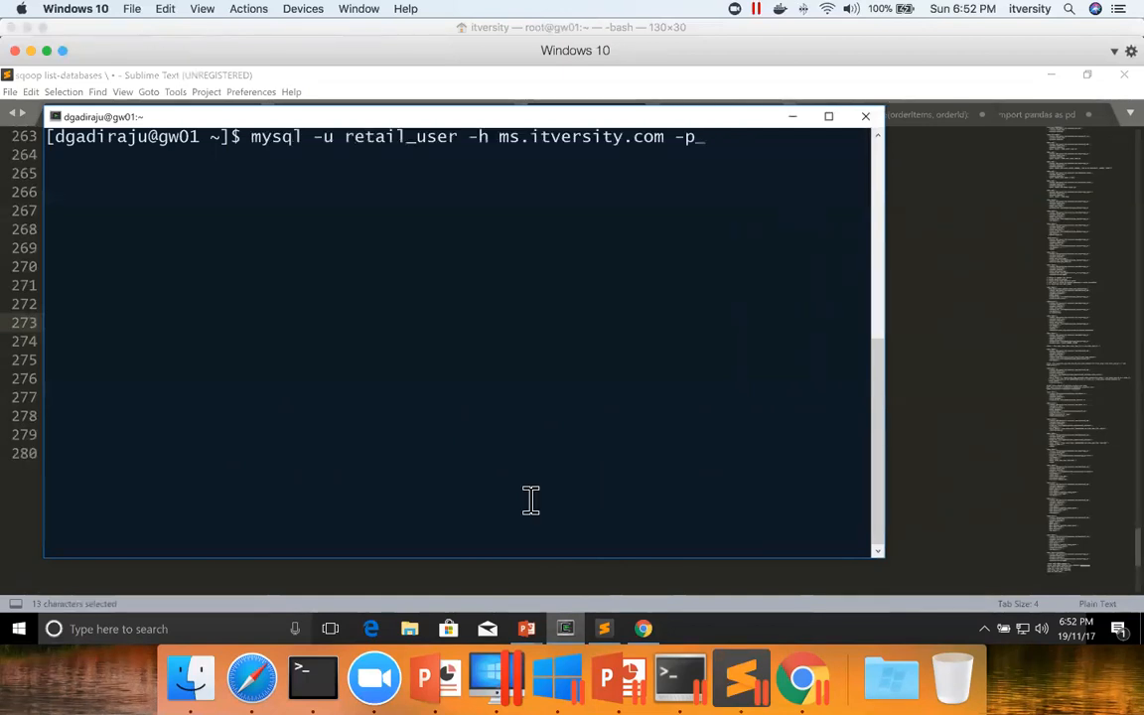
pyautogui.press('enter')
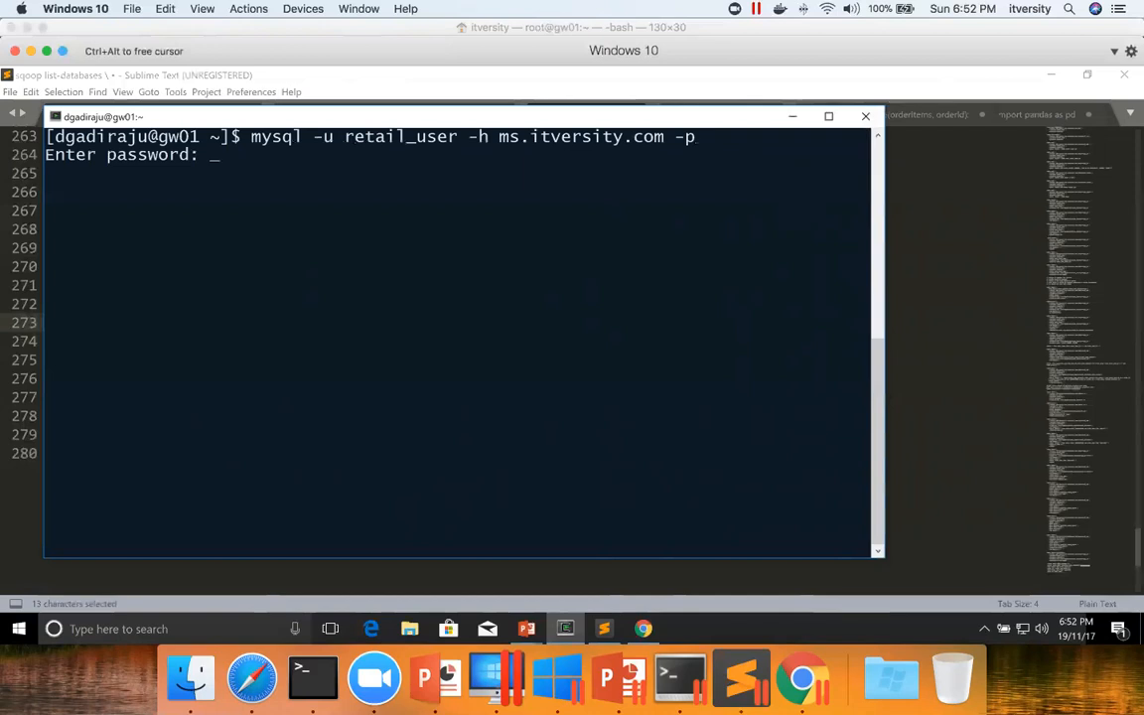
# List the databases and switch to the retail_export database
pyautogui.write('show databases;')
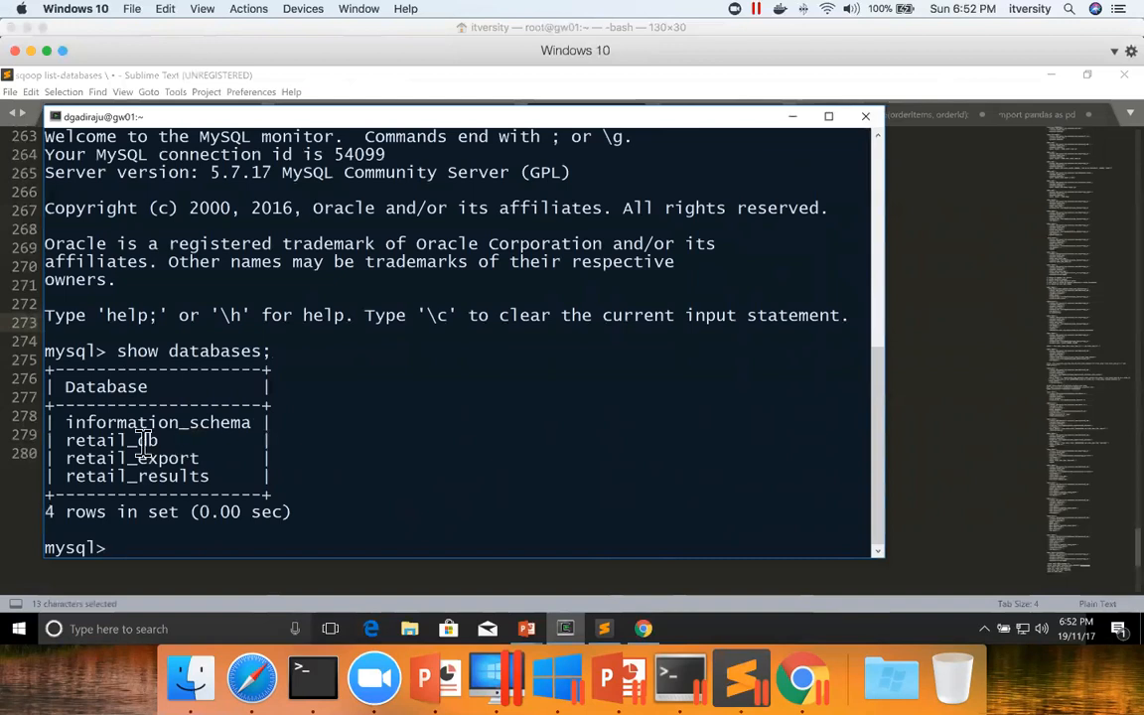
pyautogui.doubleClick(111, 441)
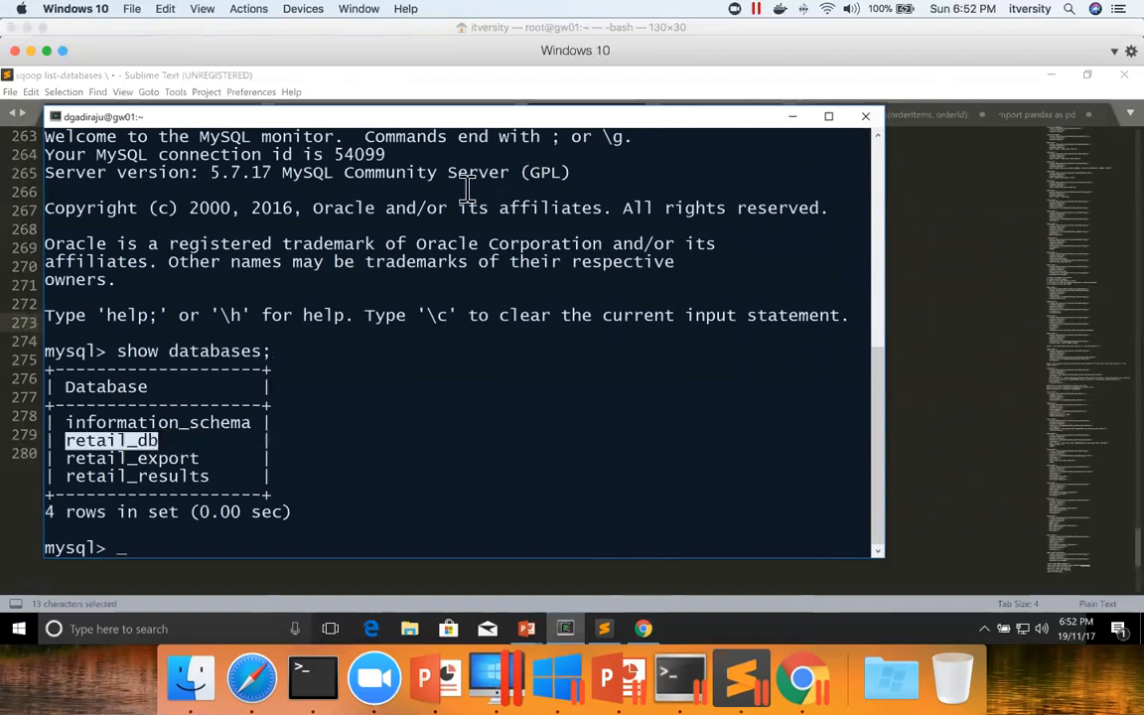
pyautogui.moveTo(373, 349)
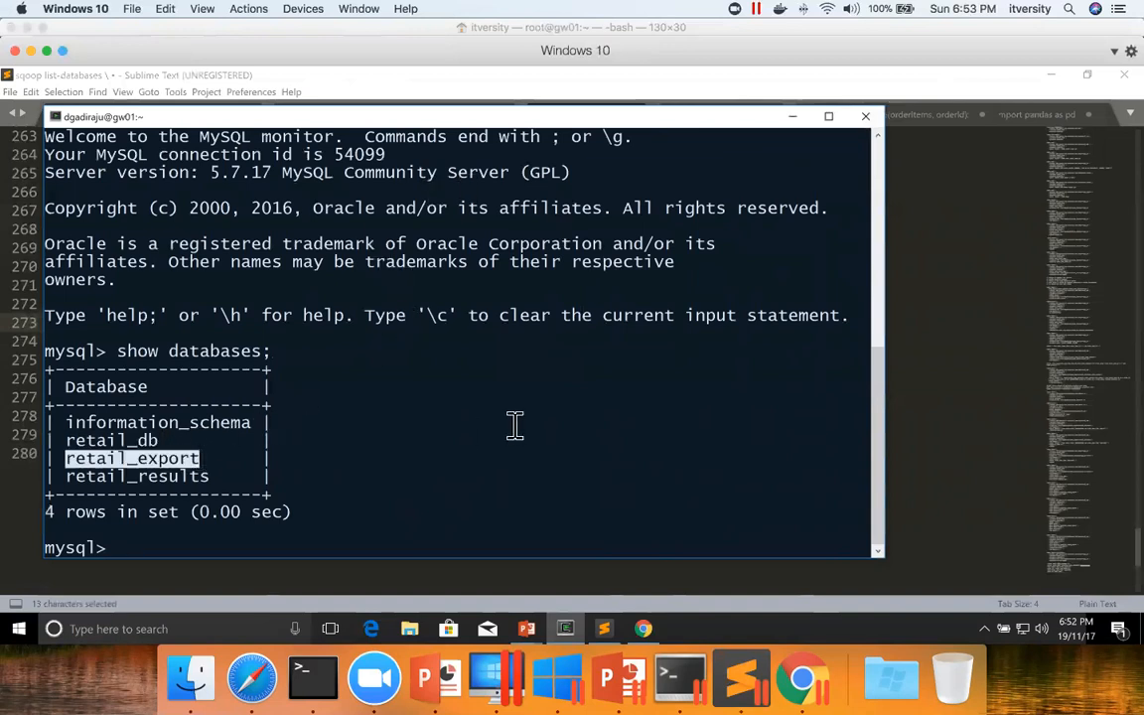
pyautogui.write('use retai')
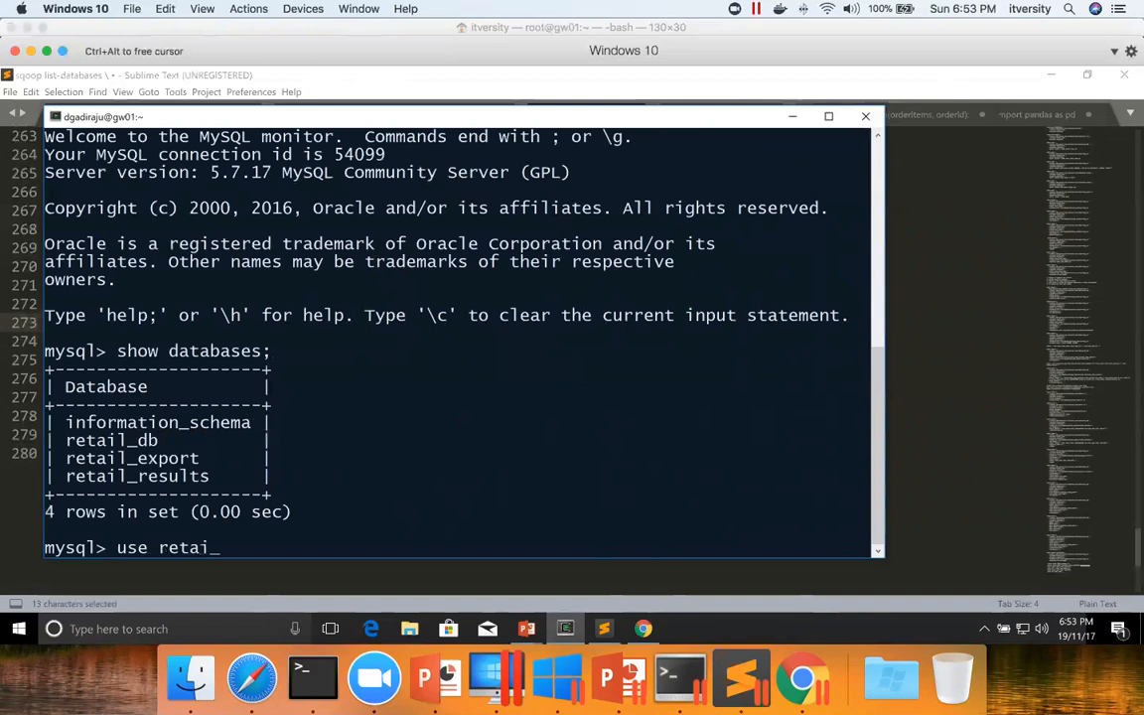
pyautogui.write('l_export;')
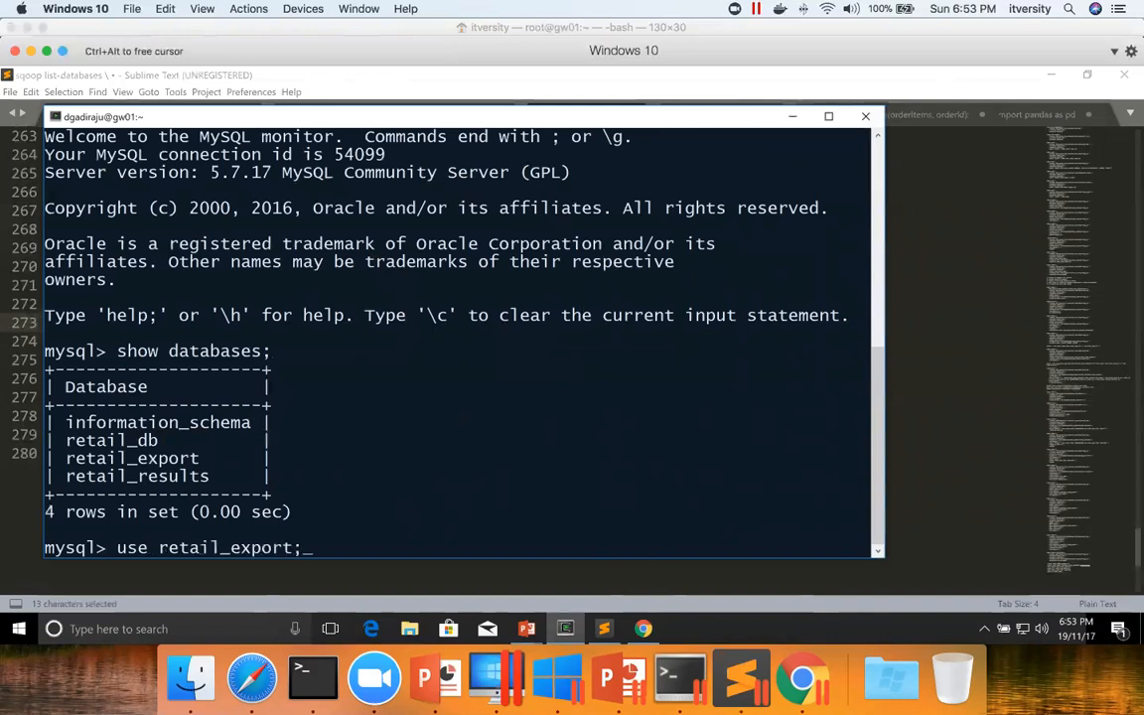
pyautogui.press('enter')
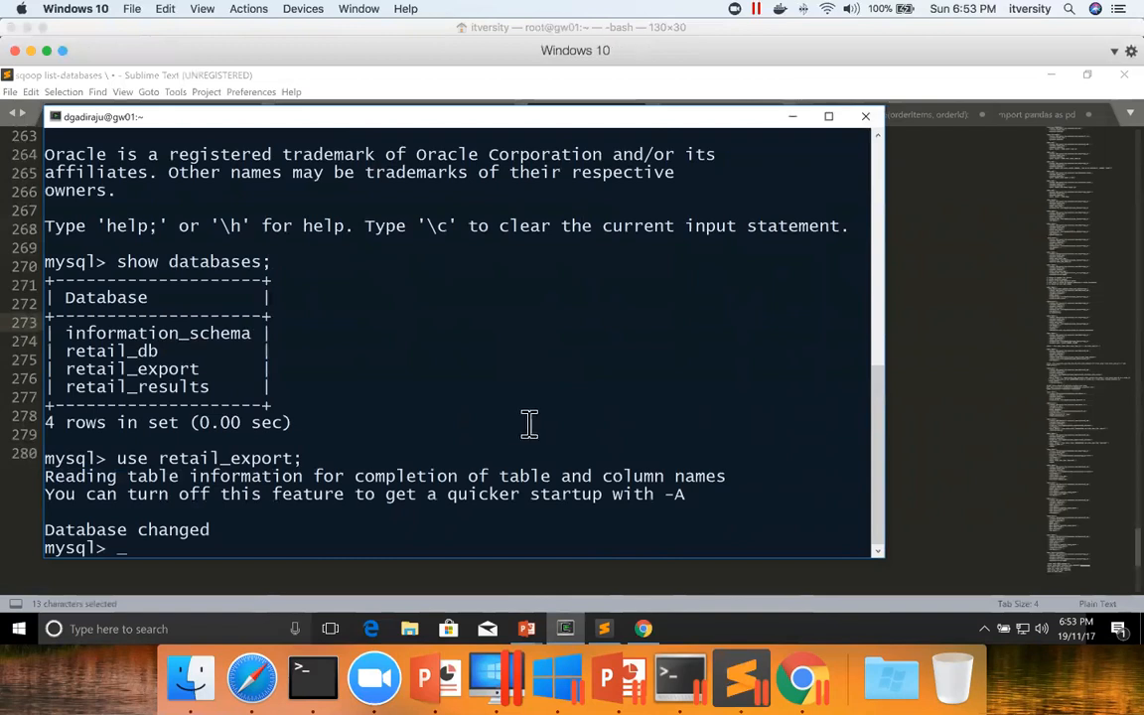
pyautogui.moveTo(368, 465)
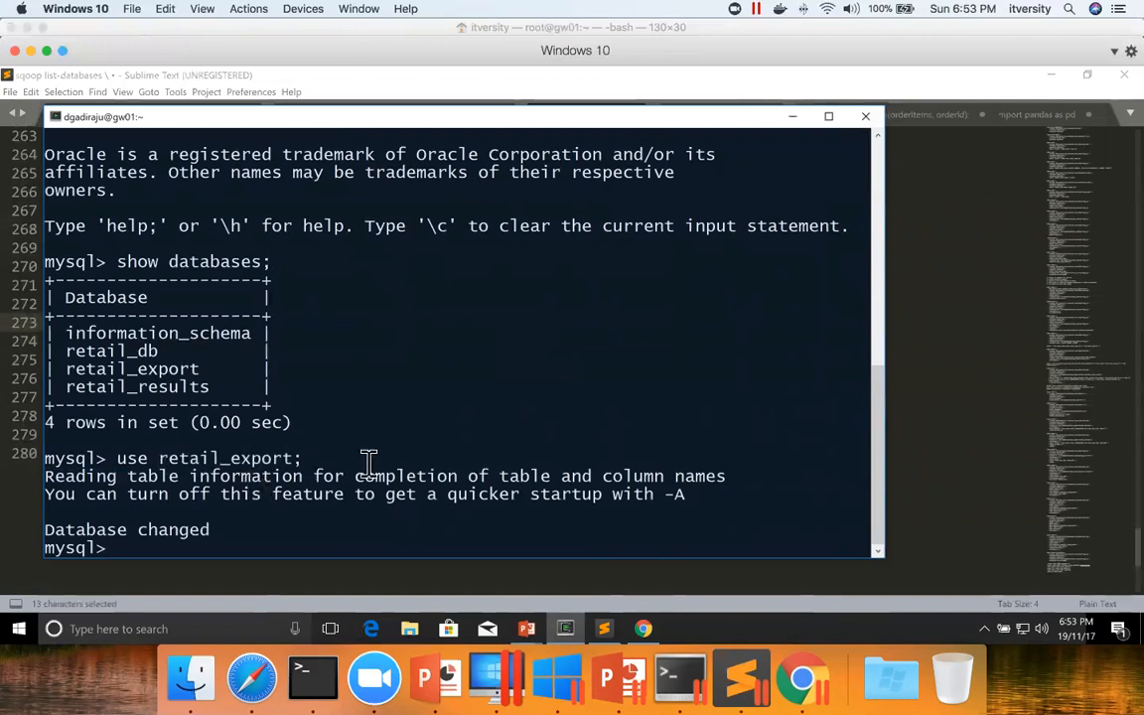
# Create table daily_revenue with order_date varchar(30) and revenue float, then exit MySQL
pyautogui.write('create table')
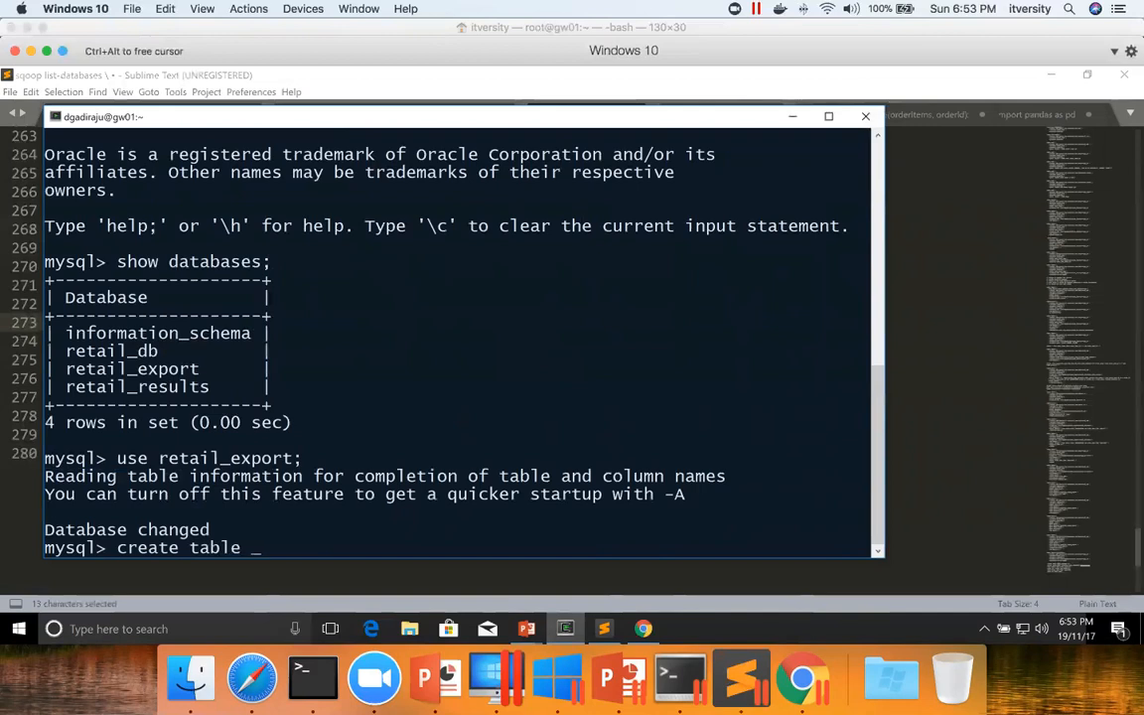
pyautogui.write('daily_')
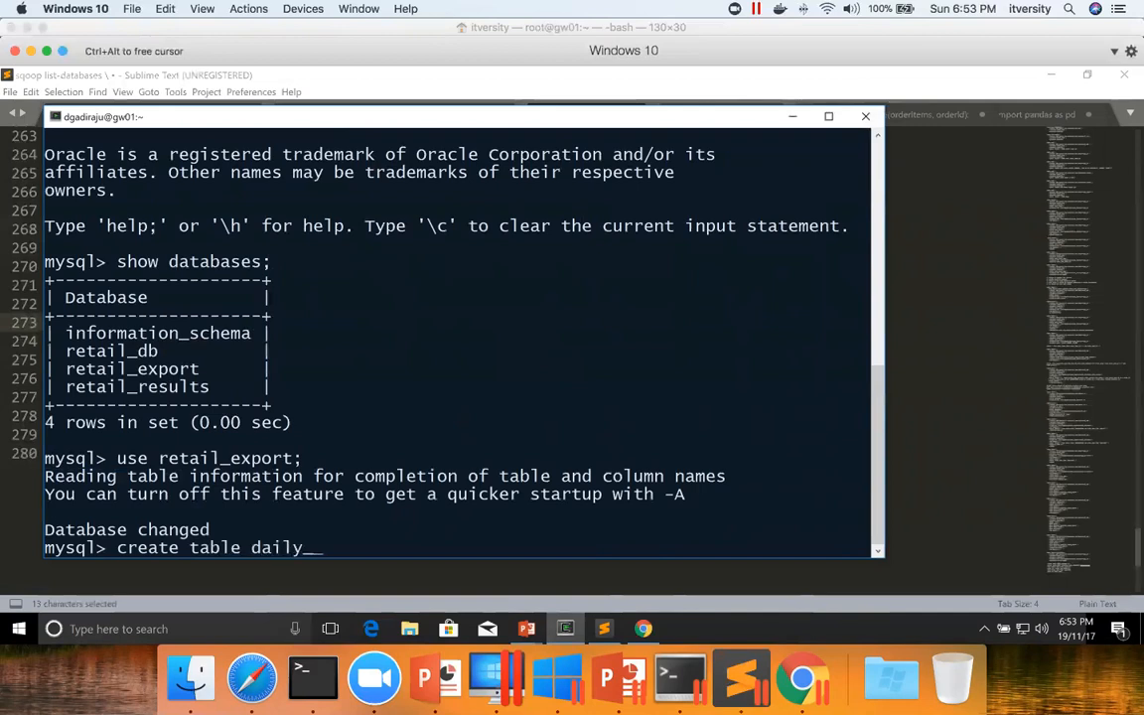
pyautogui.write('reveneu')
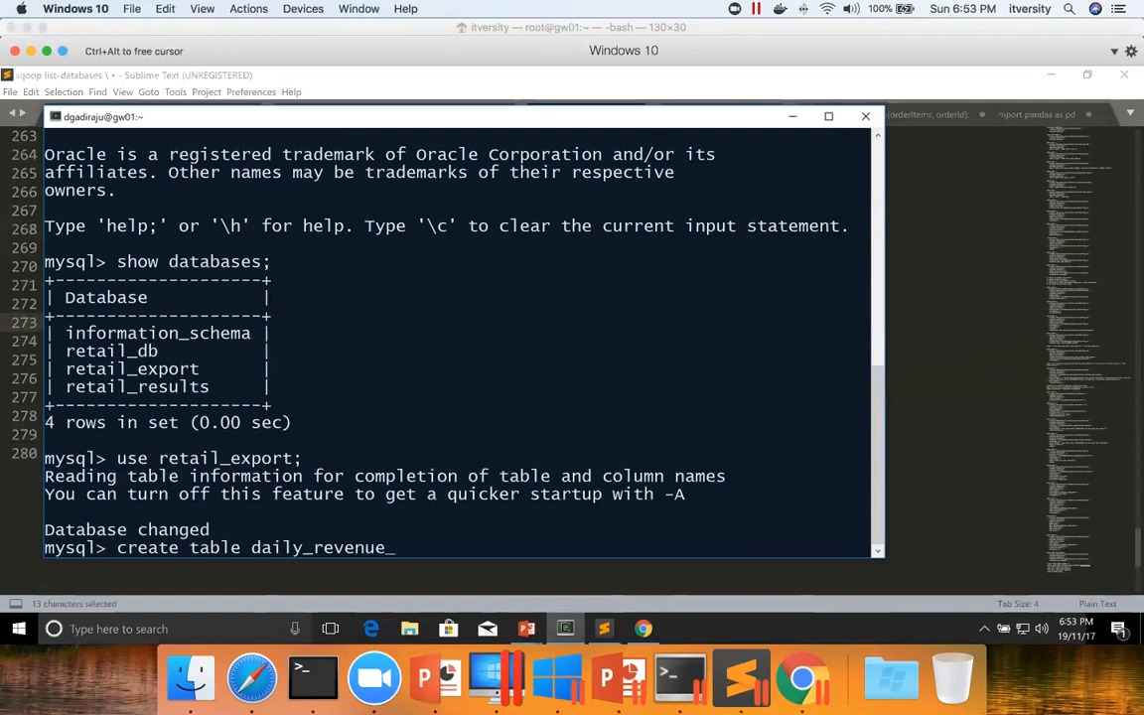
pyautogui.write('(')
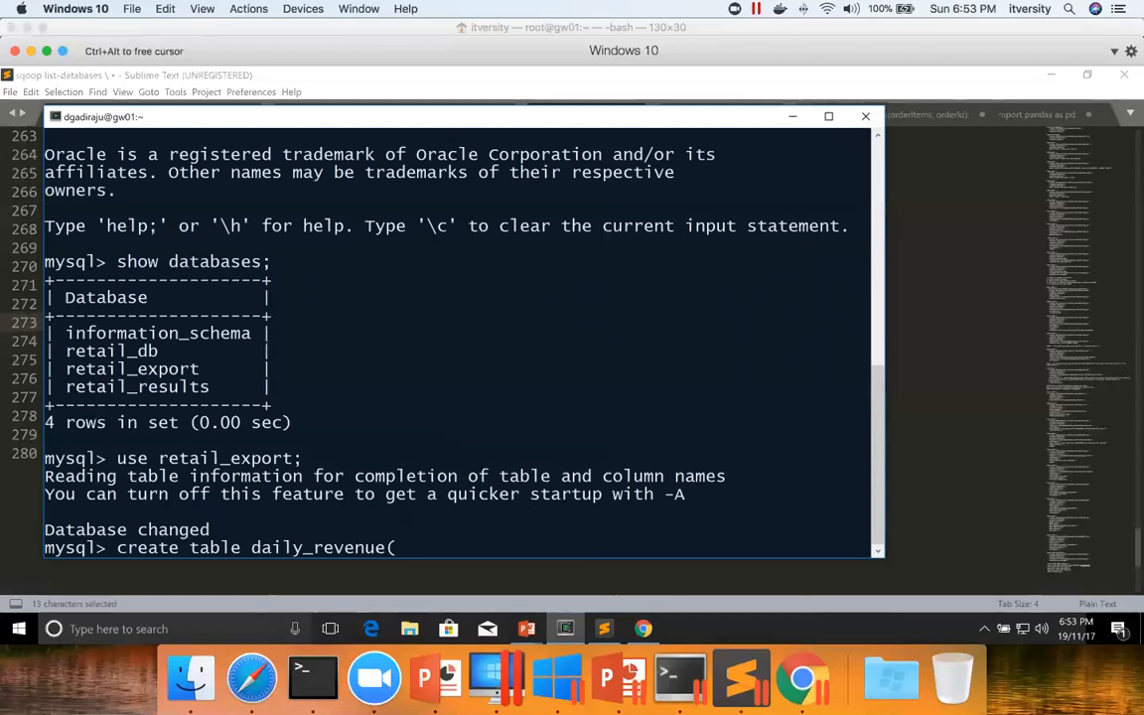
pyautogui.press('Return')
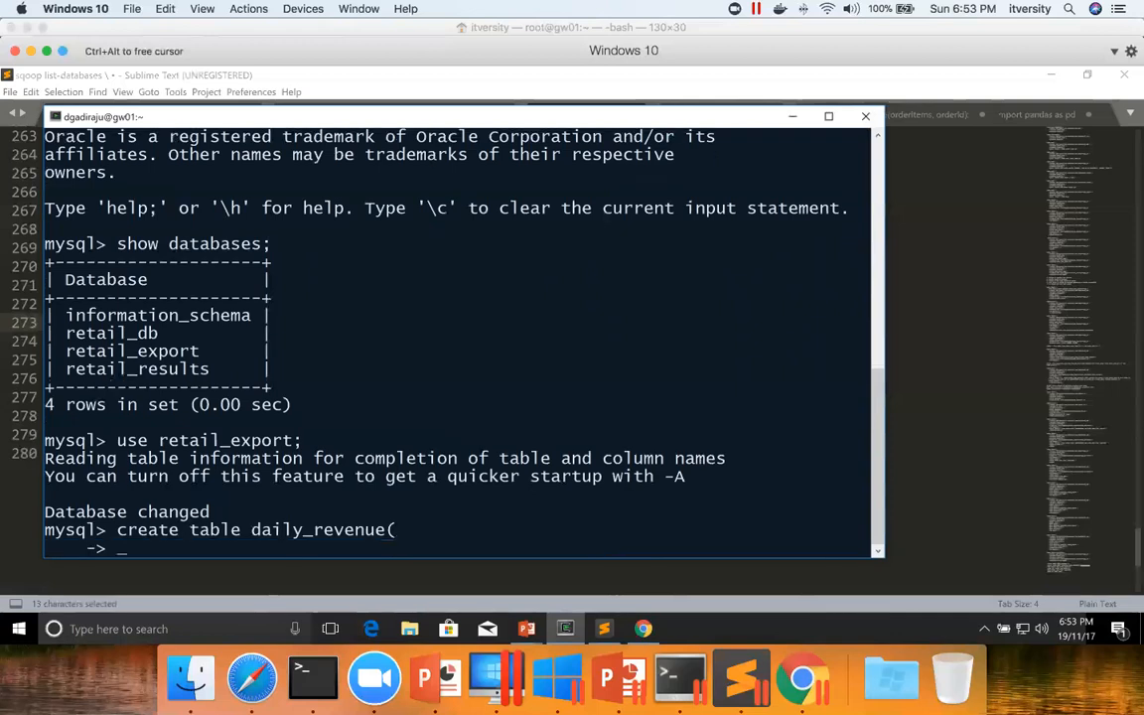
pyautogui.write('o')
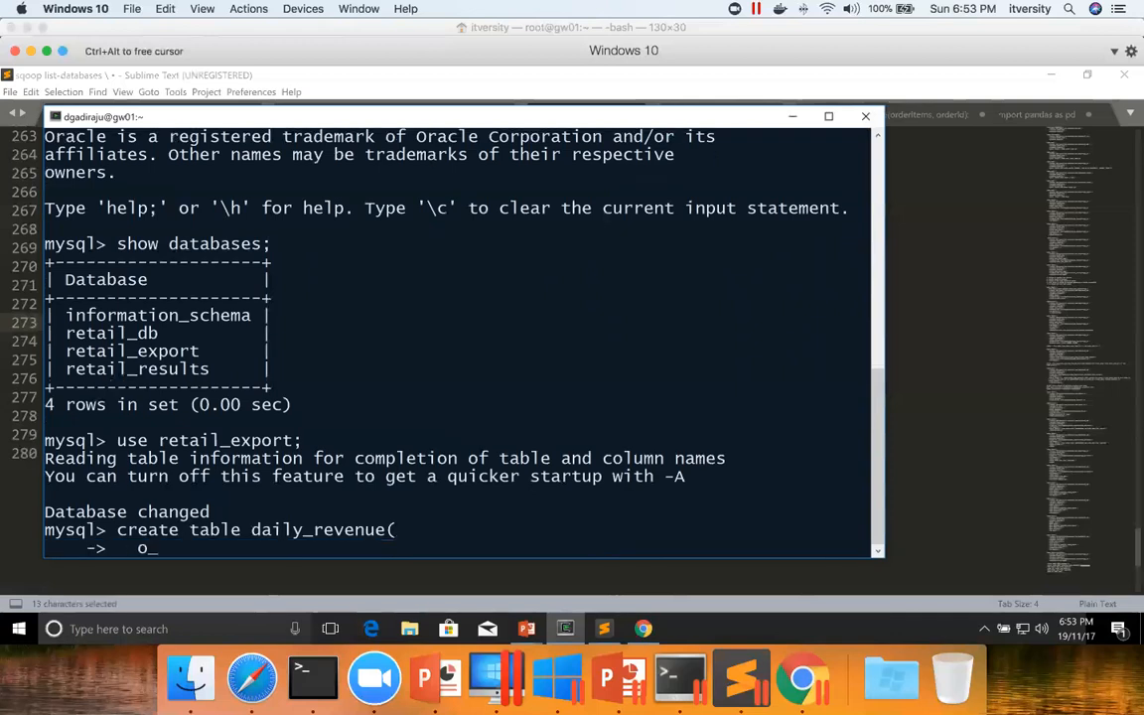
pyautogui.write('rder_date')
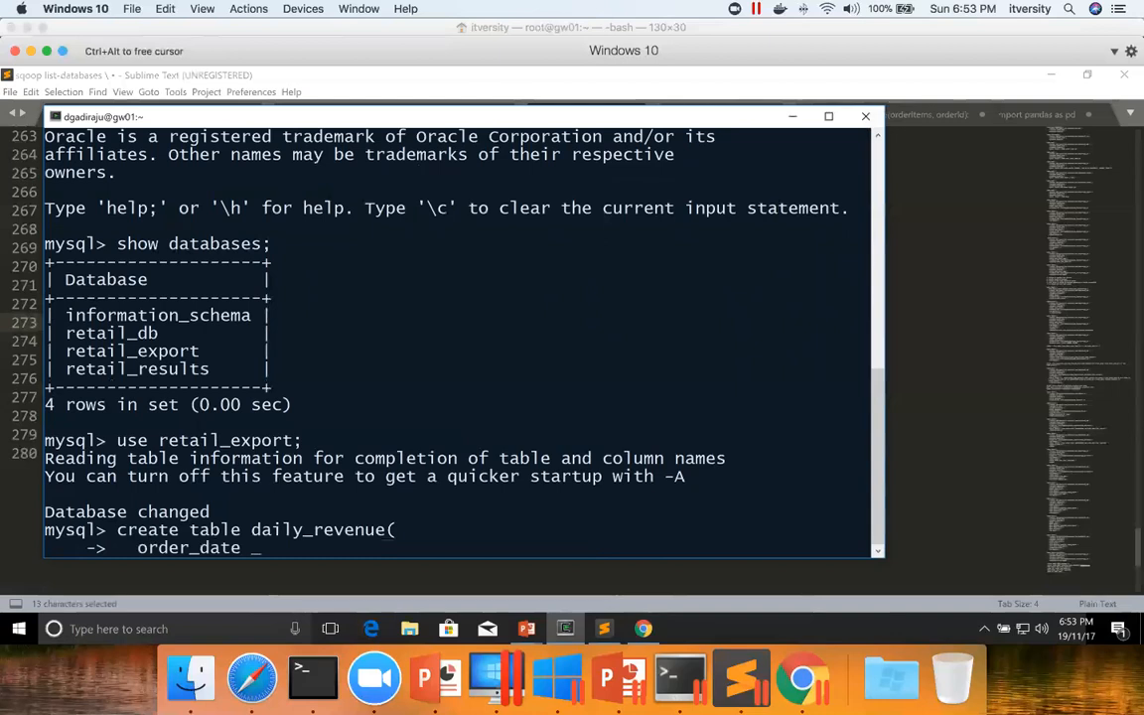
pyautogui.write('varchar(3')
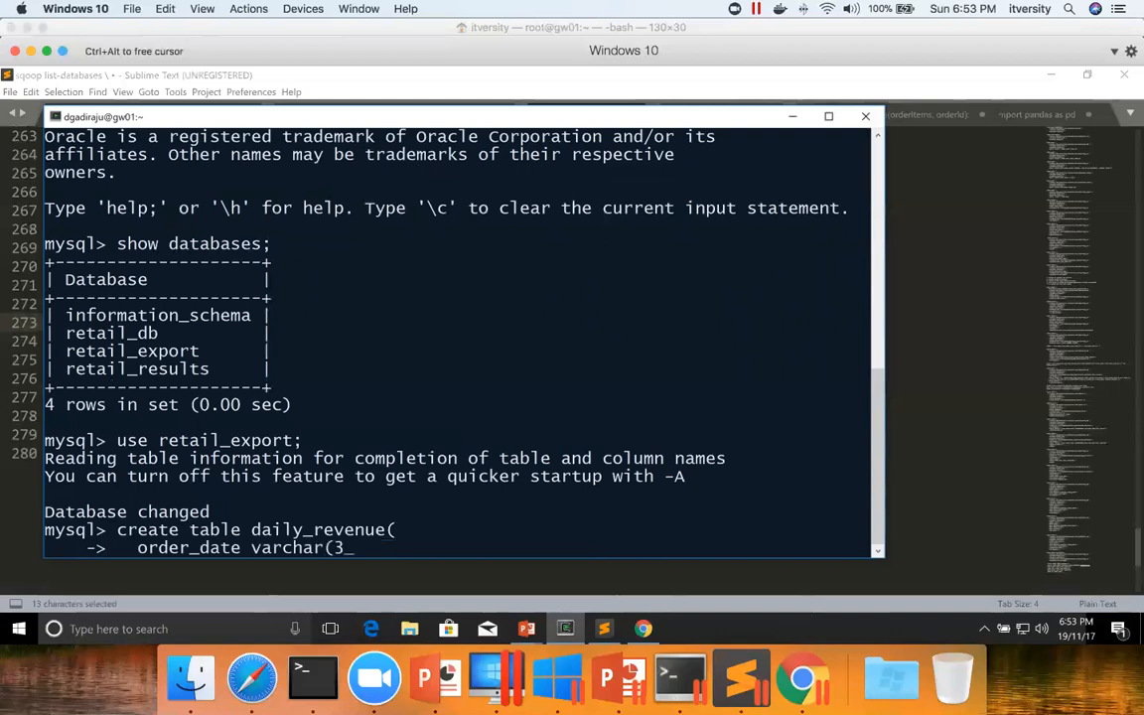
pyautogui.write('0),')
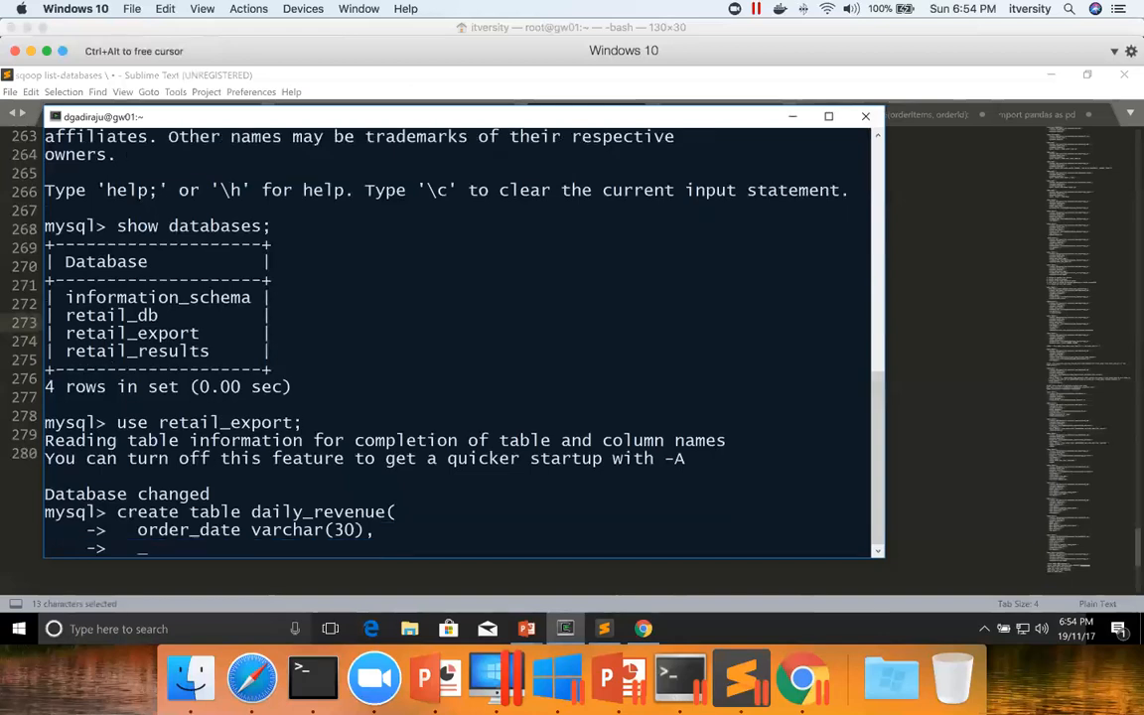
pyautogui.write('revenue')
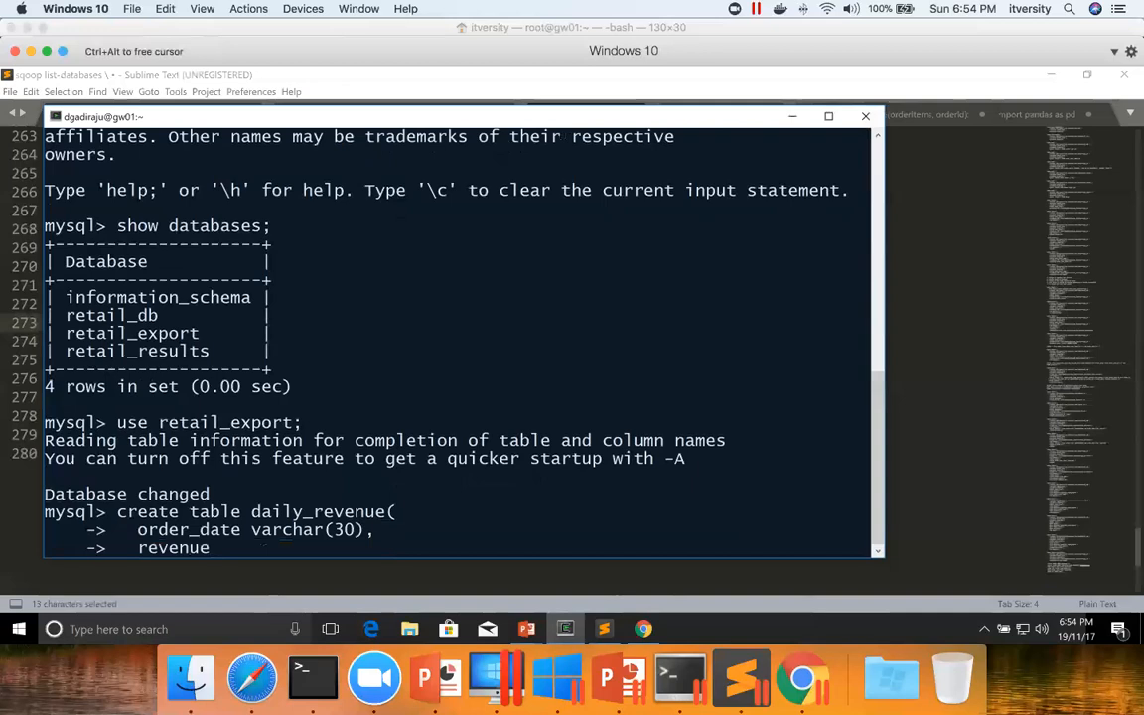
pyautogui.write('float')
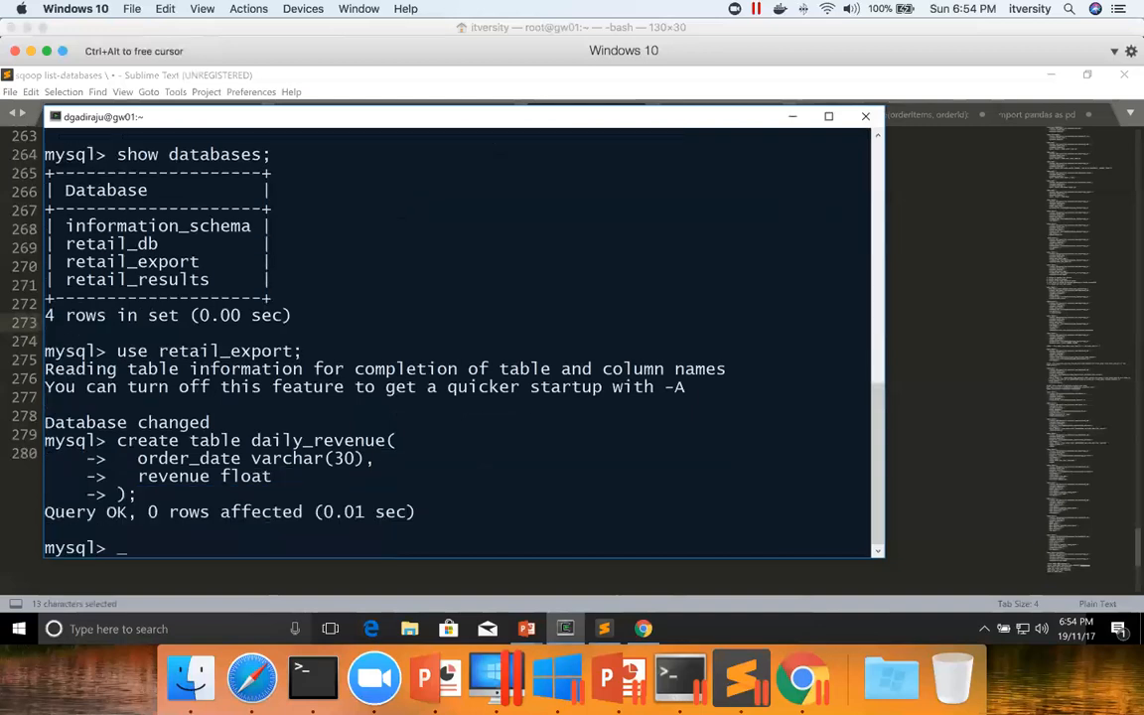
pyautogui.write('exit;')
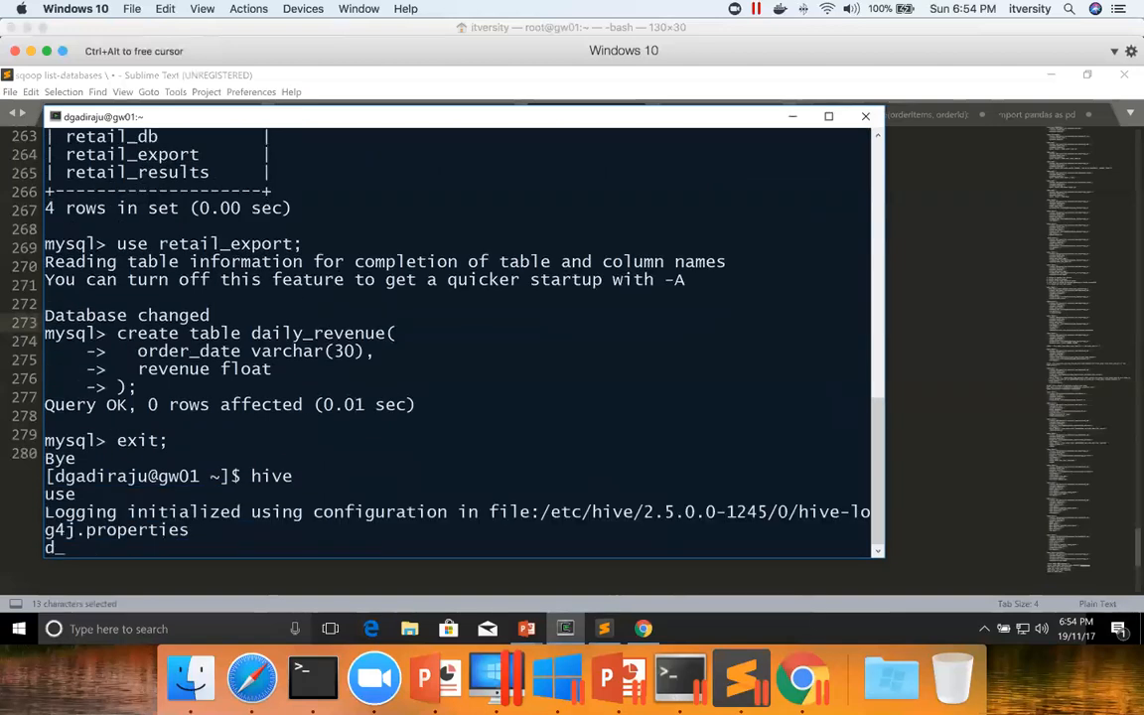
# Switch Hive to dgadiraju_sqoop_import and list its tables, picking out daily_revenue
pyautogui.write('gadiraju_s')
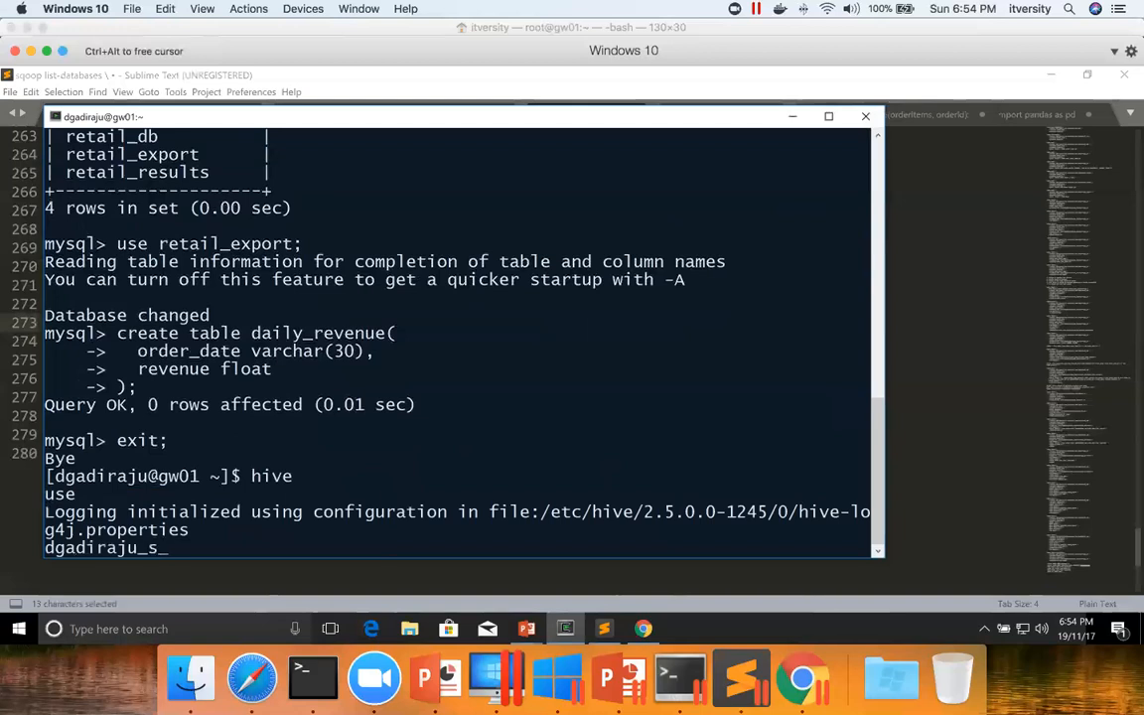
pyautogui.write('qoop_import;')
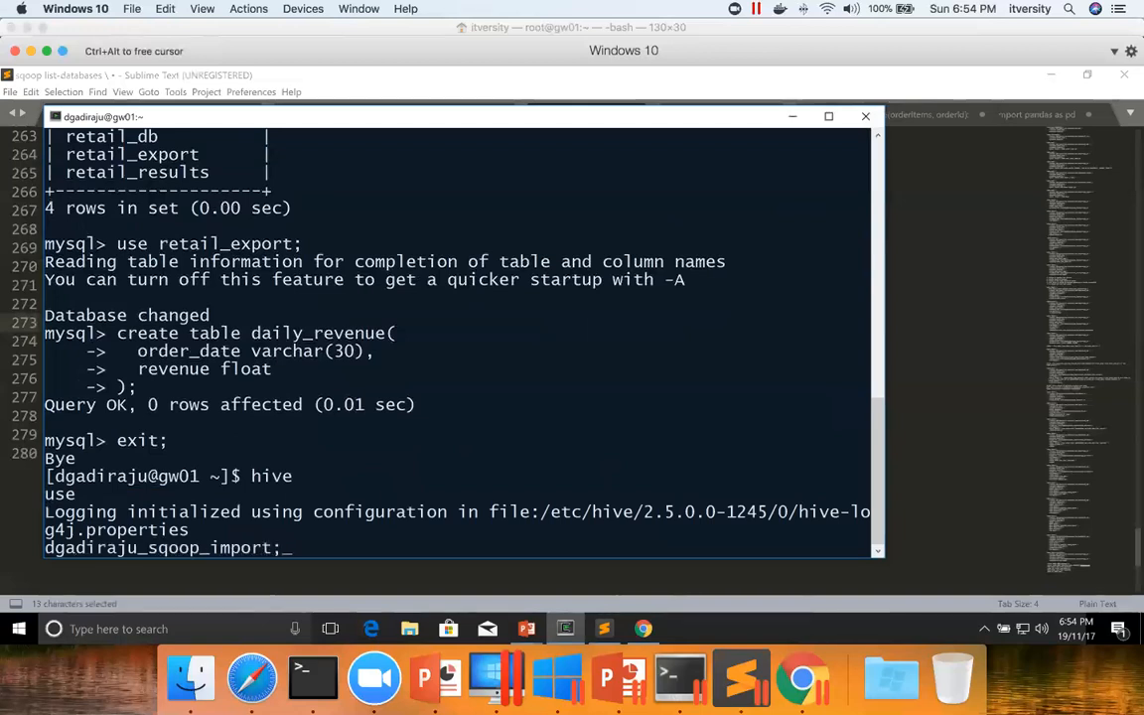
pyautogui.scroll(-3)
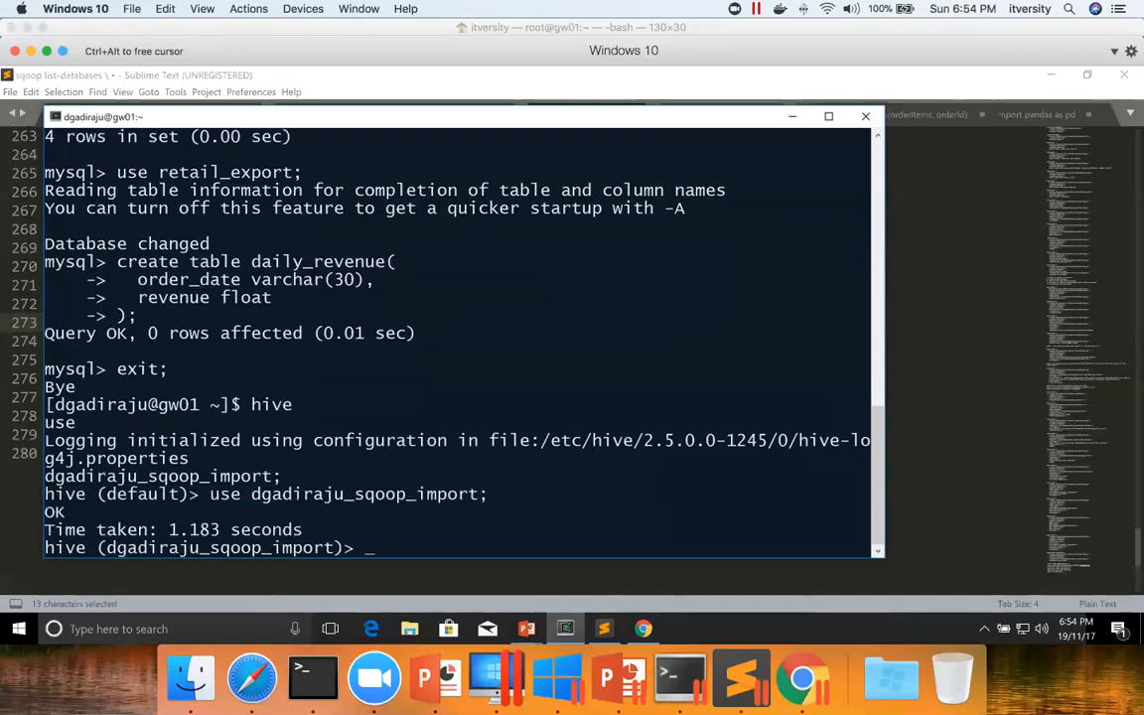
pyautogui.write('show')
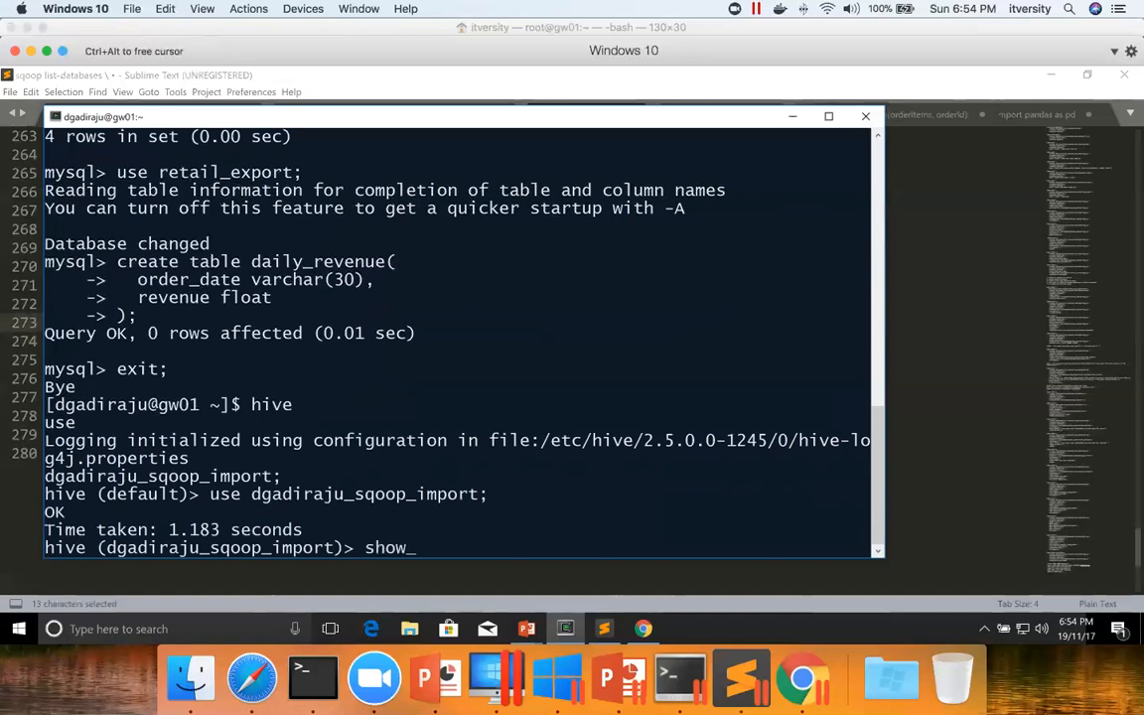
pyautogui.write('tables;')
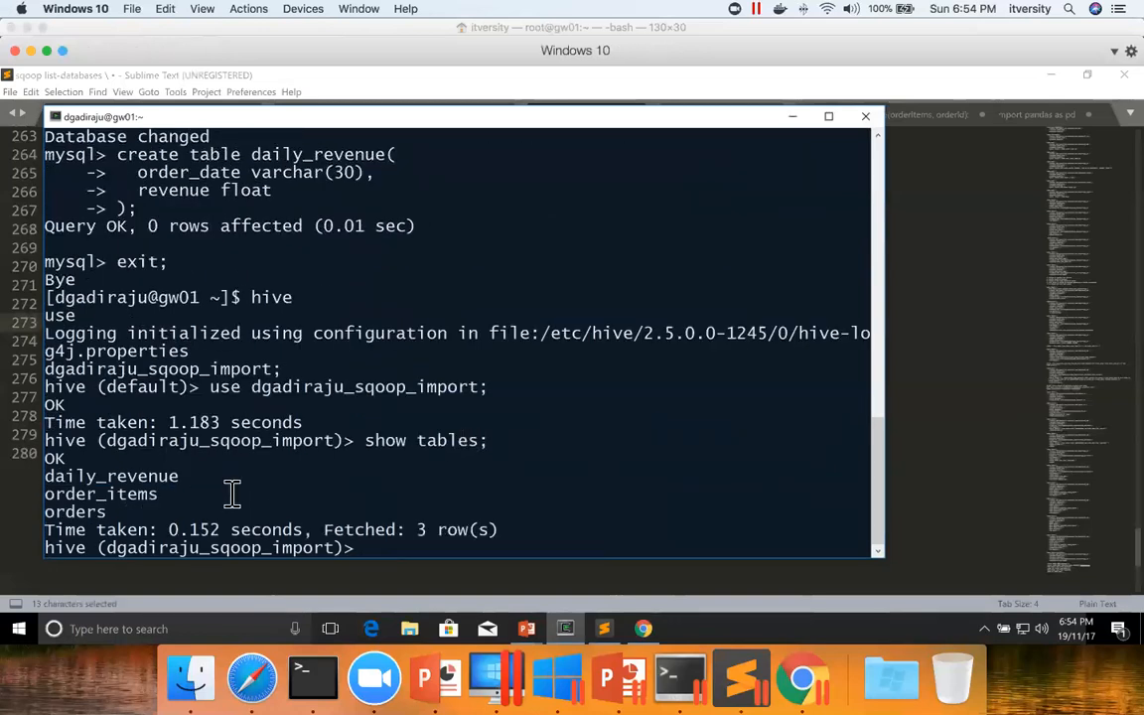
pyautogui.doubleClick(111, 477)
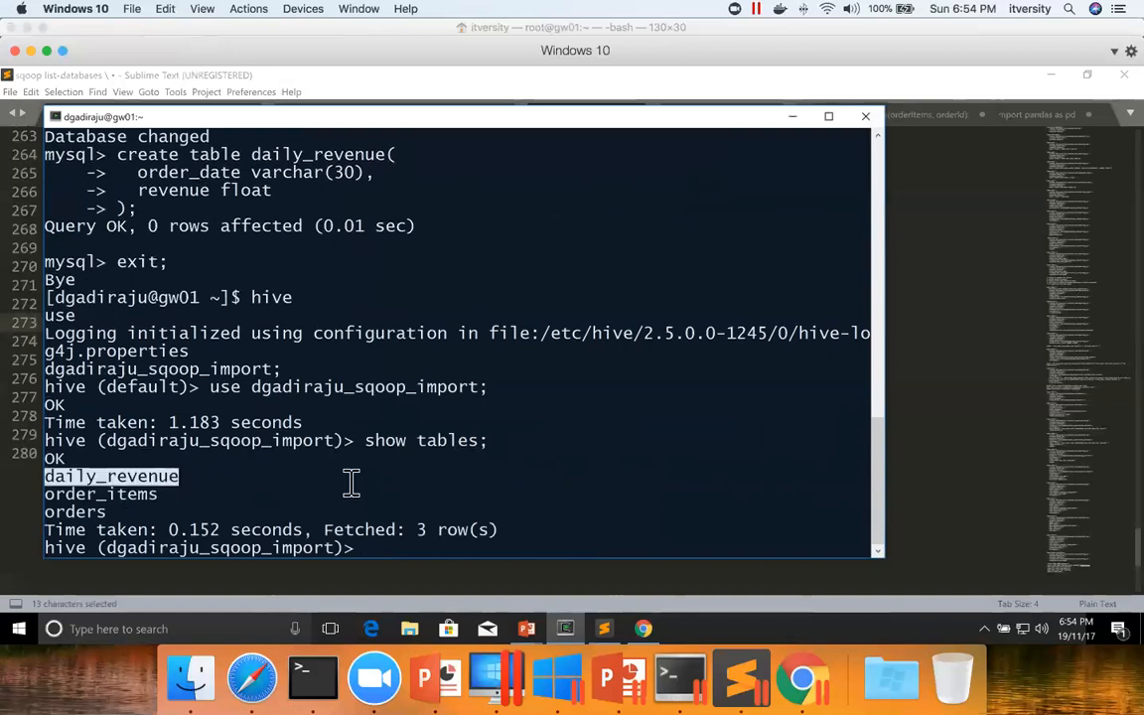
# Describe daily_revenue and its formatted metadata showing the warehouse location and 7 rows
pyautogui.write('describe')
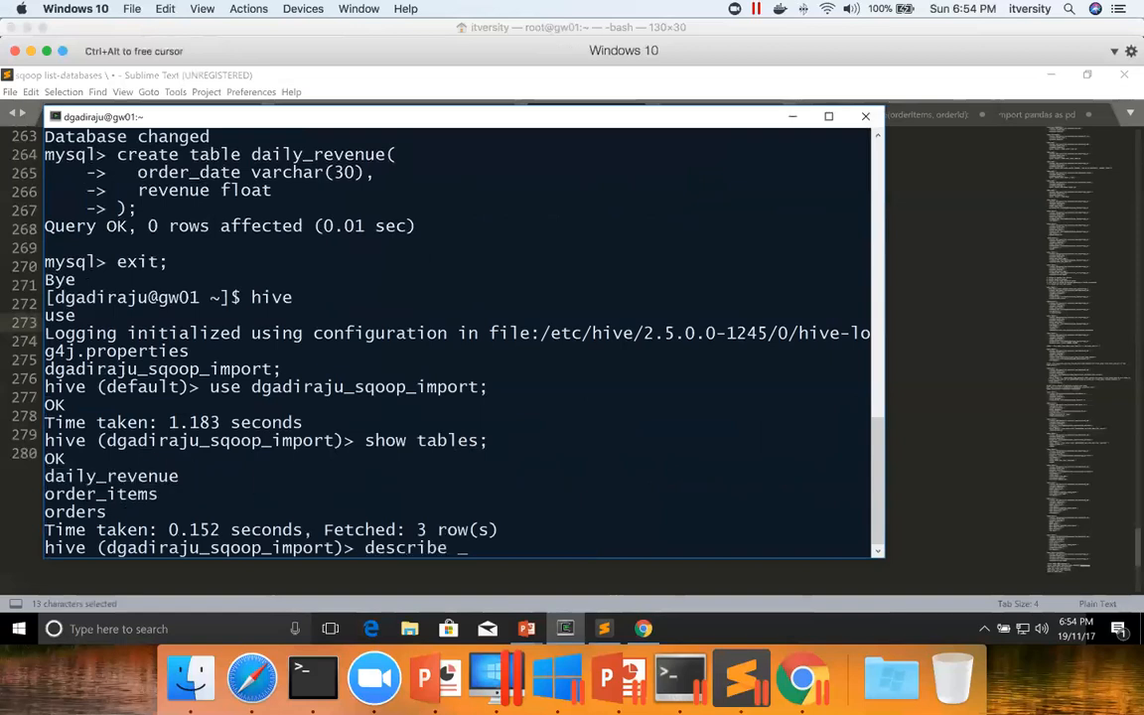
pyautogui.write('dail')
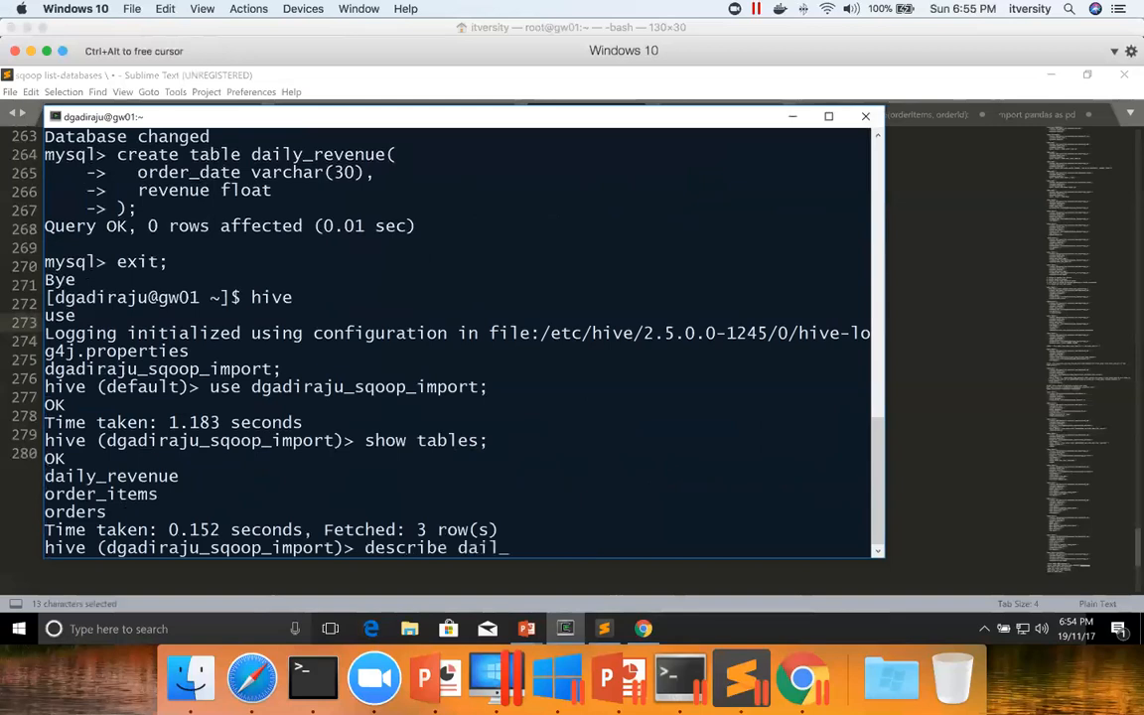
pyautogui.write('y_revenue;')
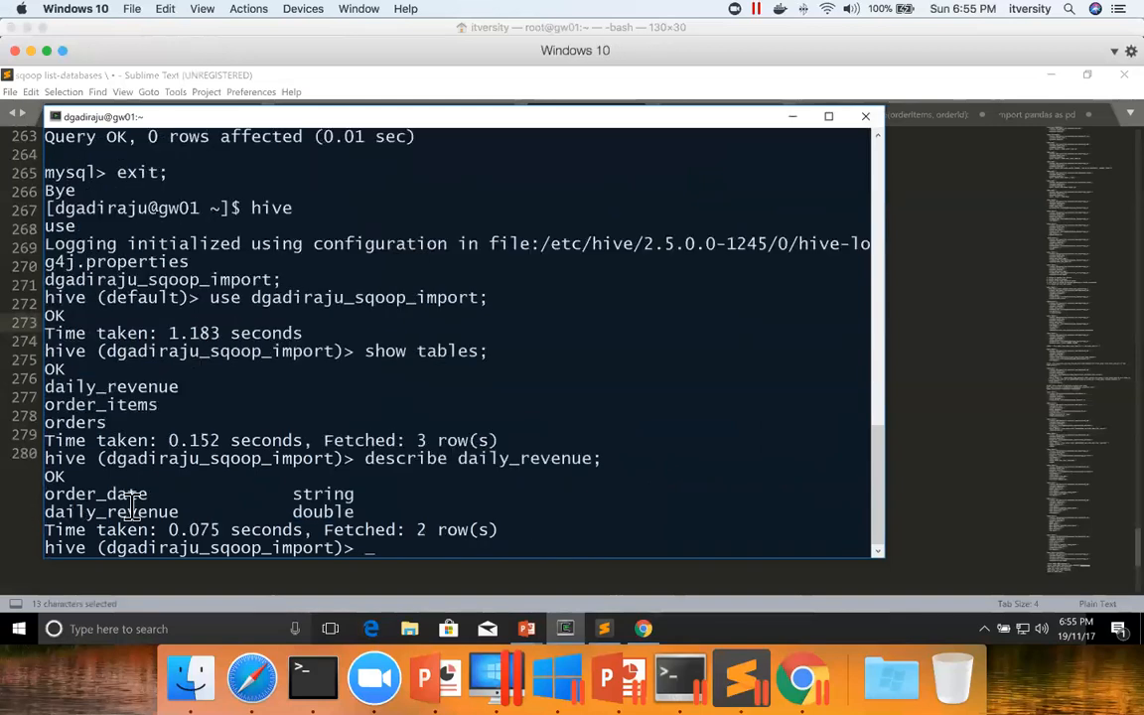
pyautogui.moveTo(36, 474)
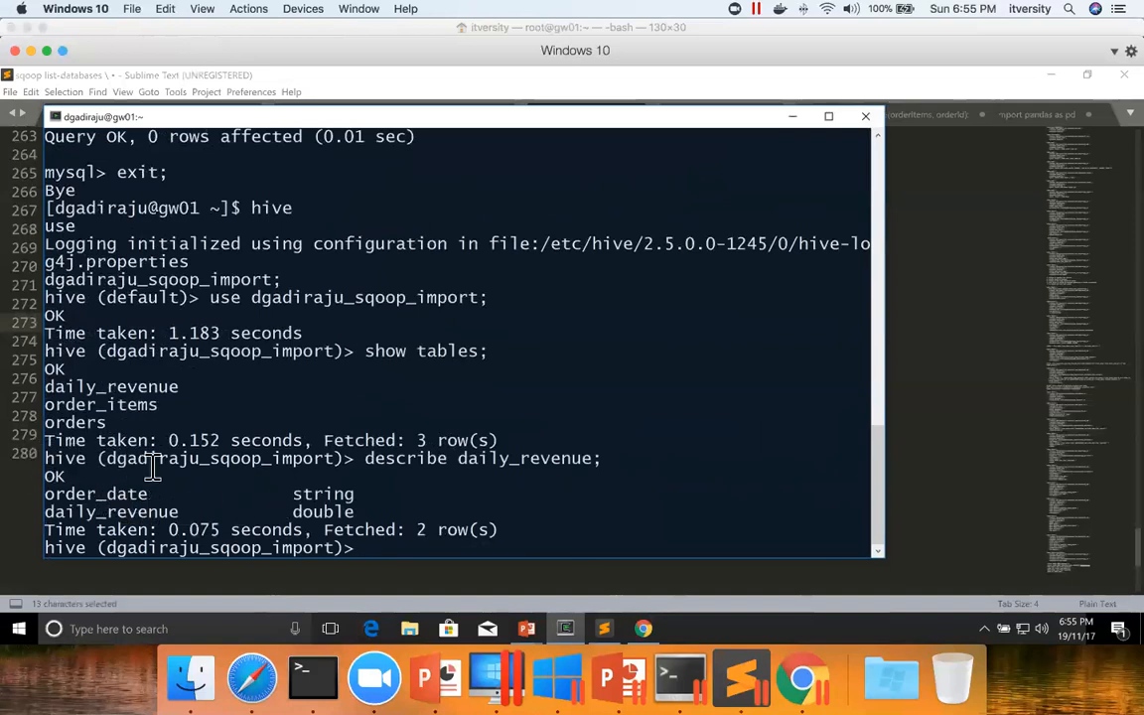
pyautogui.write('describe')
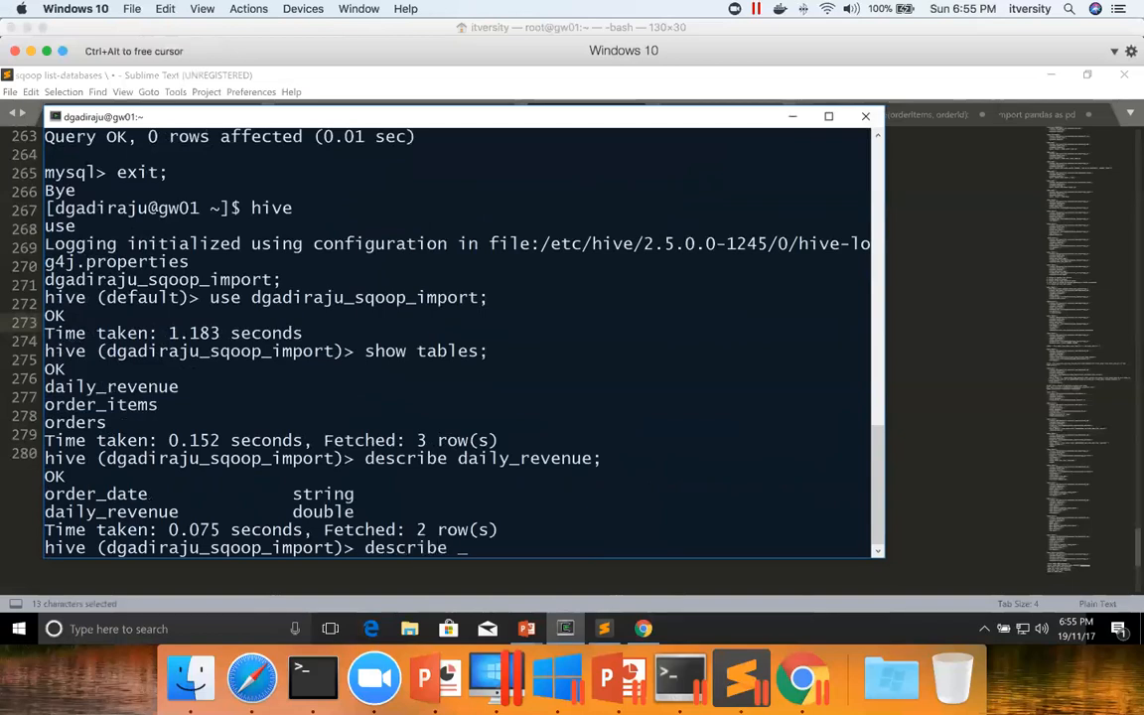
pyautogui.write('formatted')
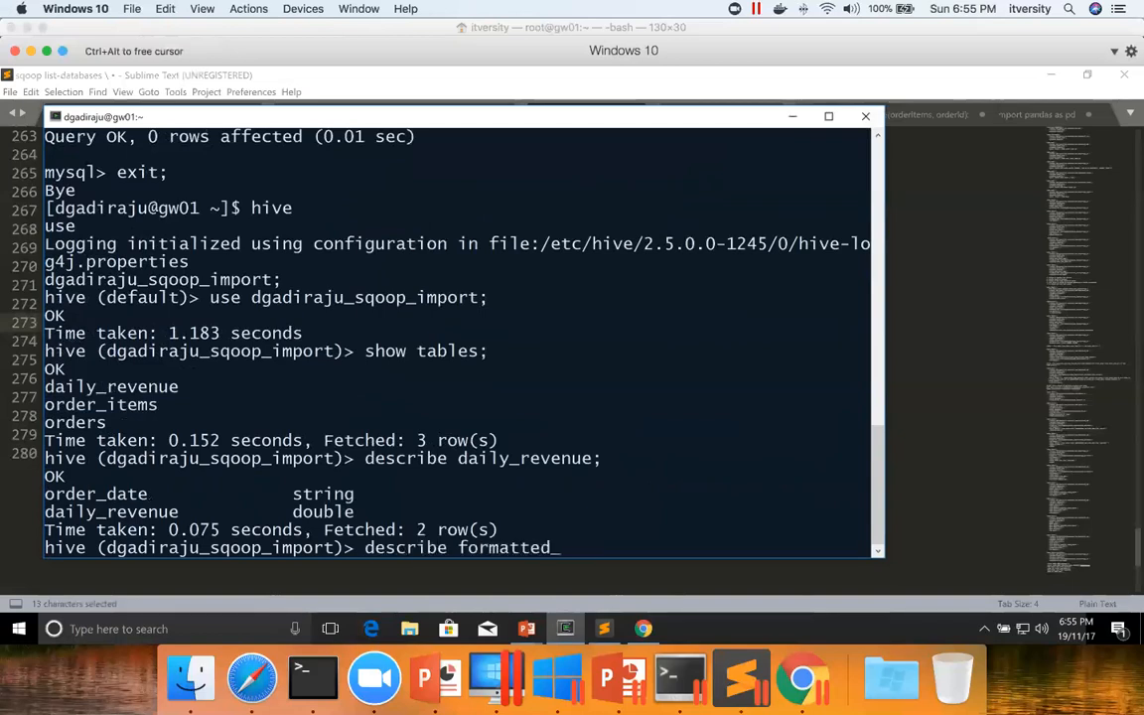
pyautogui.write('daily_revenue;')
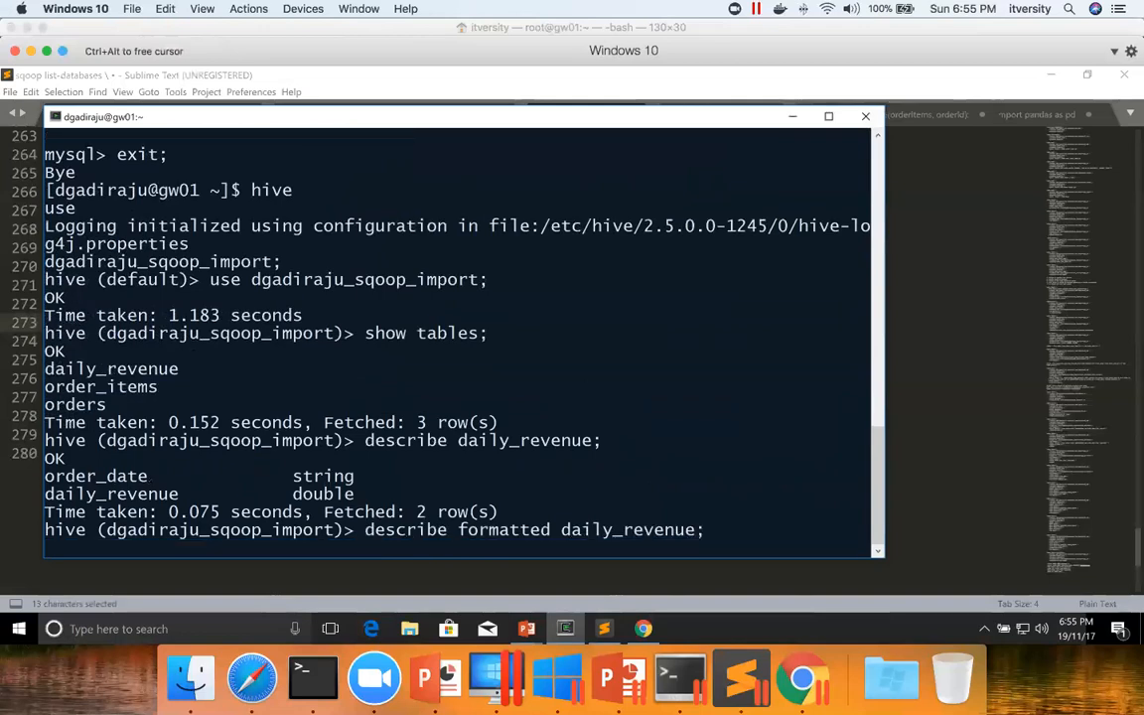
pyautogui.press('Return')
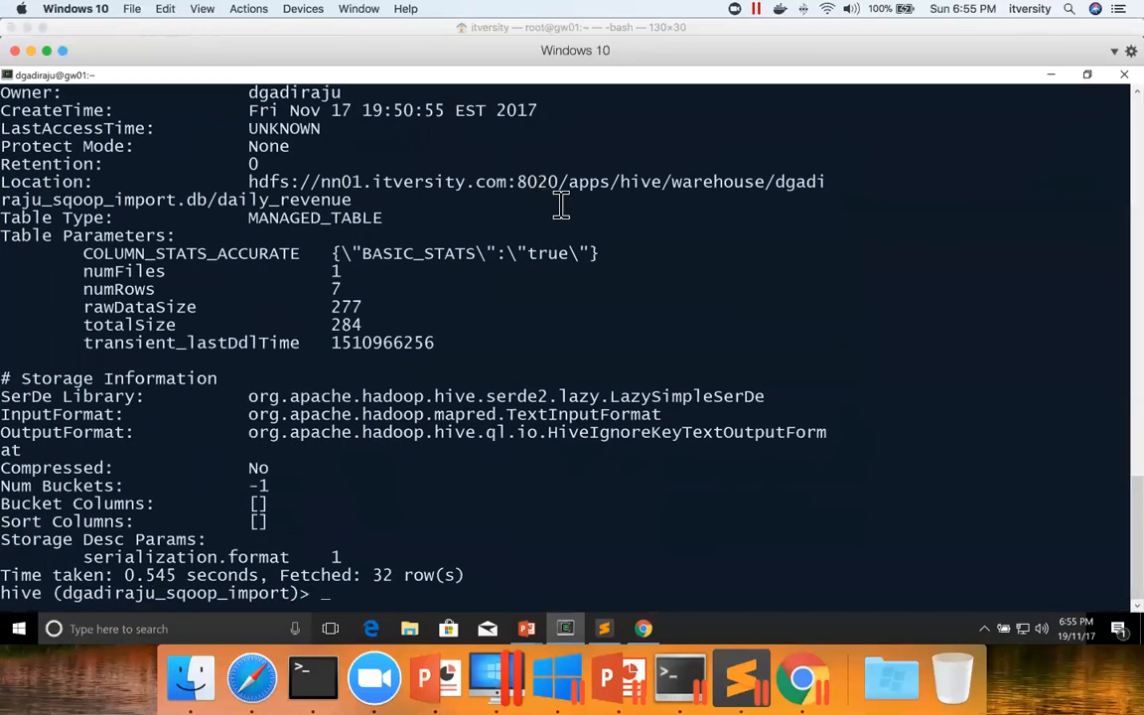
pyautogui.write('describe formatted daily_revenue;')
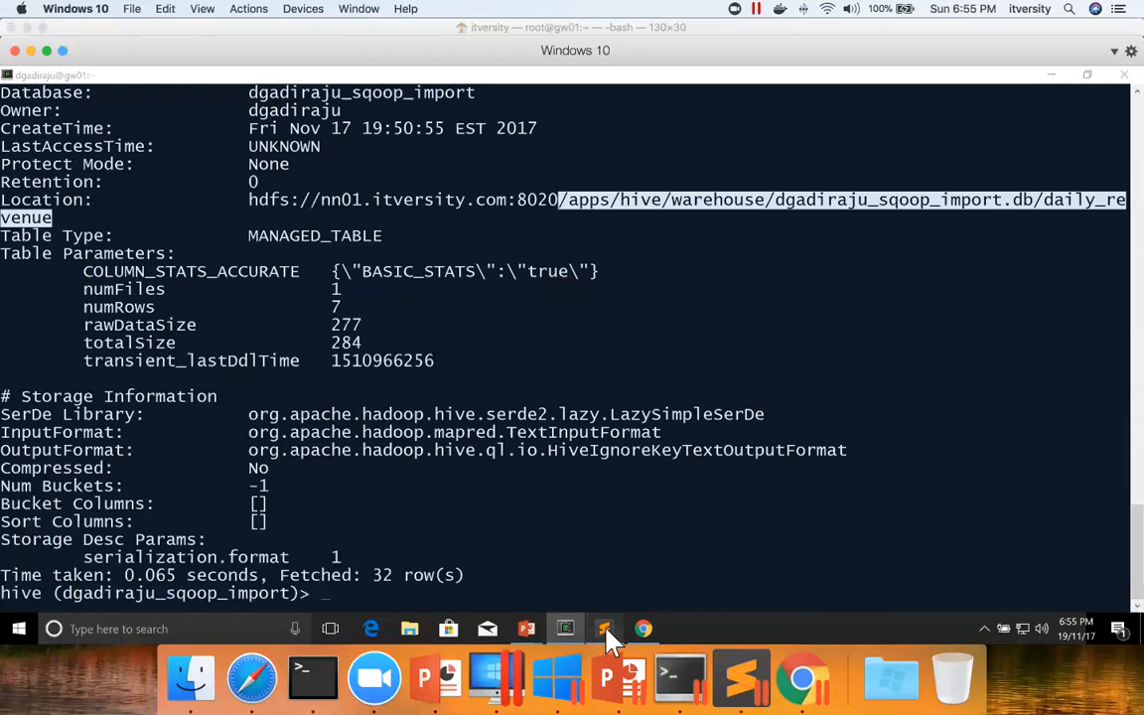
# Draft sqoop export with --connect jdbc:mysql://ms.itversity.com:3306/retail_export under the warehouse path note
pyautogui.click(604, 628)
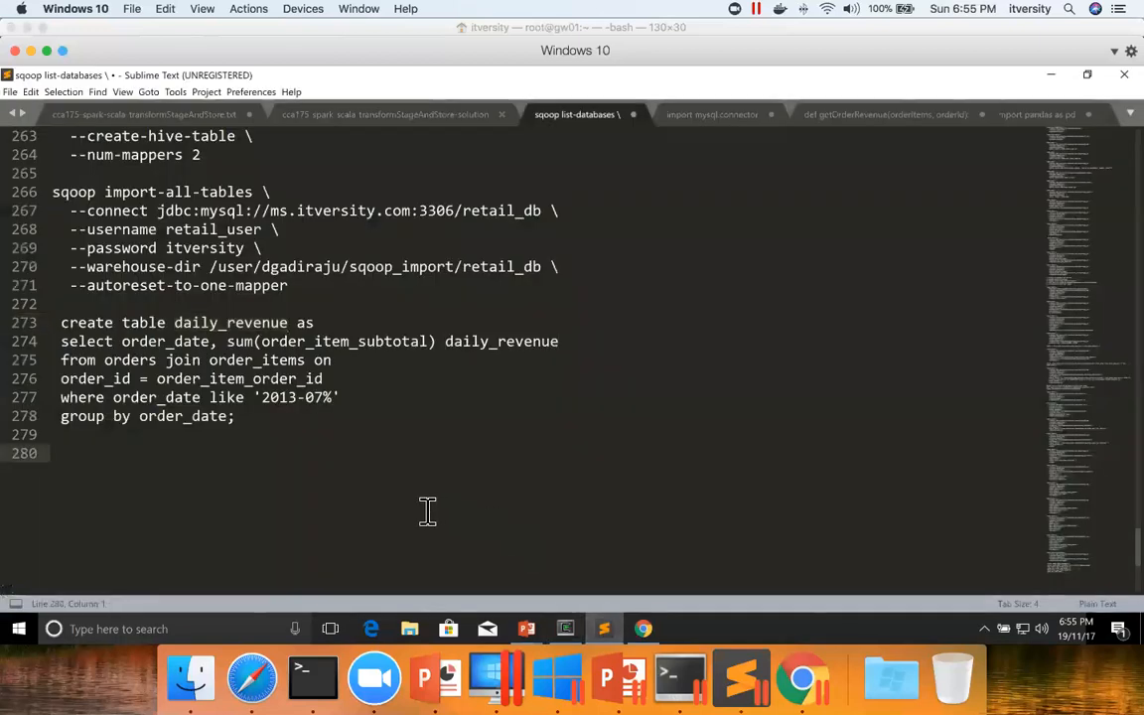
pyautogui.write('/apps/hive/warehouse/dgadiraju_sqoop_import.db/daily_revenue')
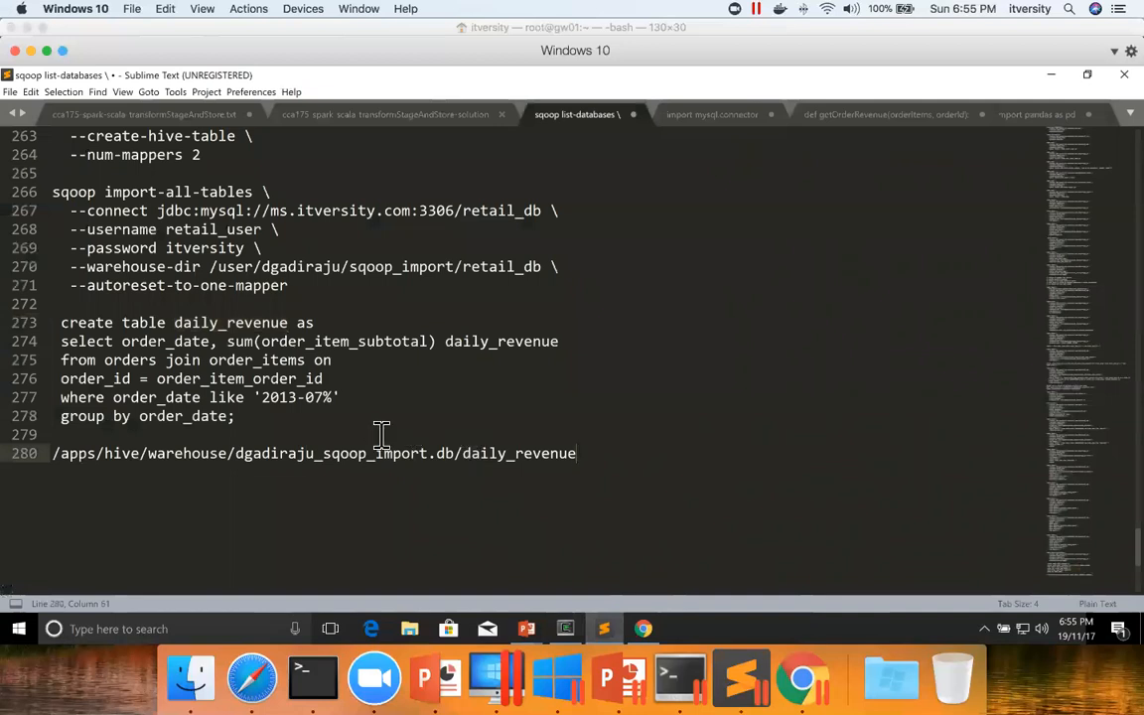
pyautogui.write('s')
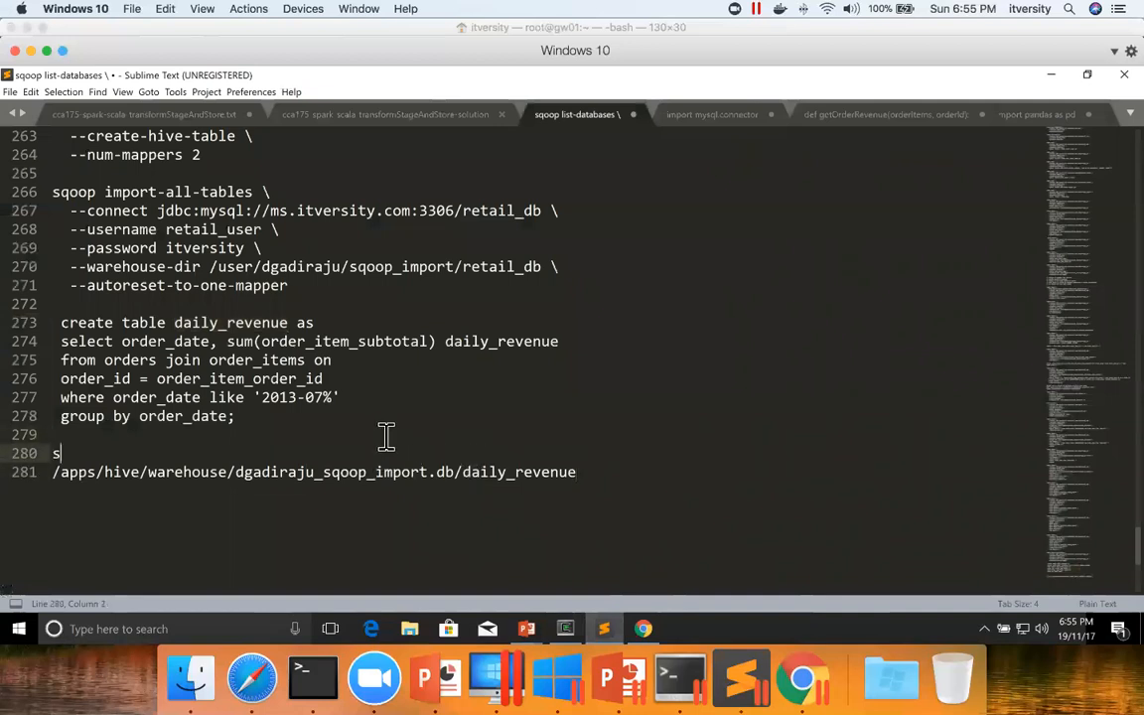
pyautogui.write('qoop export \\')
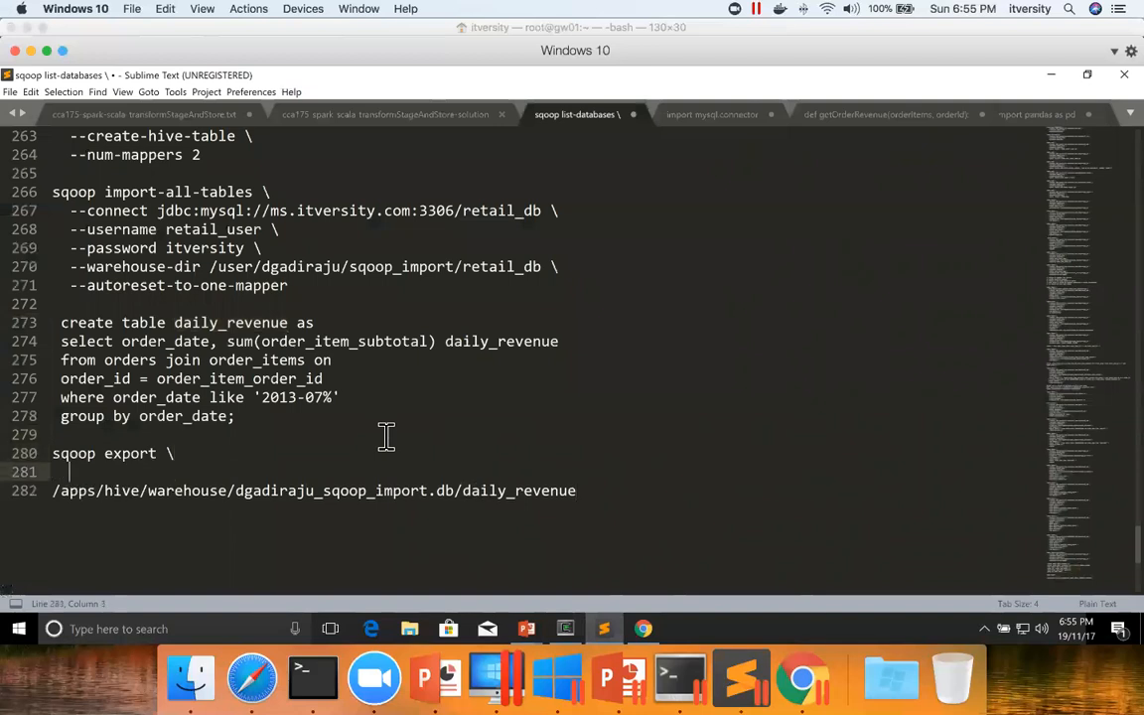
pyautogui.write('--')
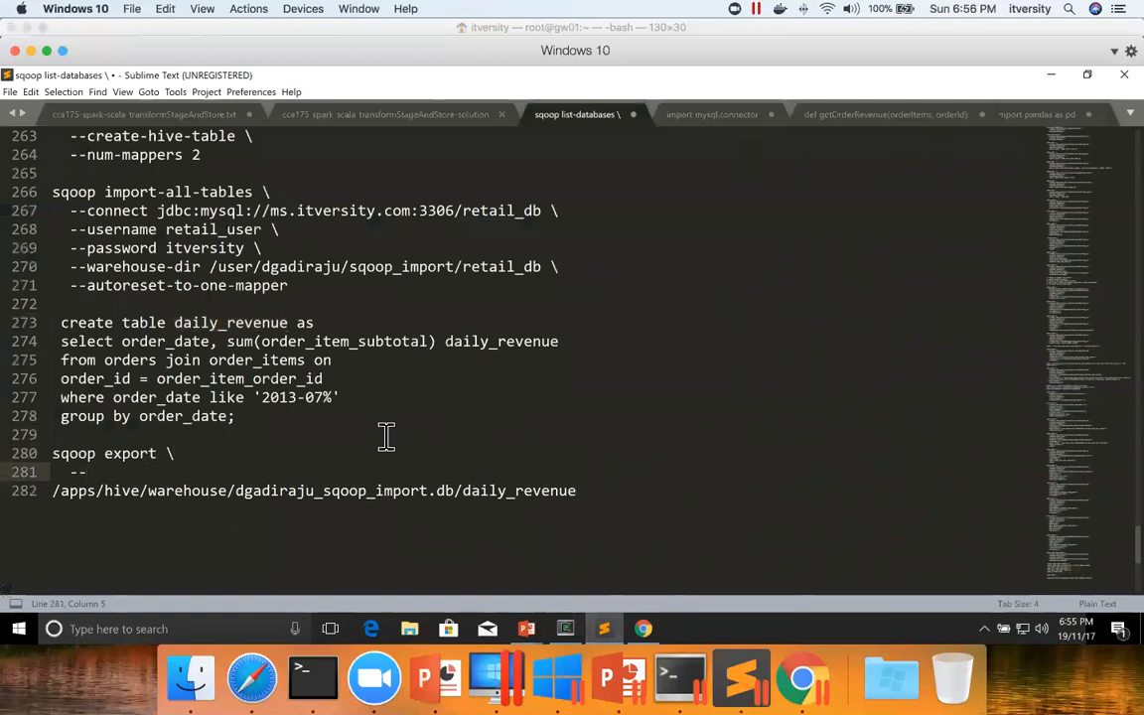
pyautogui.write('connect')
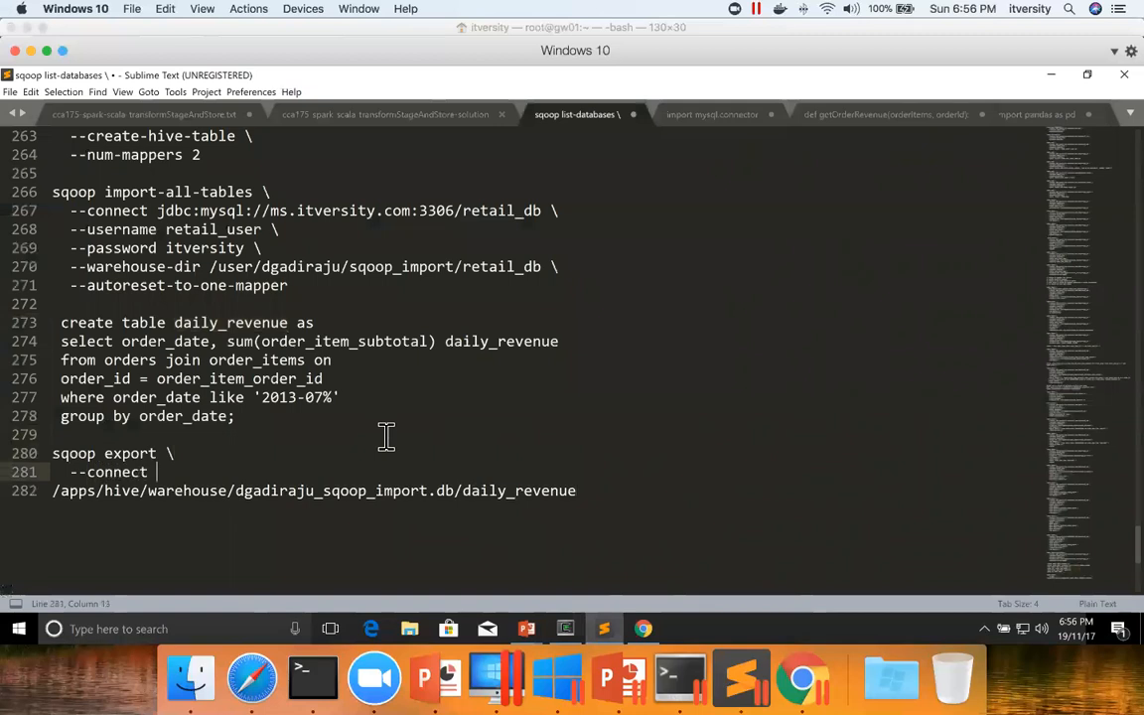
pyautogui.write('jdbc:mys')
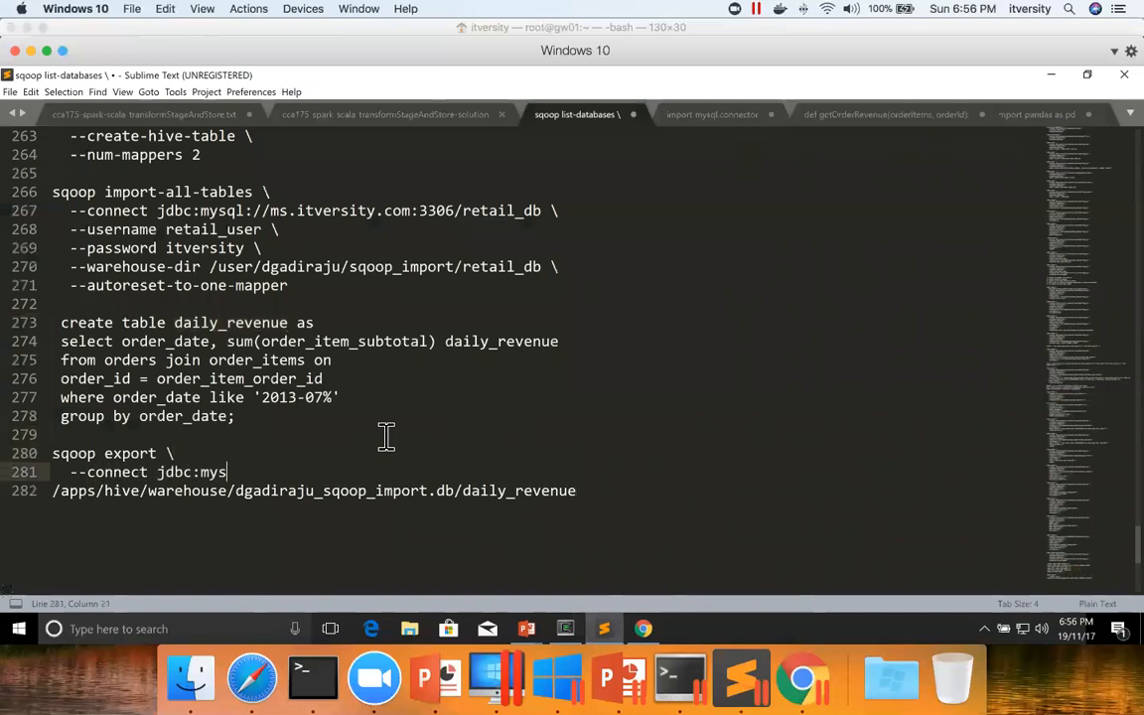
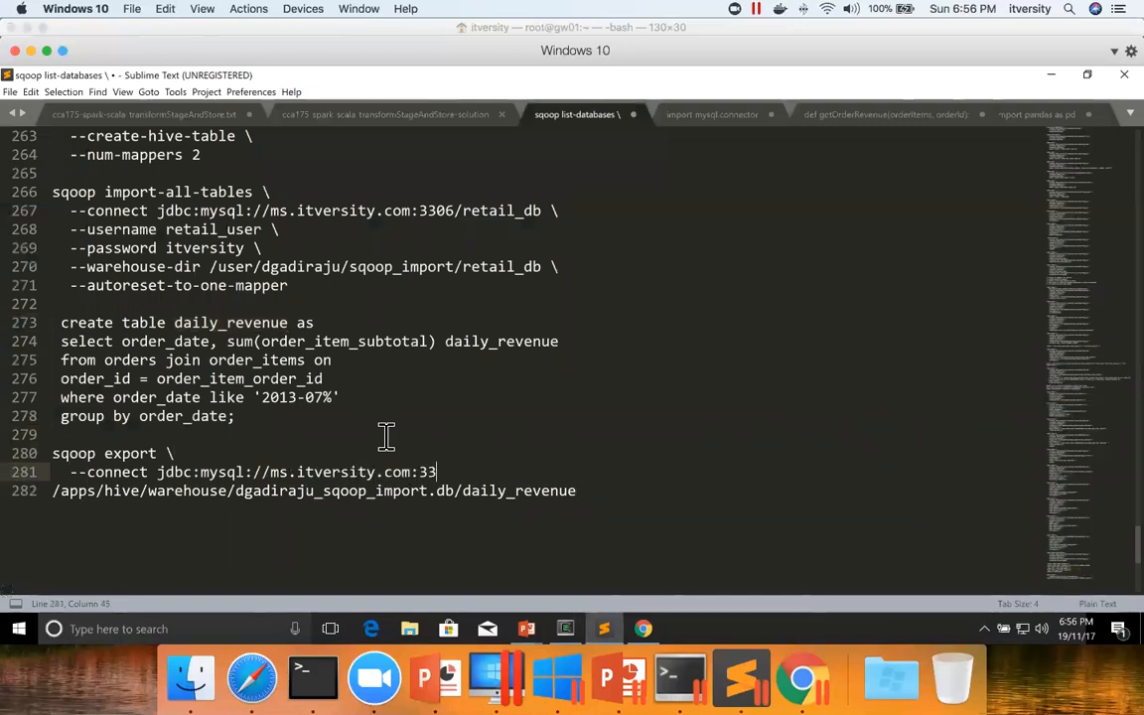
pyautogui.write('06/retai')
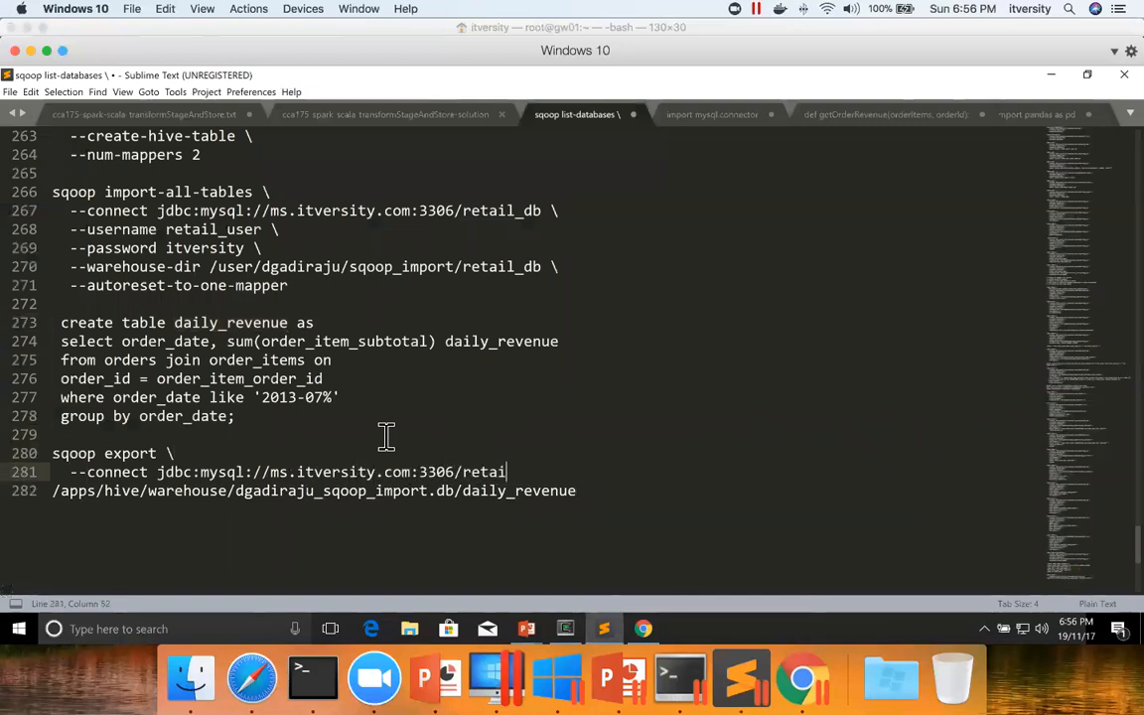
pyautogui.write('l_export \\')
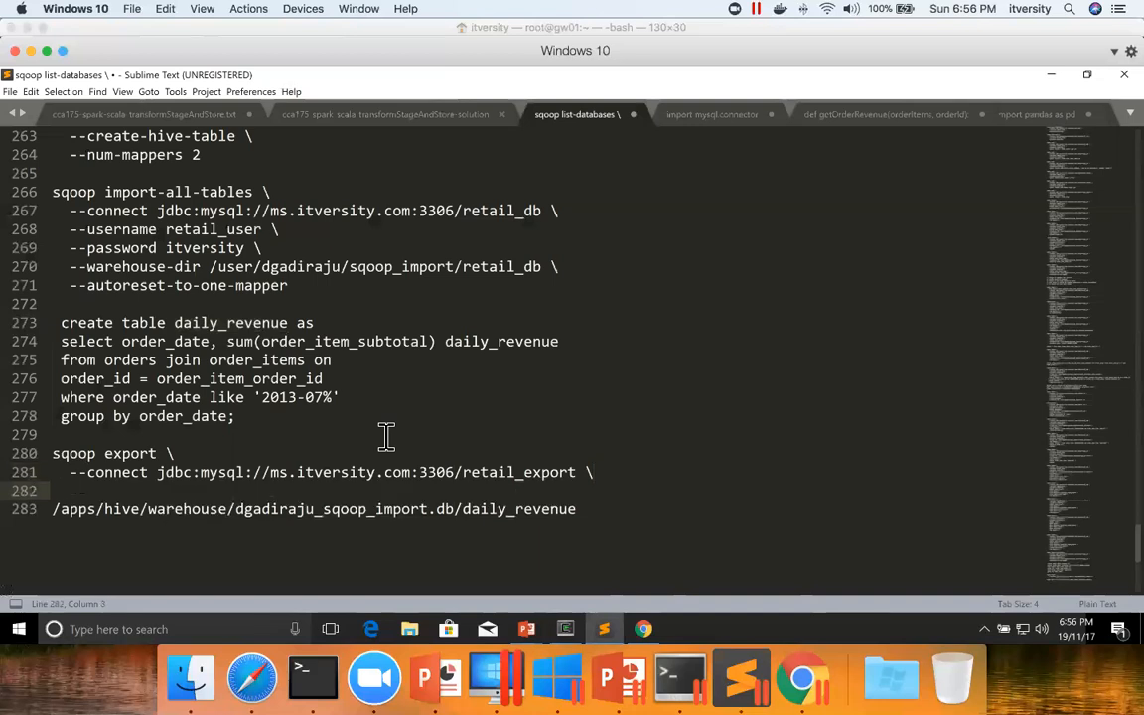
pyautogui.write('--u')
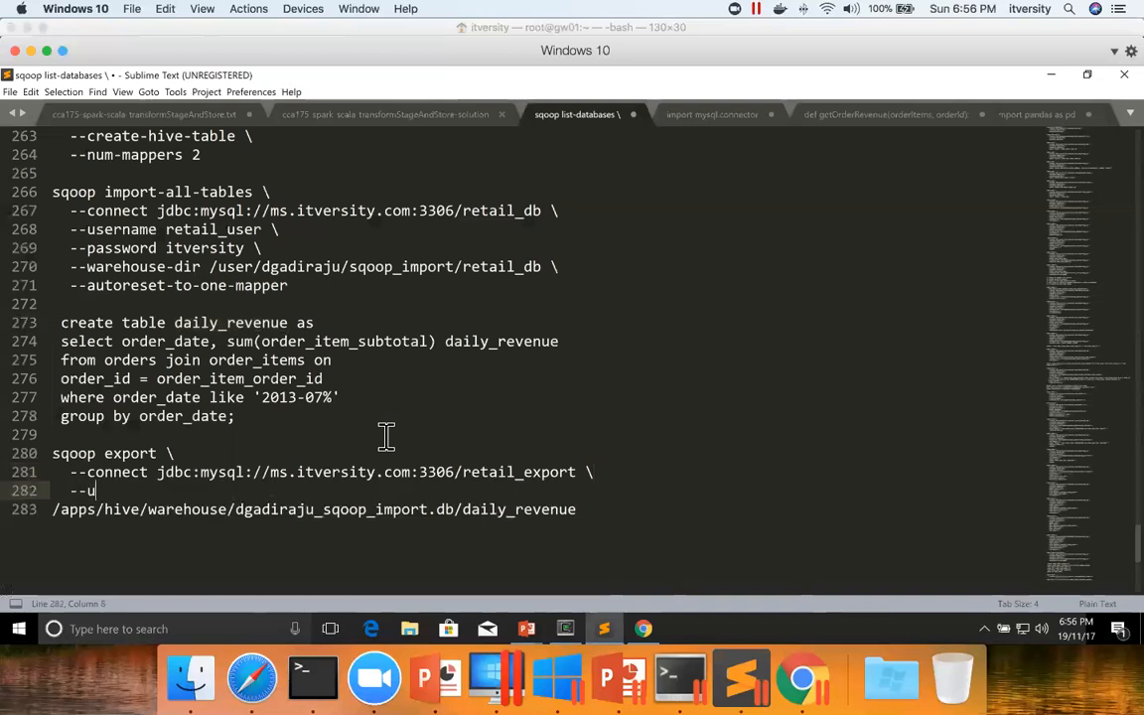
pyautogui.write('sername re')
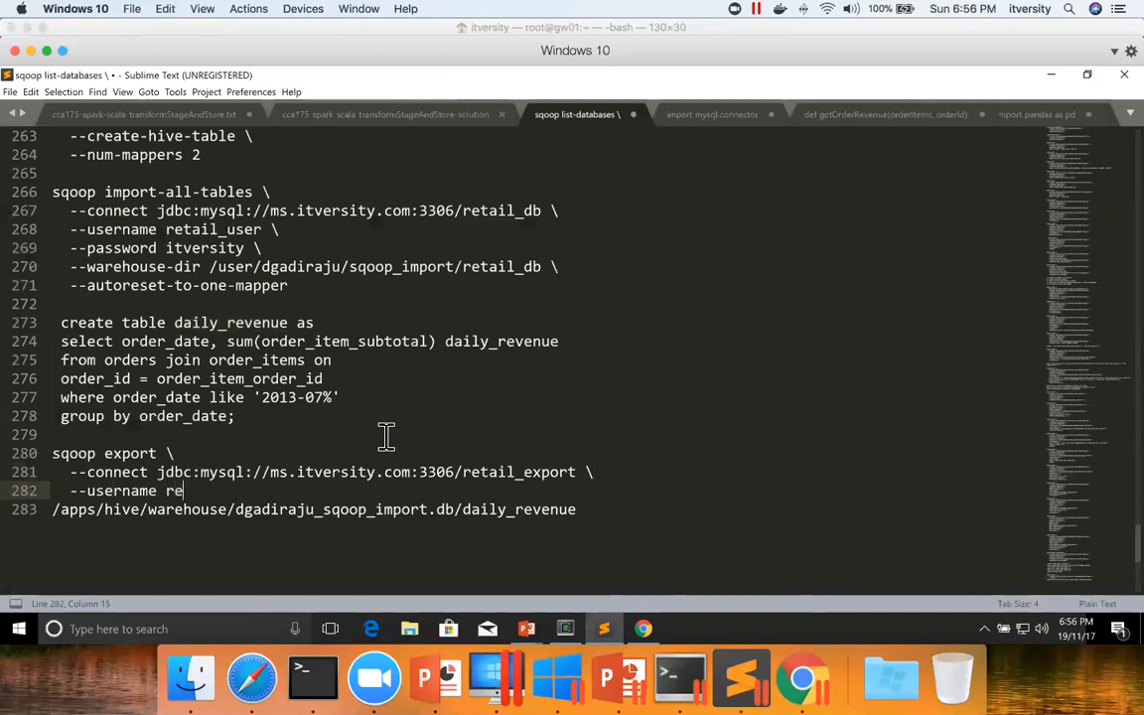
pyautogui.write('tail_us')
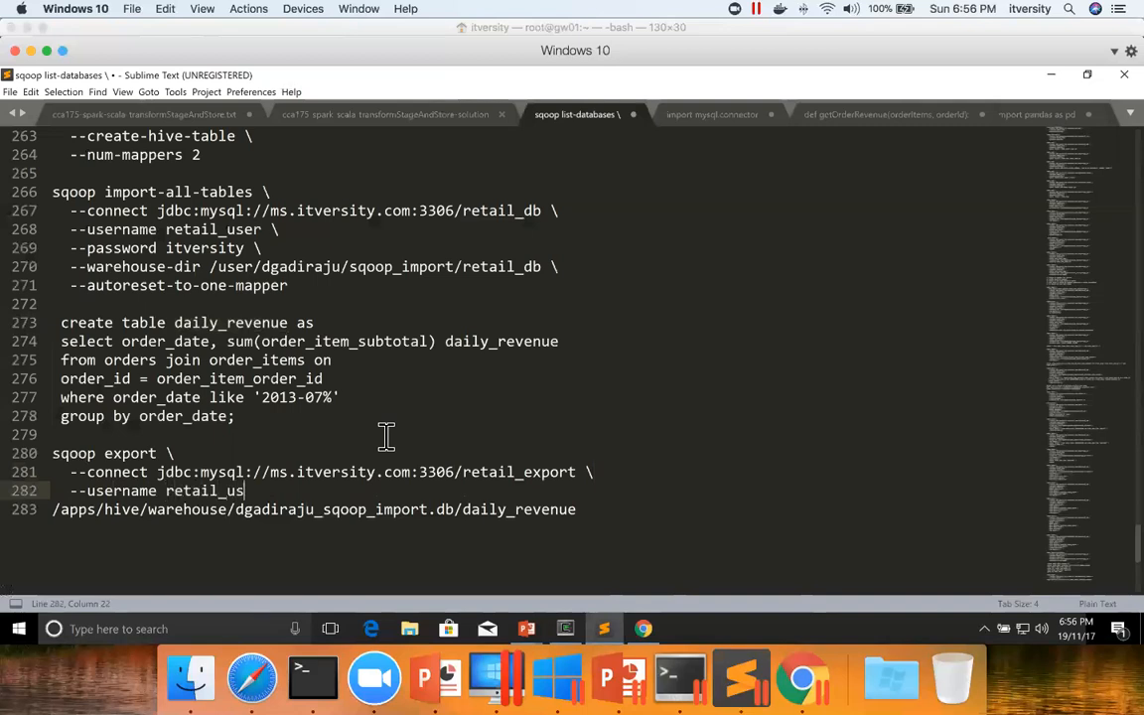
pyautogui.write('er')
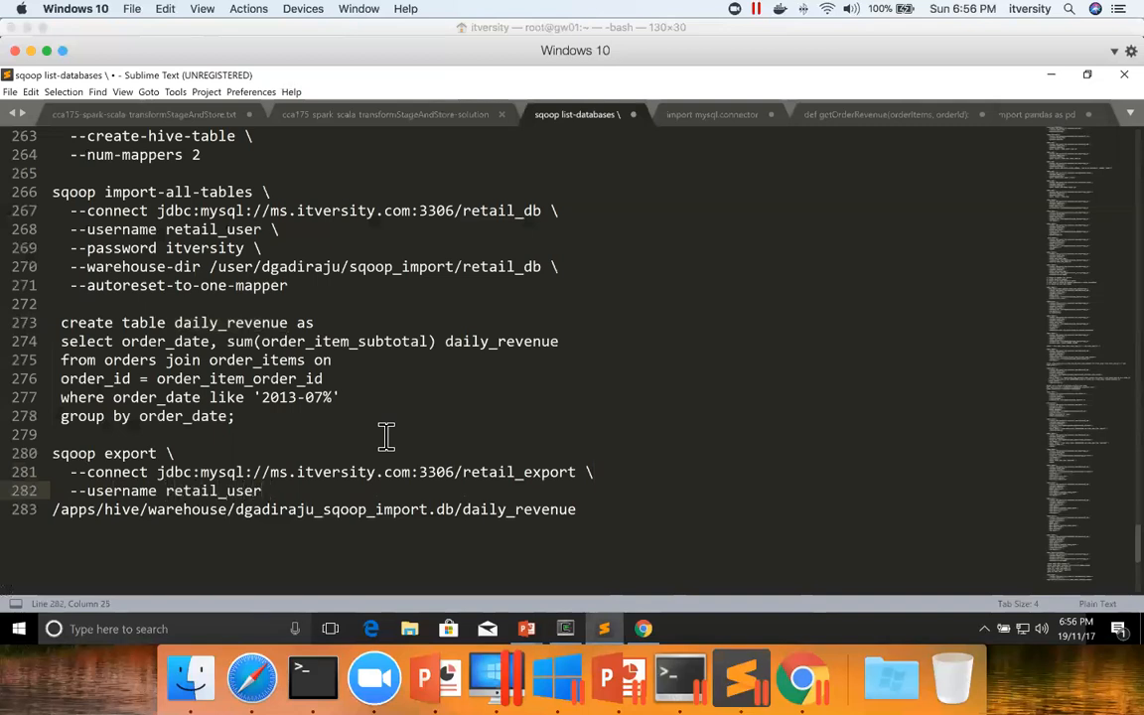
pyautogui.write('passwo')
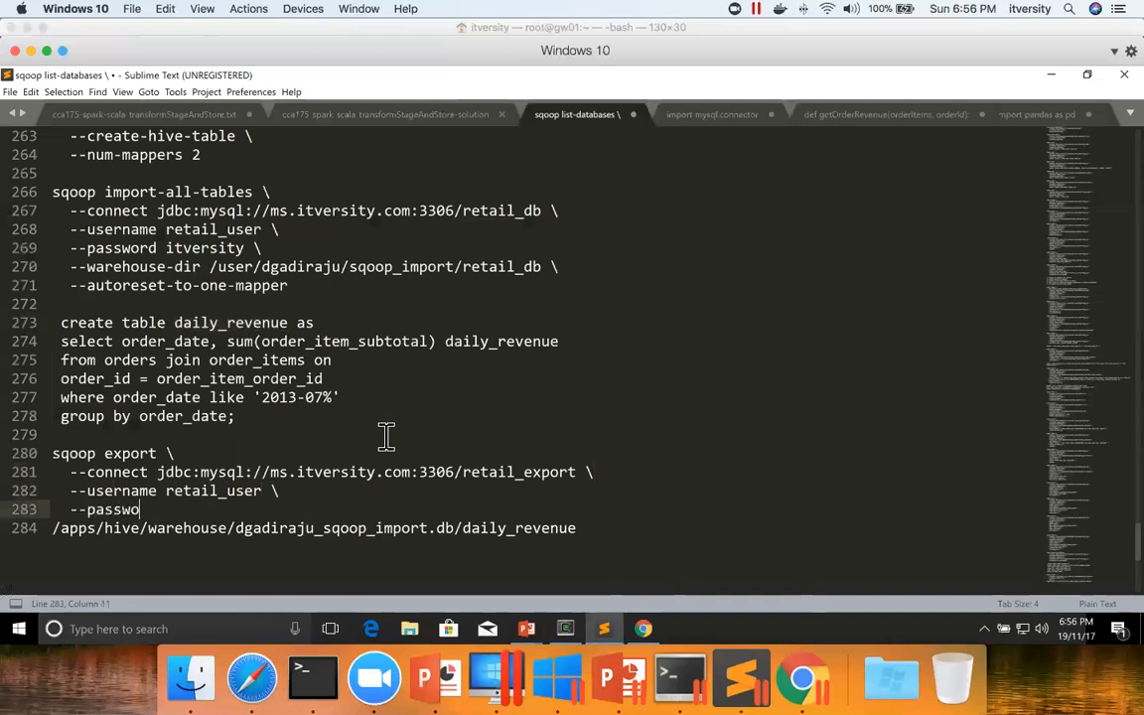
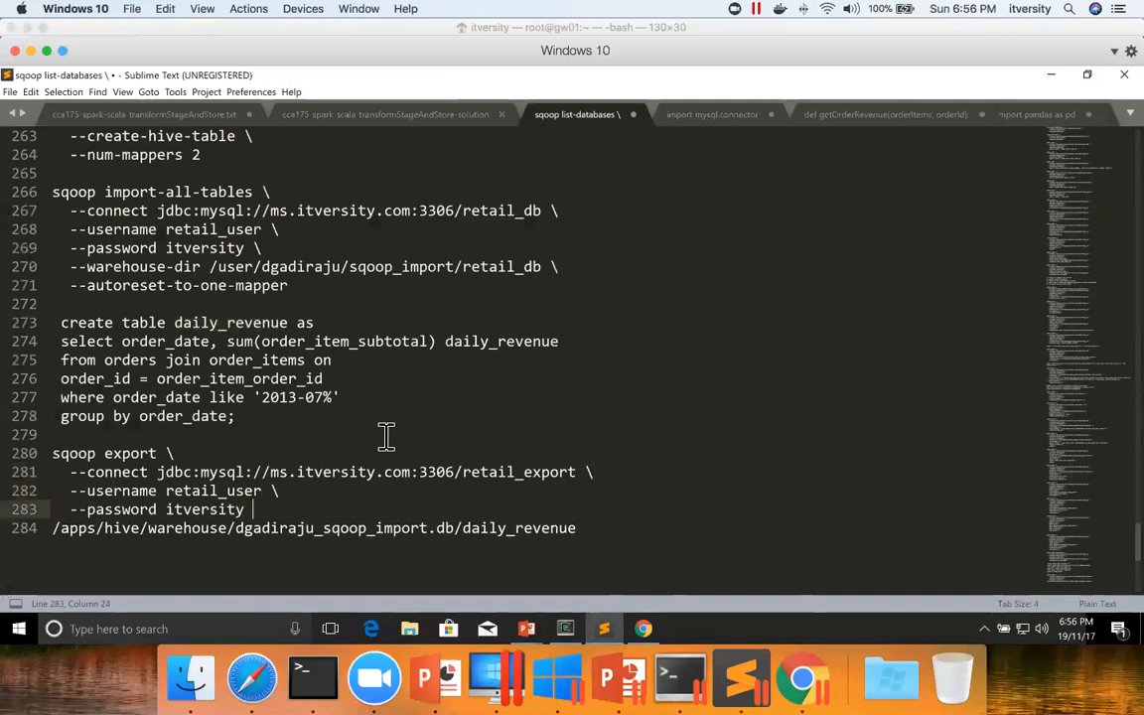
pyautogui.write('\\')
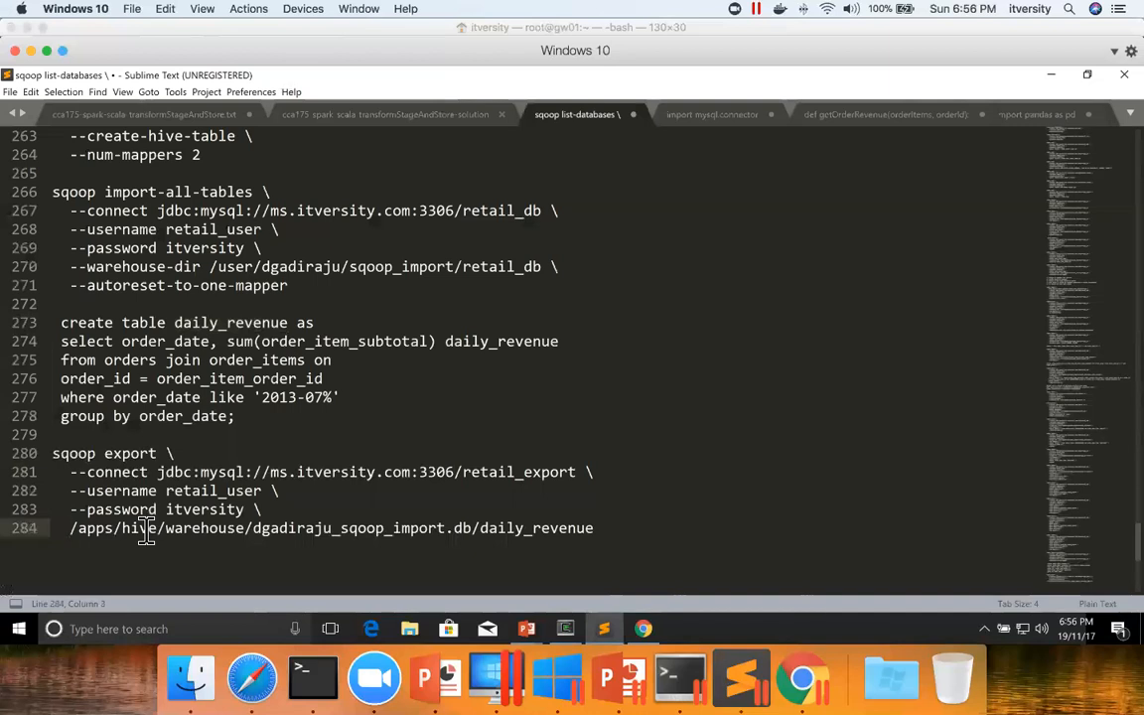
pyautogui.write('--export')
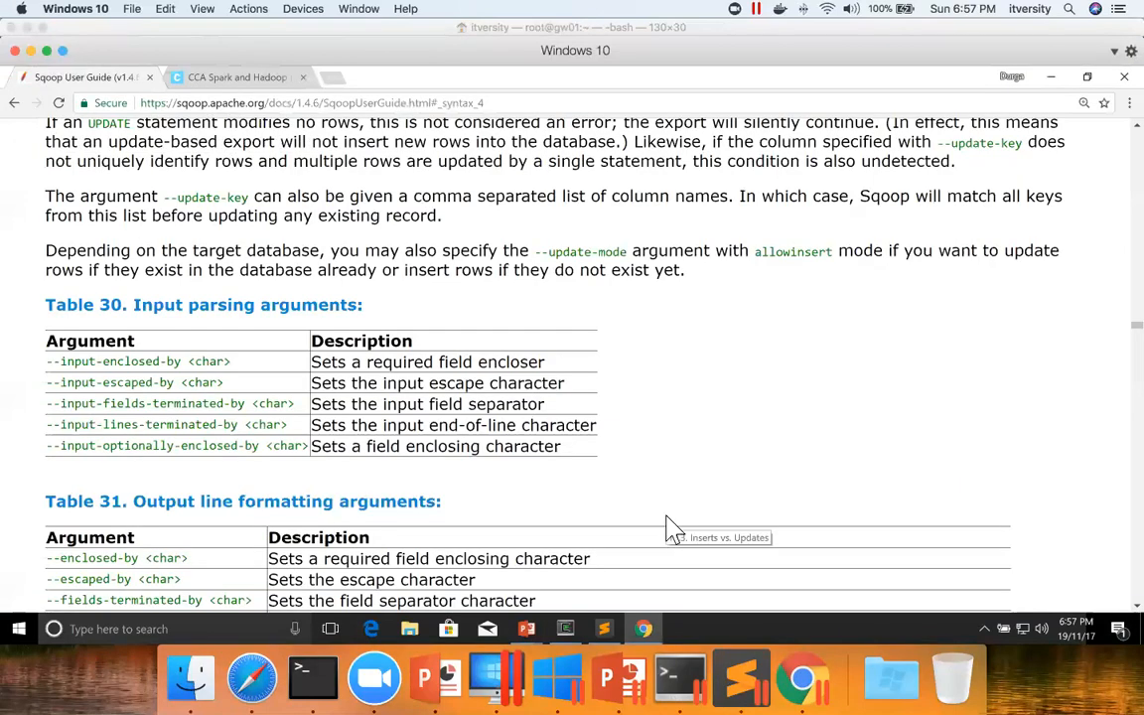
# Scroll the Sqoop User Guide to the input parsing and output line formatting argument tables
pyautogui.scroll(-3)
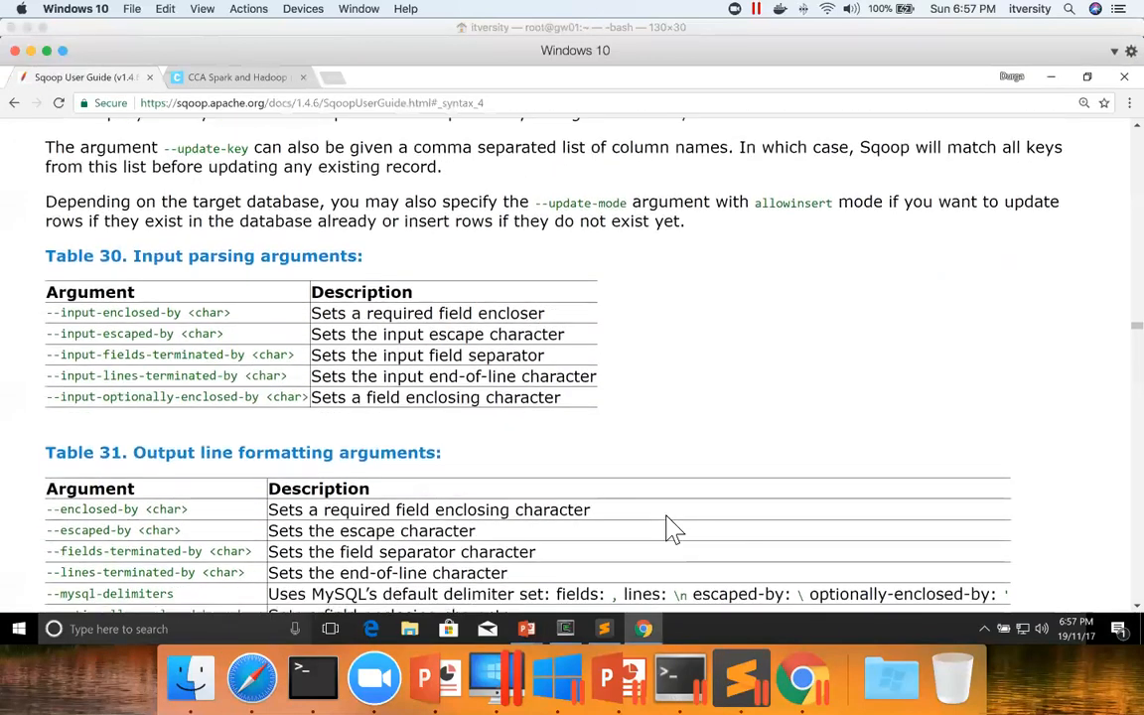
pyautogui.scroll(-3)
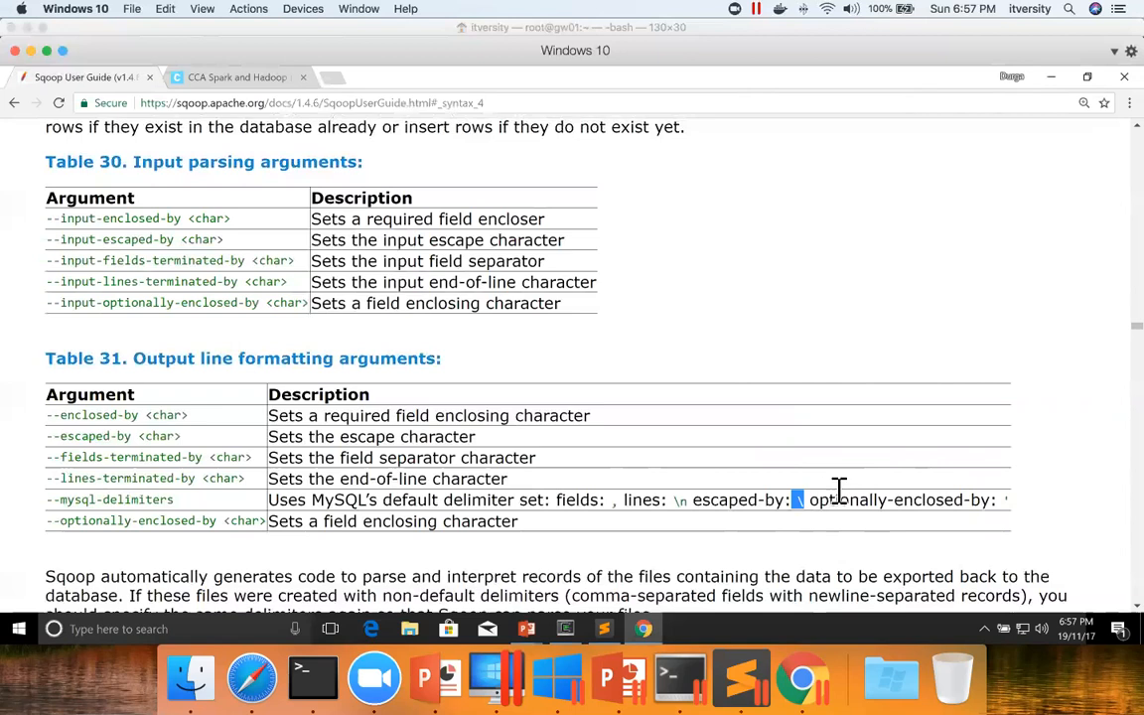
pyautogui.moveTo(302, 333)
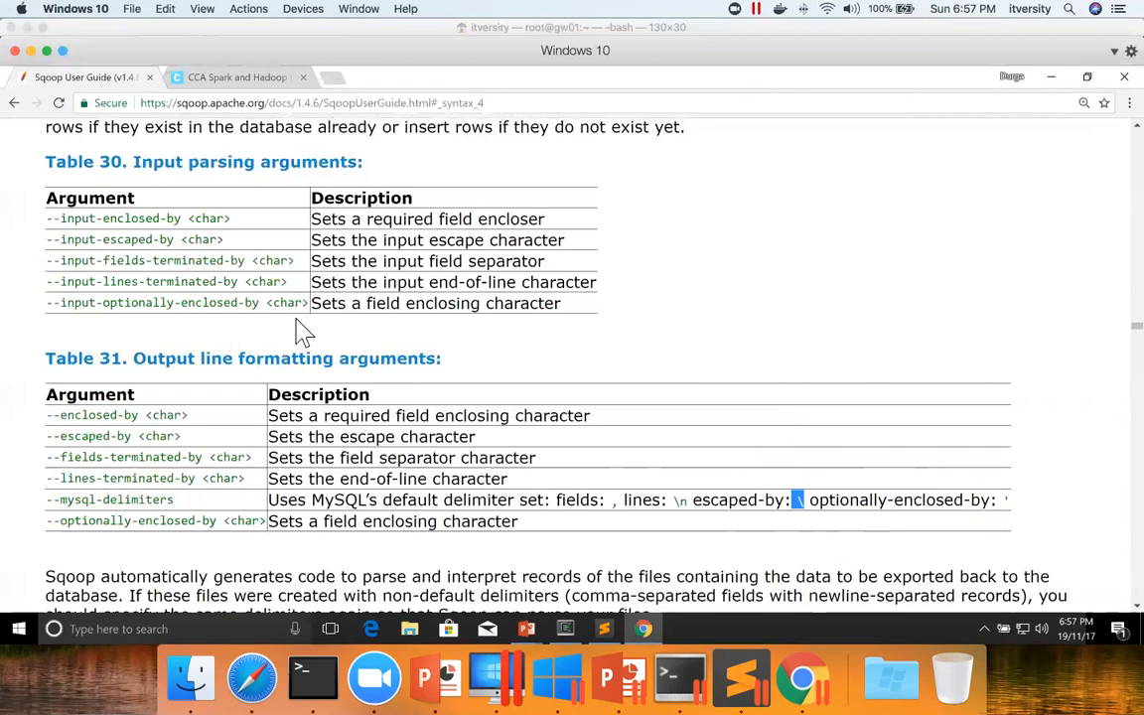
pyautogui.moveTo(326, 520)
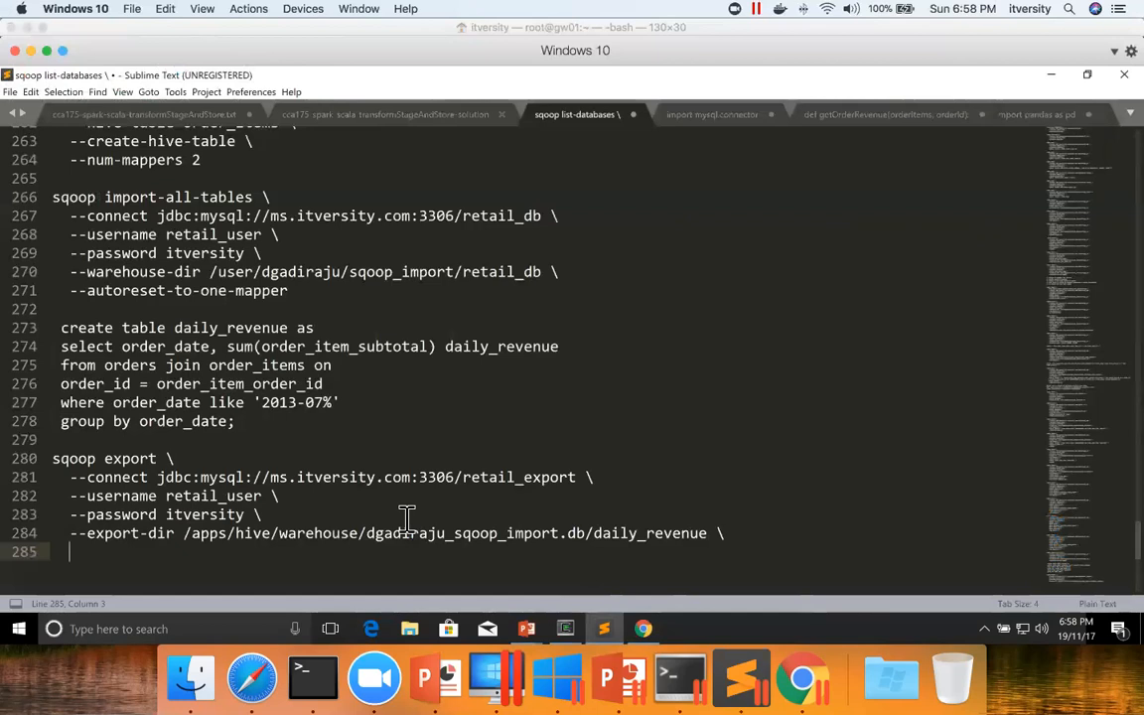
# Add an --input-fields-terminated-by "\001" line after --export-dir in the export draft
pyautogui.press('cmd+tab')
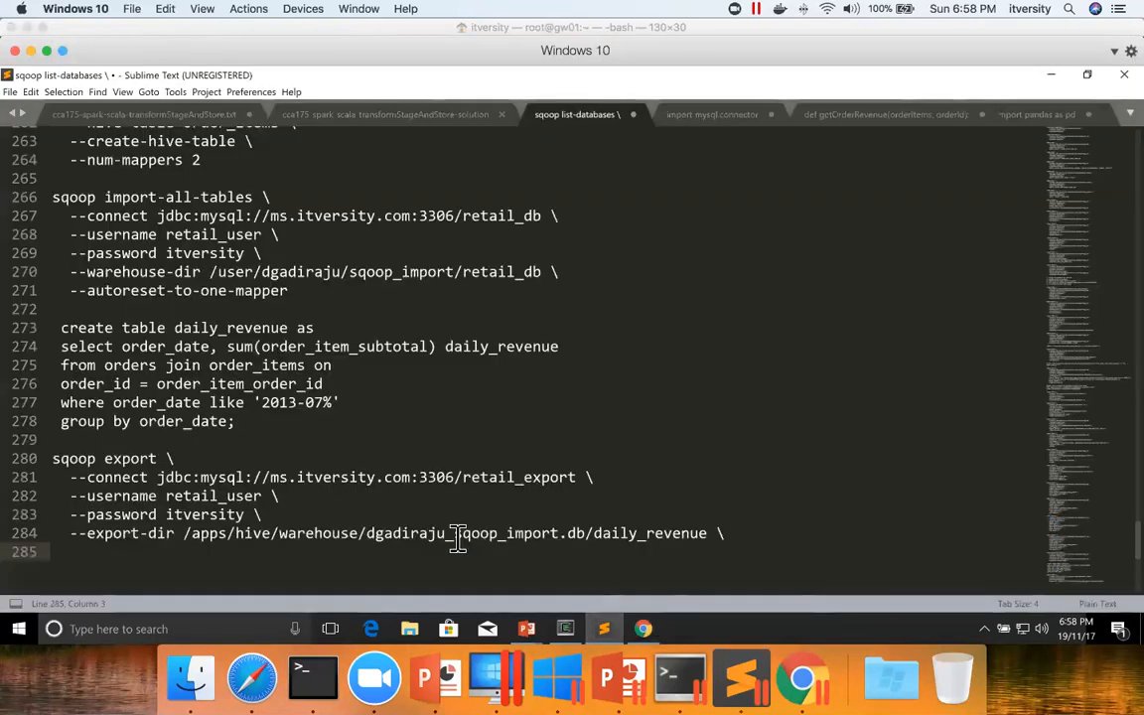
pyautogui.write('--input-fields-terminated-by')
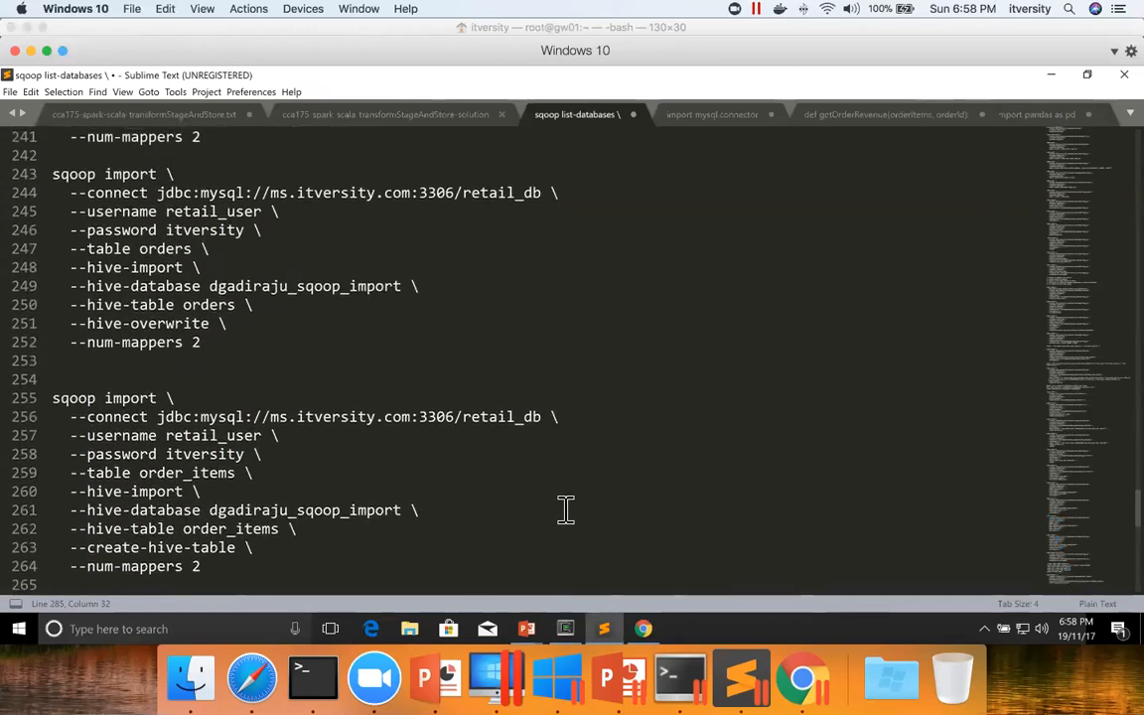
pyautogui.write('00')
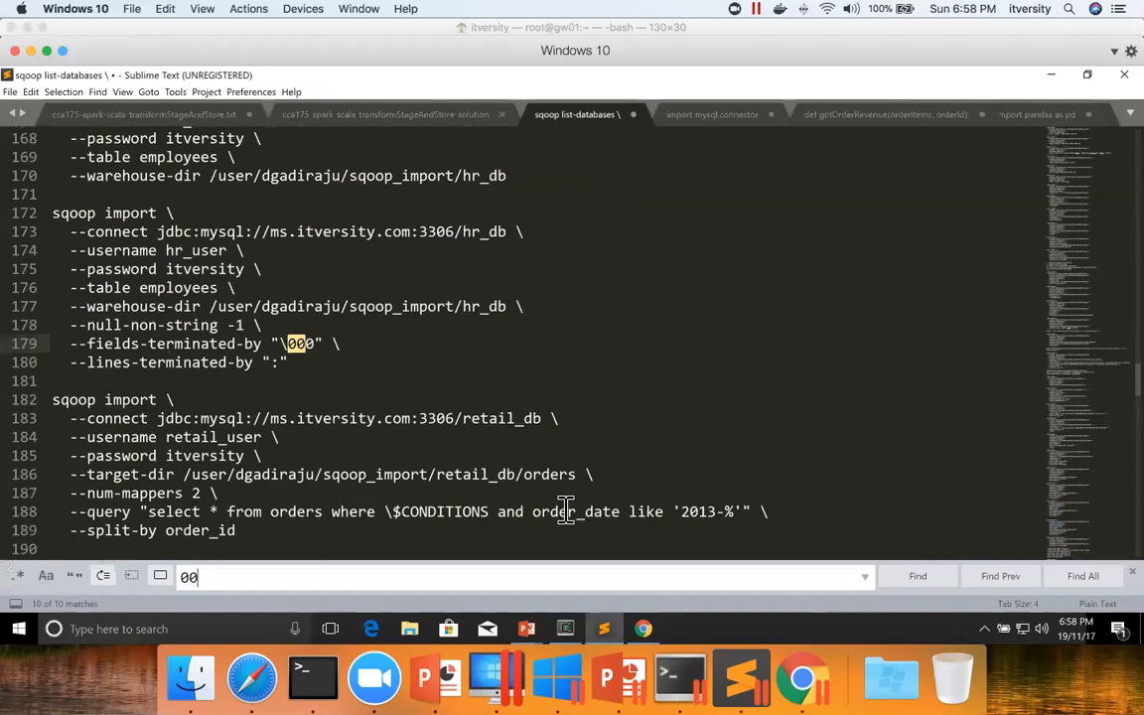
pyautogui.scroll(-3)
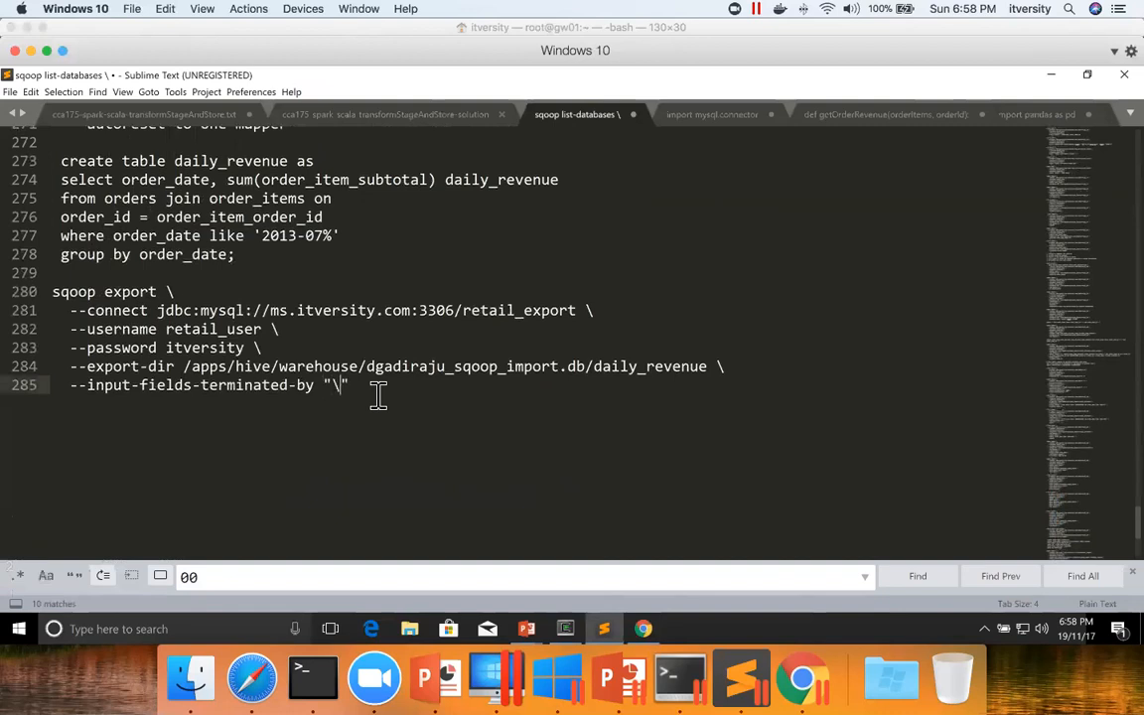
pyautogui.write('001')
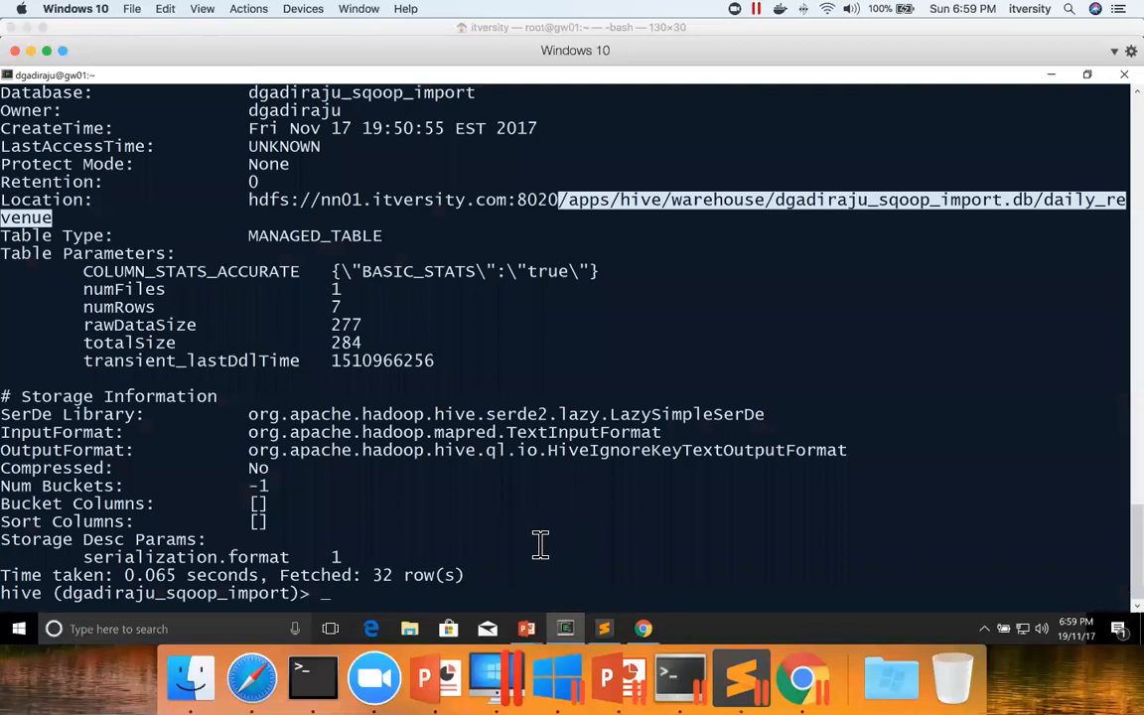
# Exit Hive back to the gateway shell and begin another sqoop export line
pyautogui.write('exit')
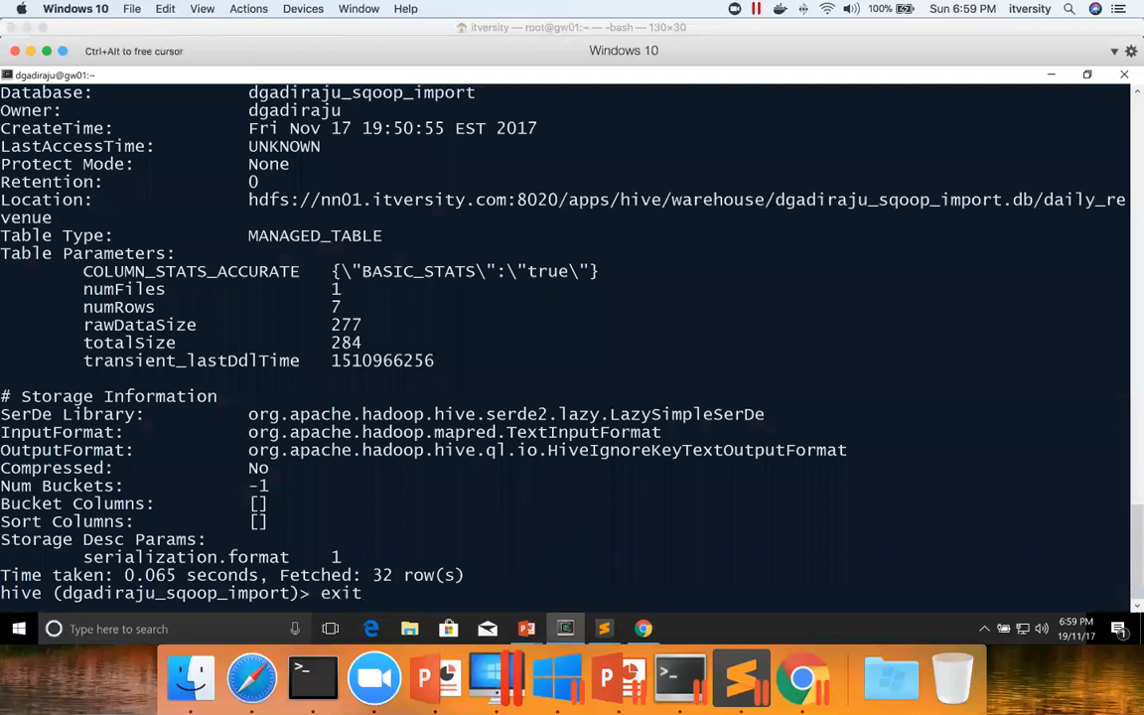
pyautogui.press('Return')
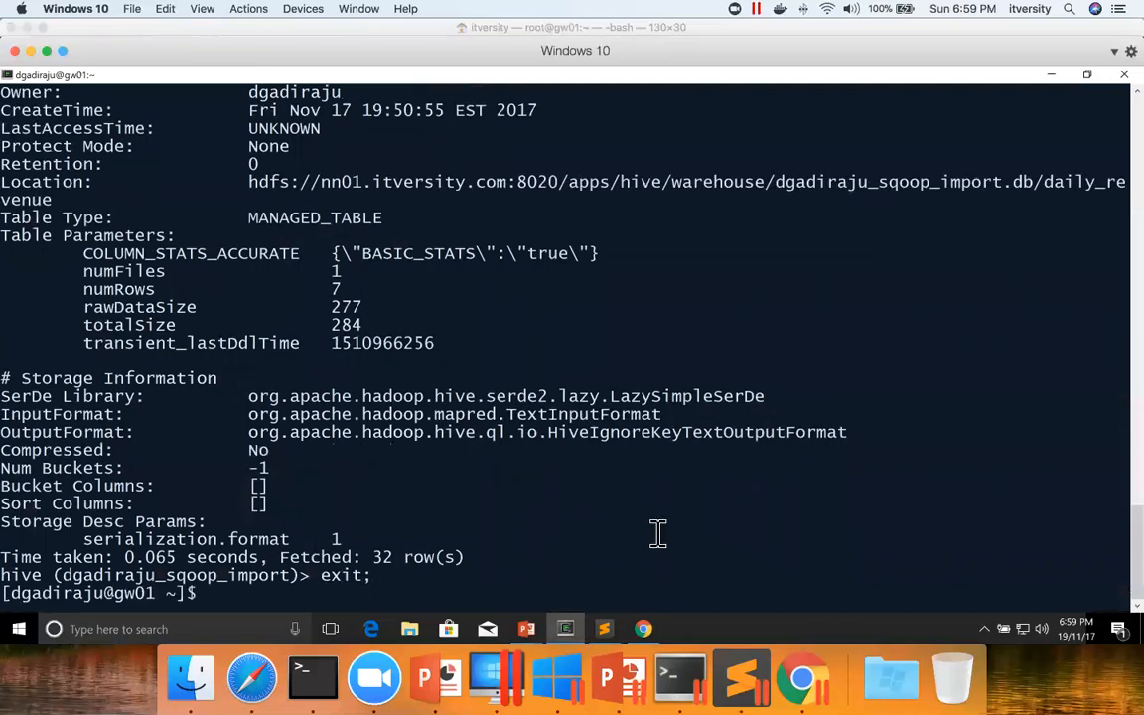
pyautogui.write('sqoop export \\')
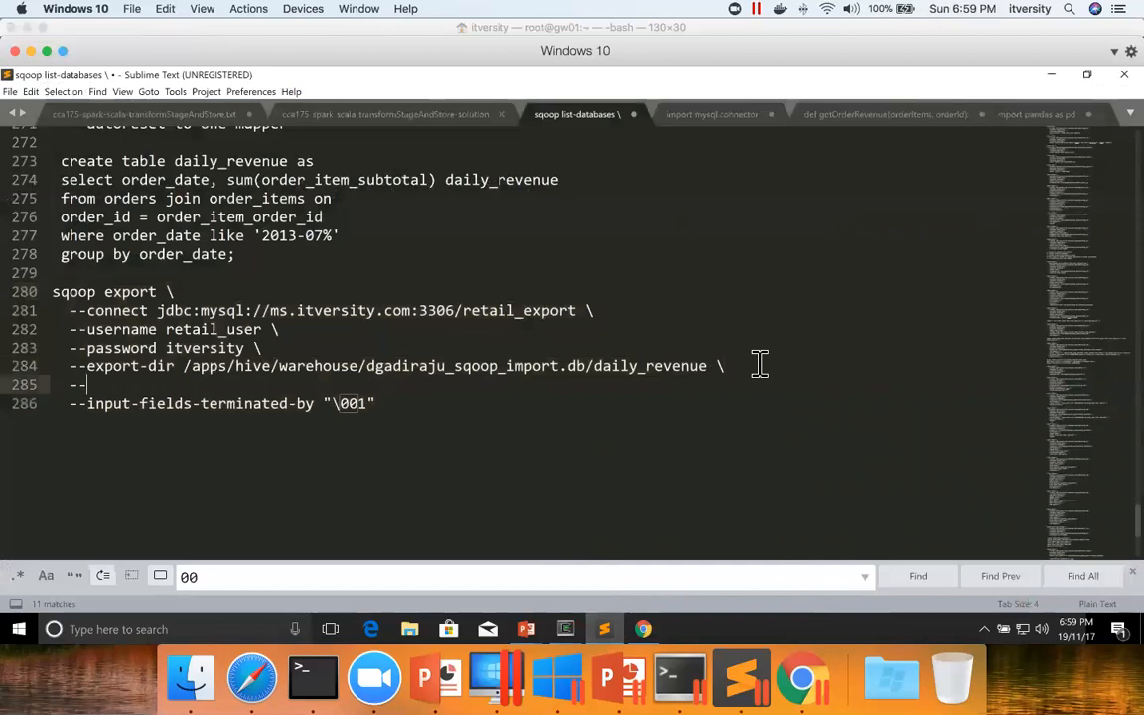
# Insert a --table daily_revenue line before the input fields delimiter option
pyautogui.write('table')
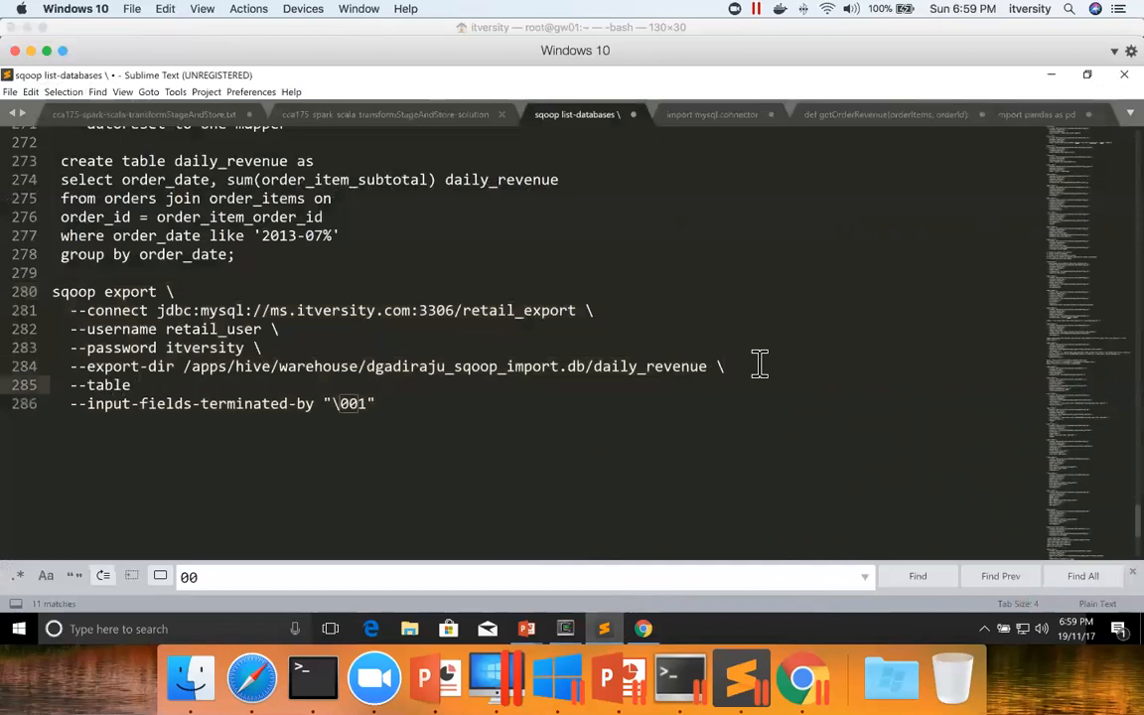
pyautogui.write('d')
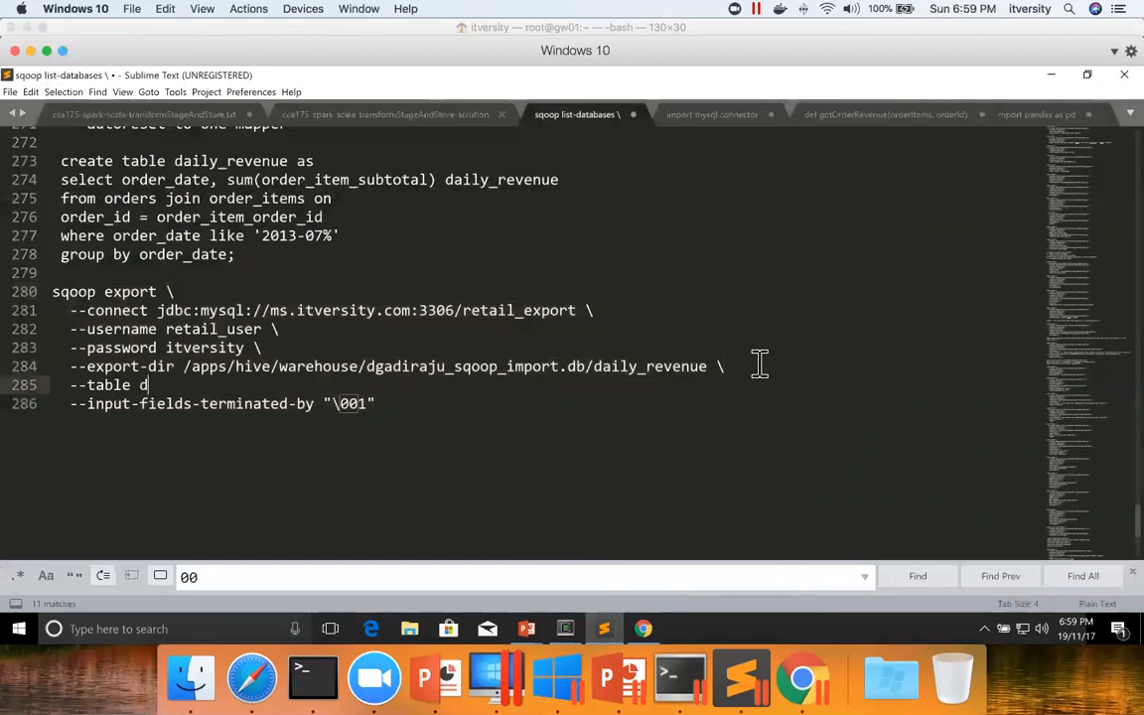
pyautogui.write('aily_reve')
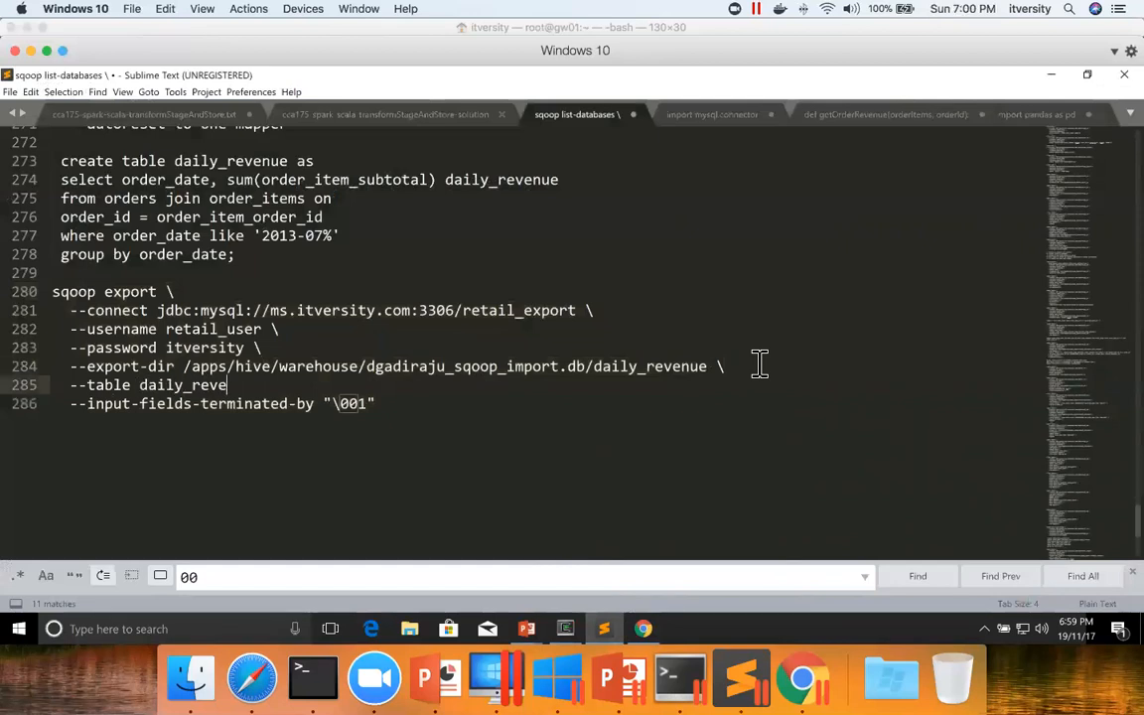
pyautogui.write('nue \\')
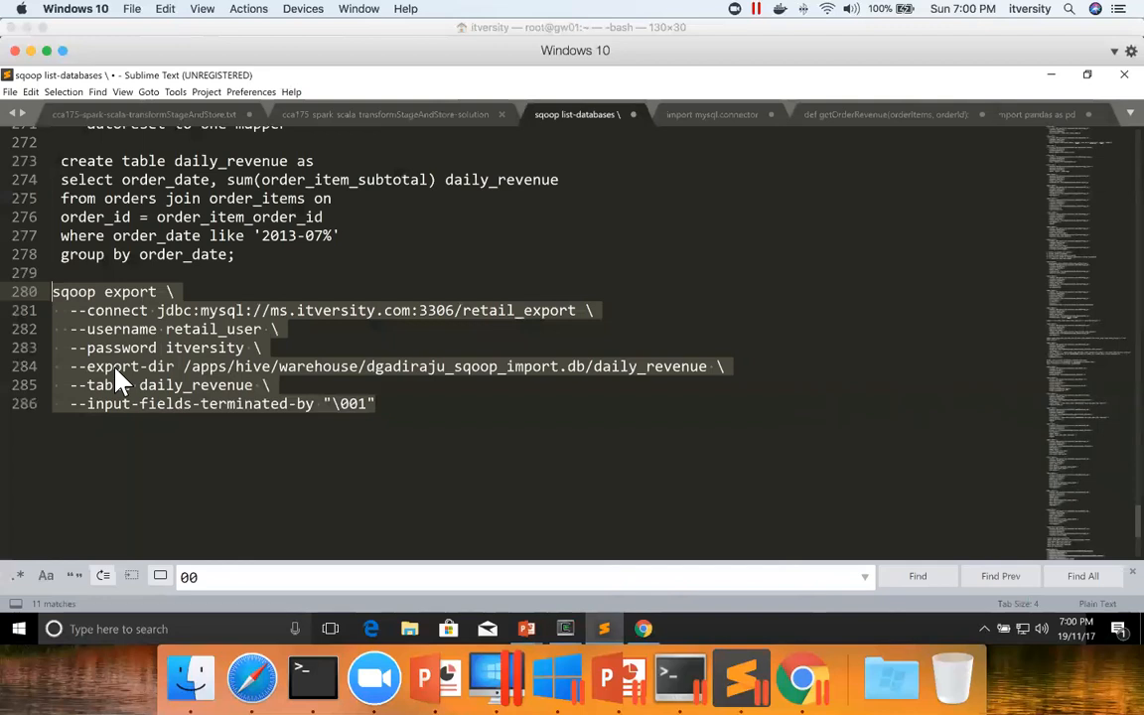
pyautogui.moveTo(135, 403)
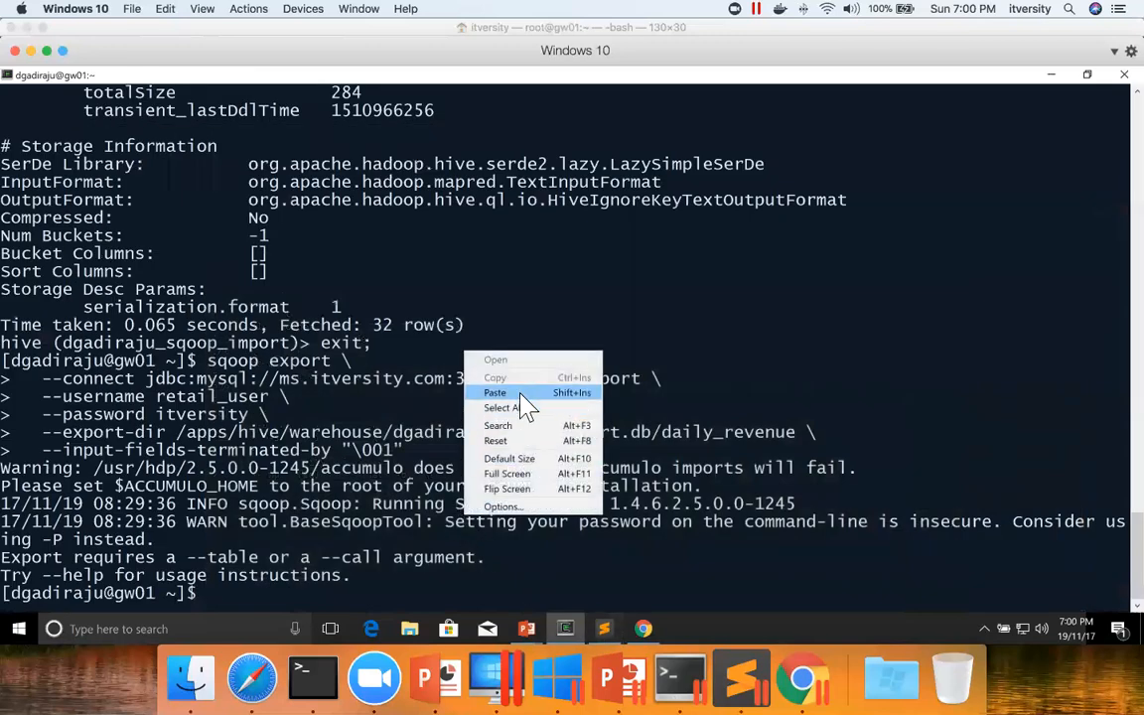
# Run the pasted sqoop export command and follow its output until the job completes successfully
pyautogui.click(495, 393)
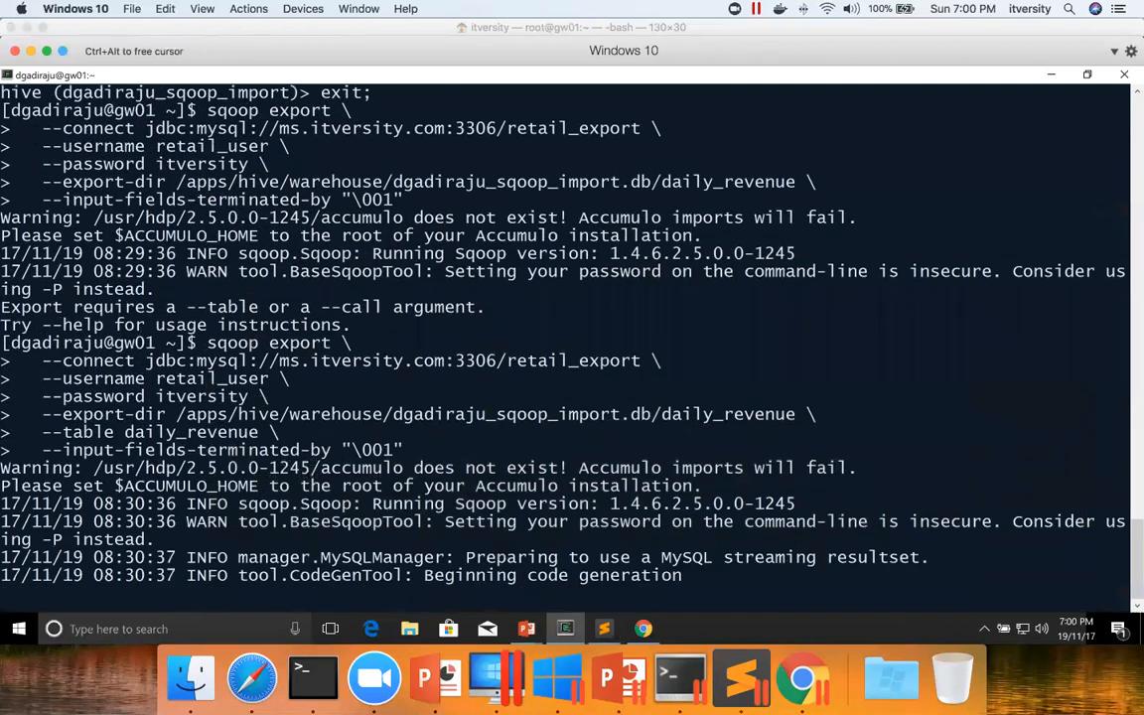
pyautogui.scroll(-3)
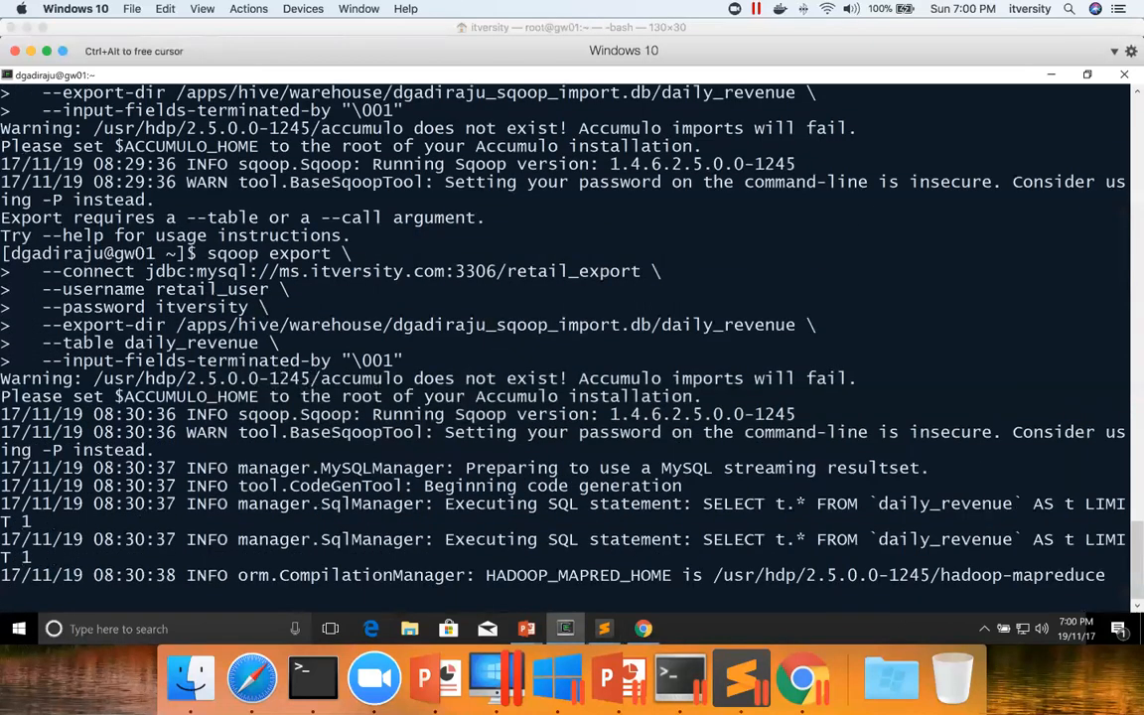
pyautogui.scroll(-3)
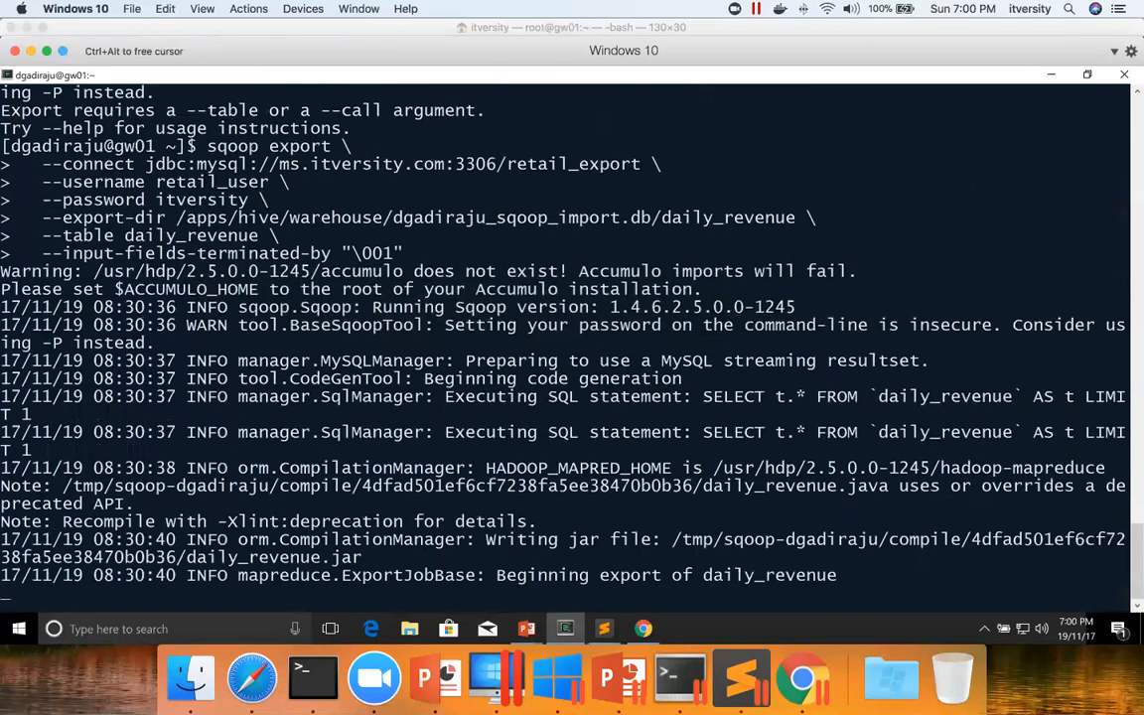
pyautogui.scroll(-3)
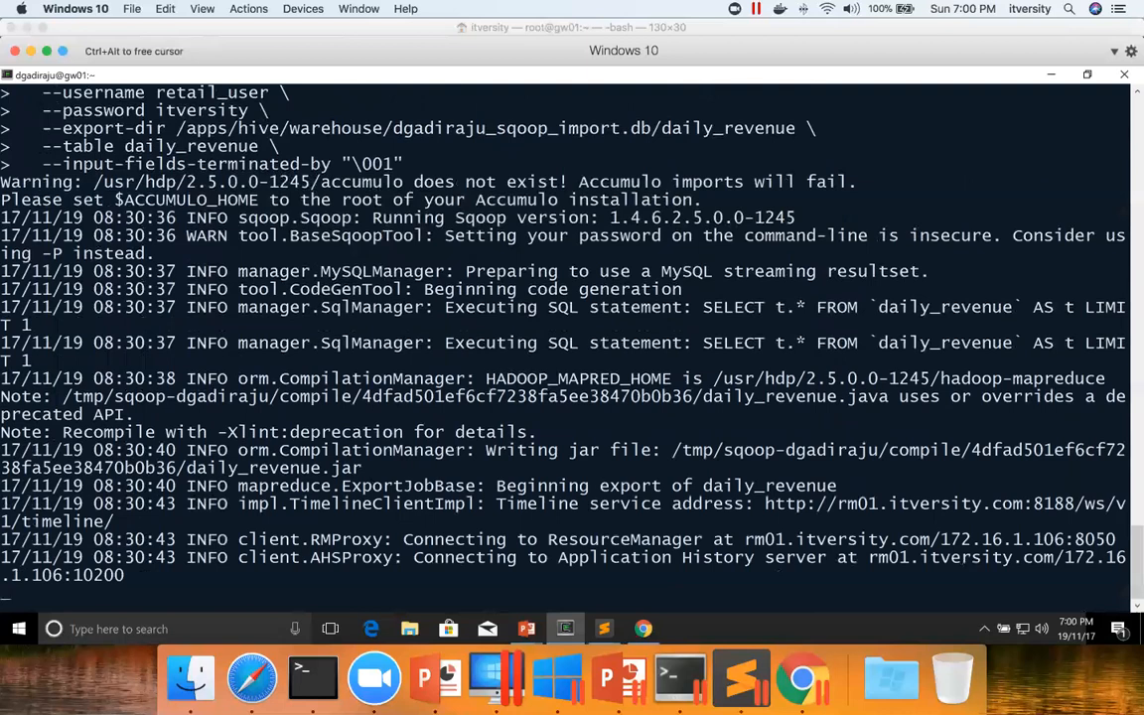
pyautogui.moveTo(784, 67)
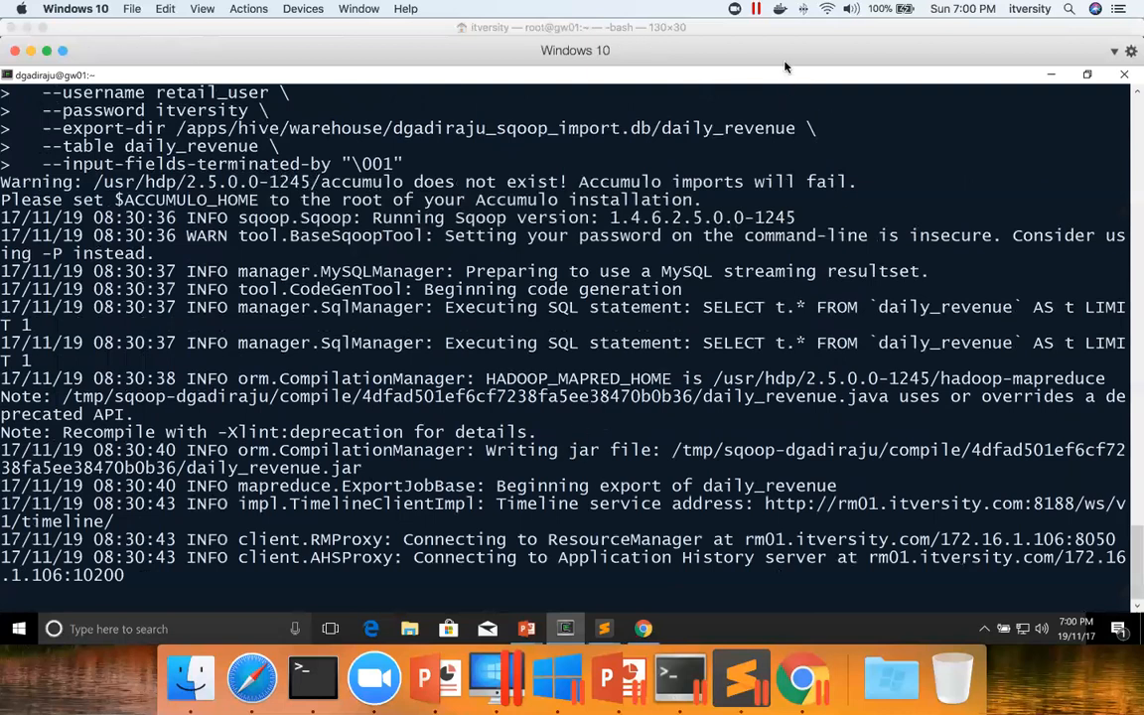
pyautogui.moveTo(691, 137)
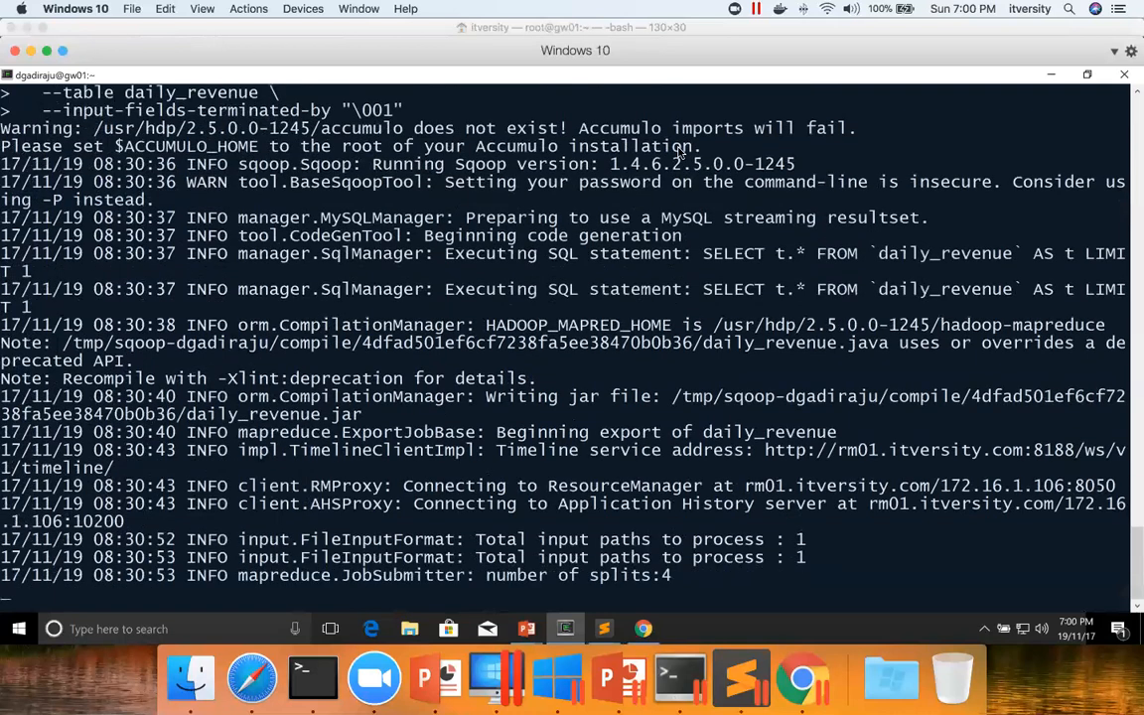
pyautogui.scroll(-3)
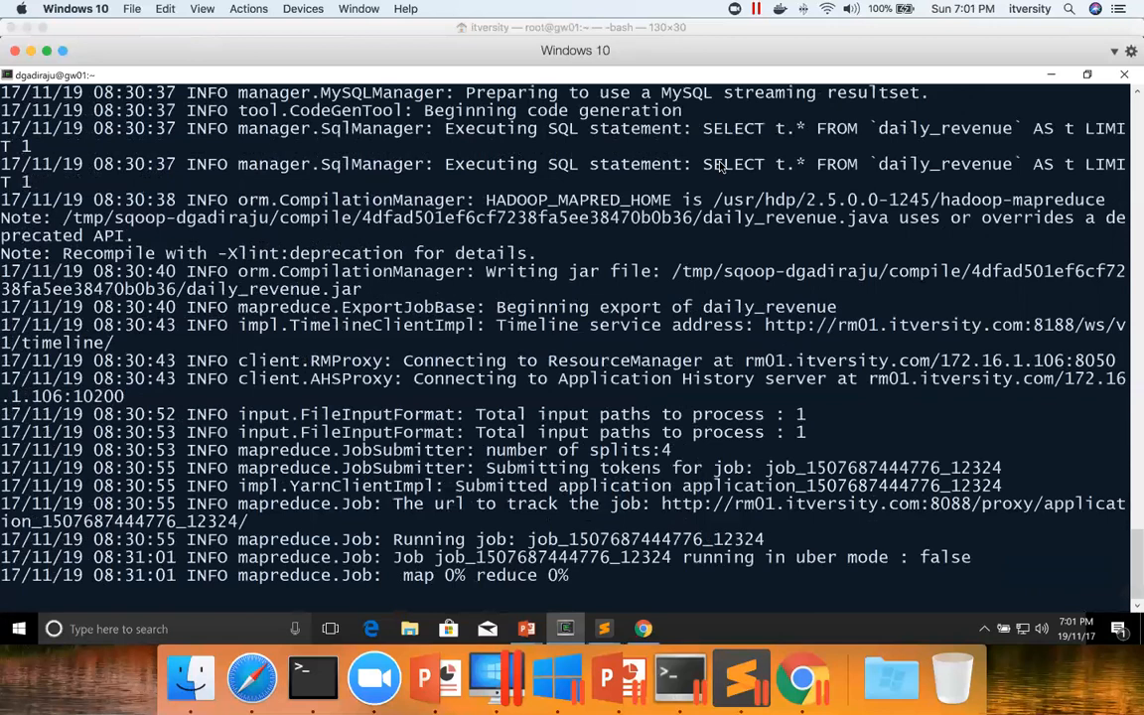
pyautogui.scroll(-3)
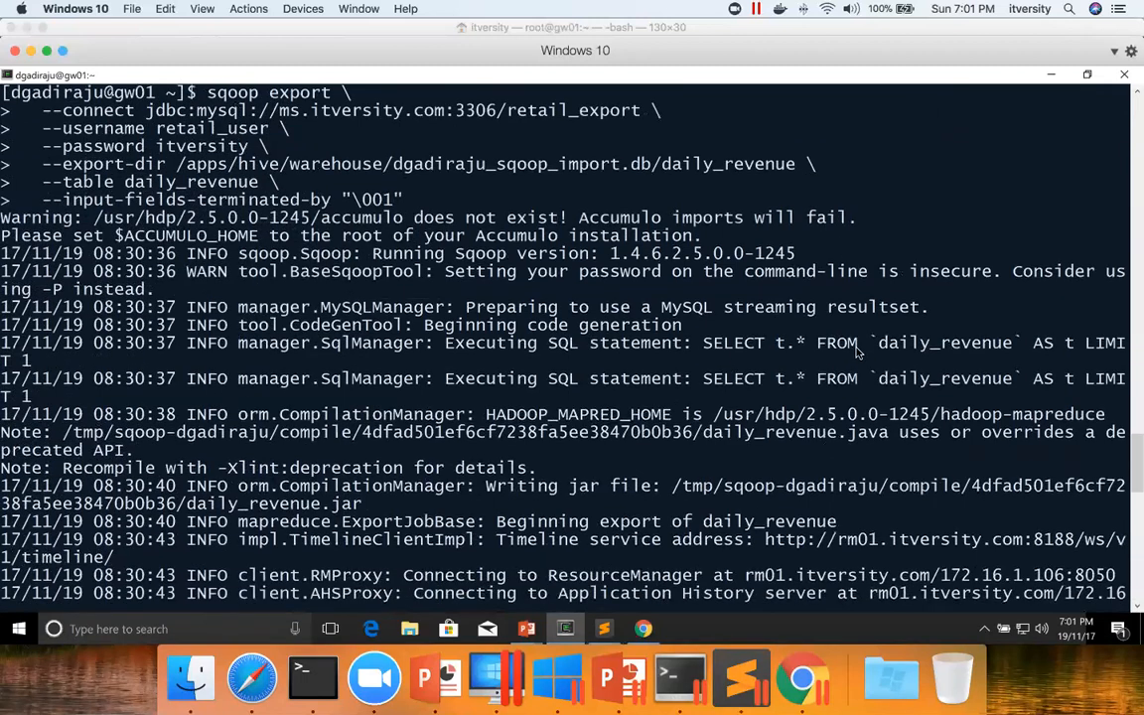
pyautogui.moveTo(815, 396)
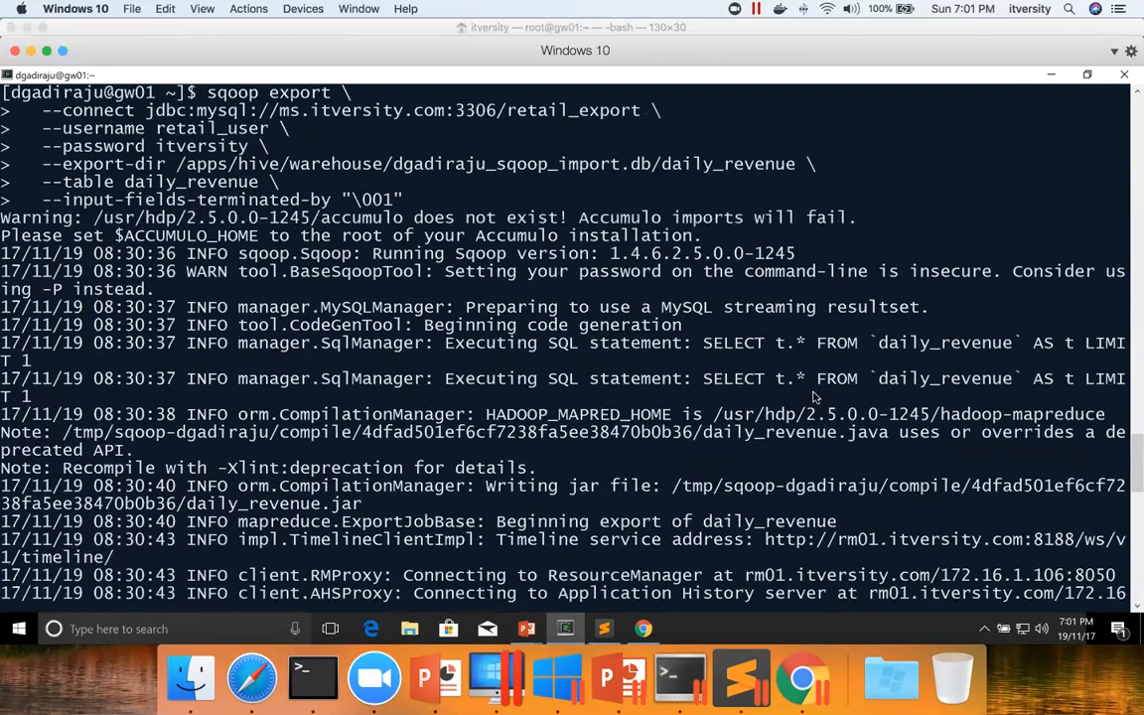
pyautogui.moveTo(623, 409)
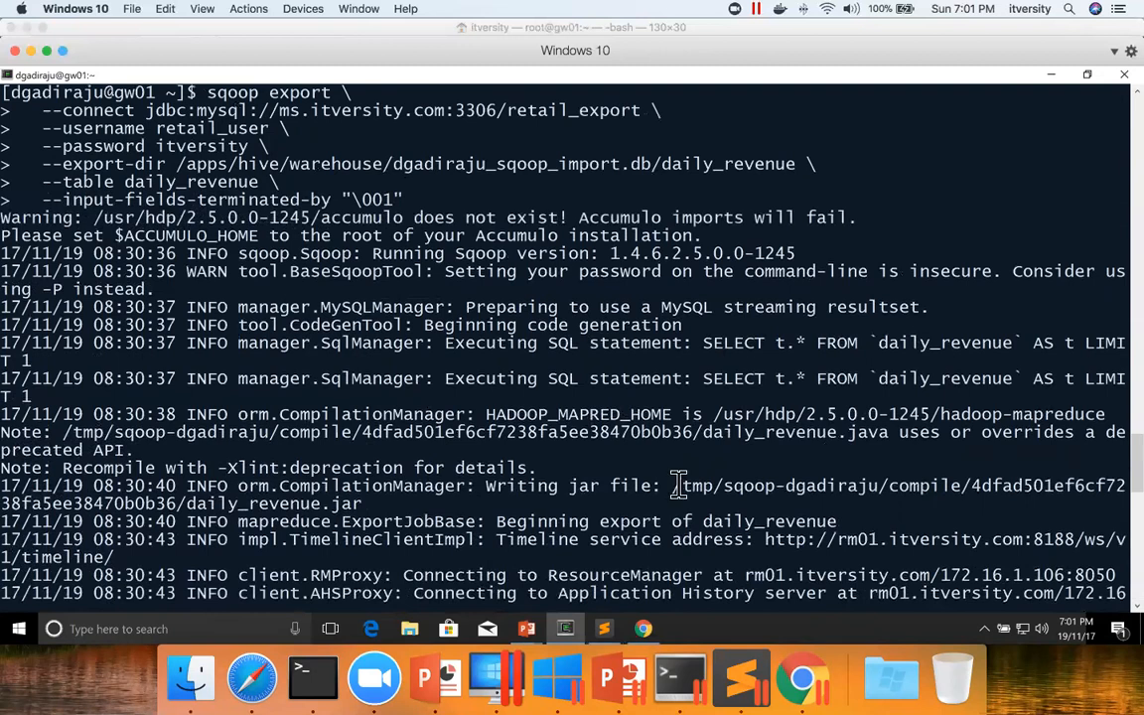
pyautogui.scroll(-3)
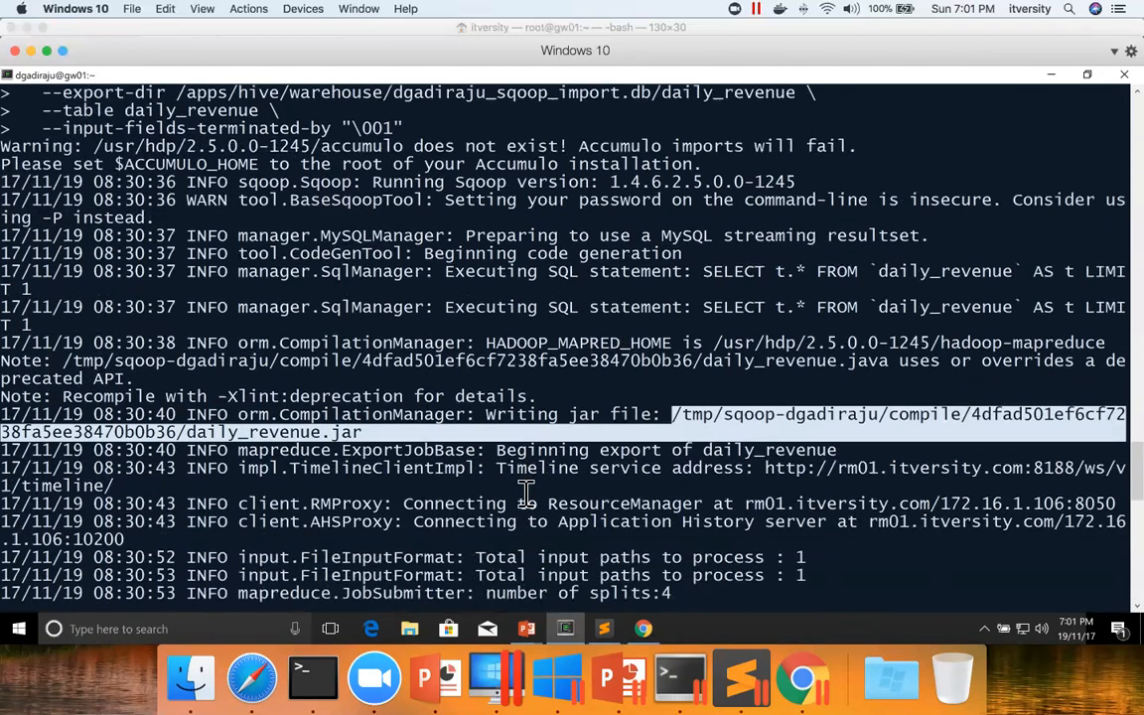
pyautogui.moveTo(566, 484)
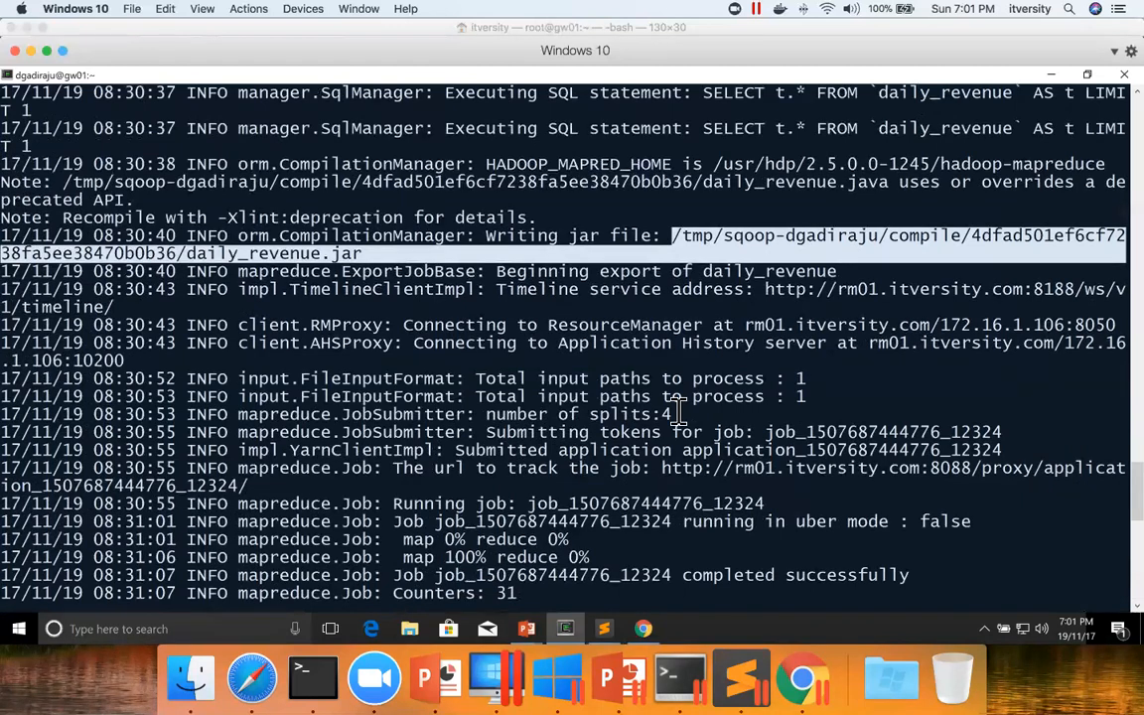
pyautogui.scroll(-3)
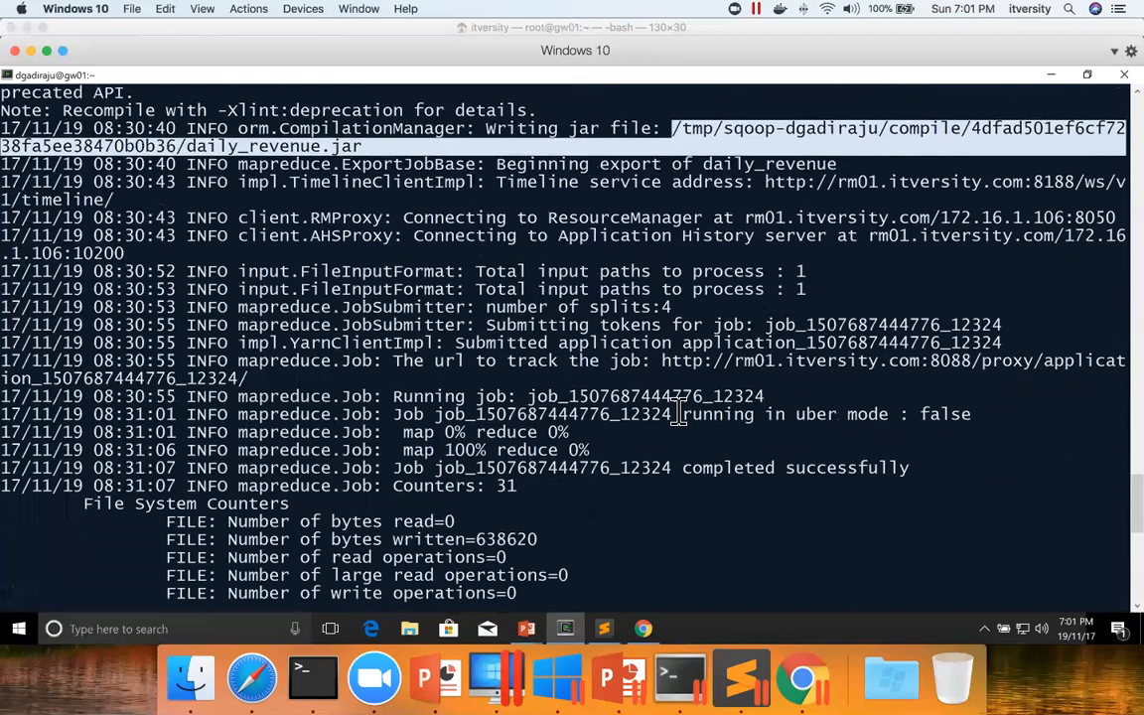
# Scroll to the final counters reporting Exported 7 records
pyautogui.scroll(-3)
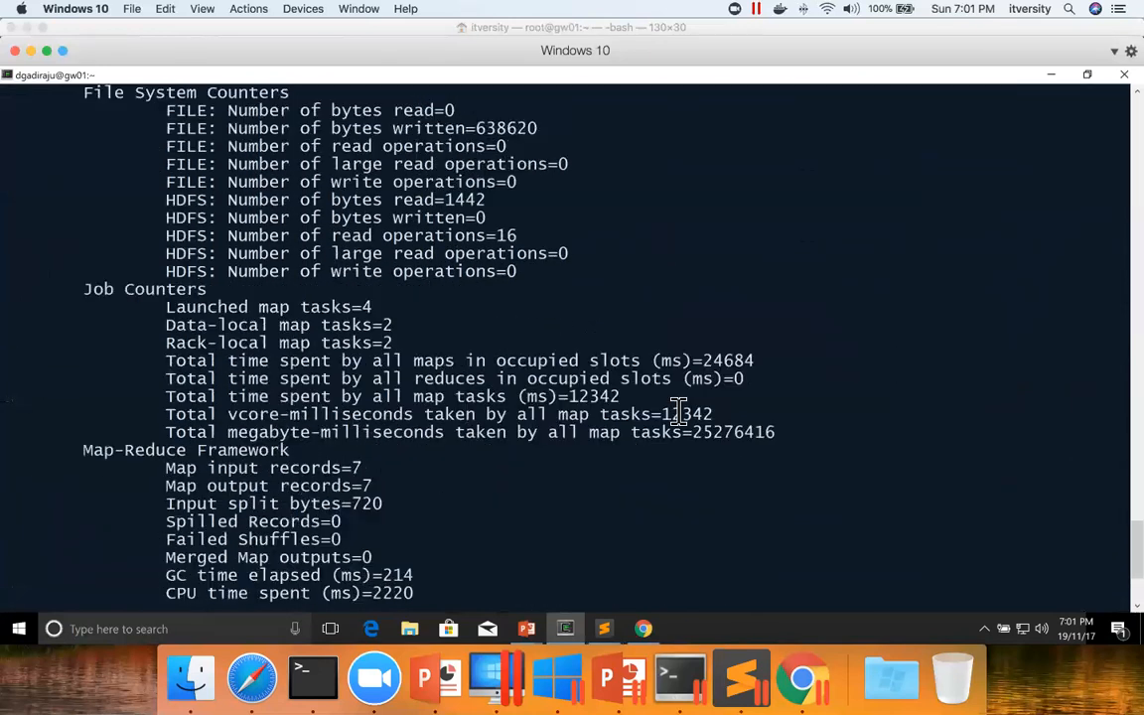
pyautogui.scroll(-3)
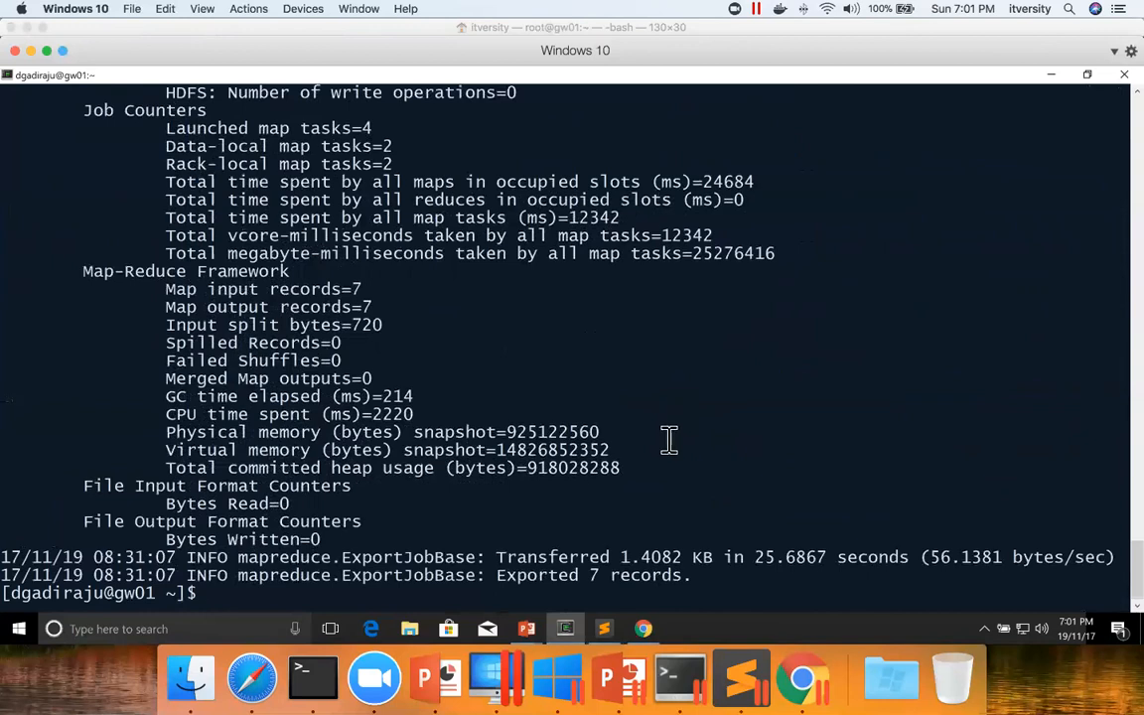
pyautogui.moveTo(750, 564)
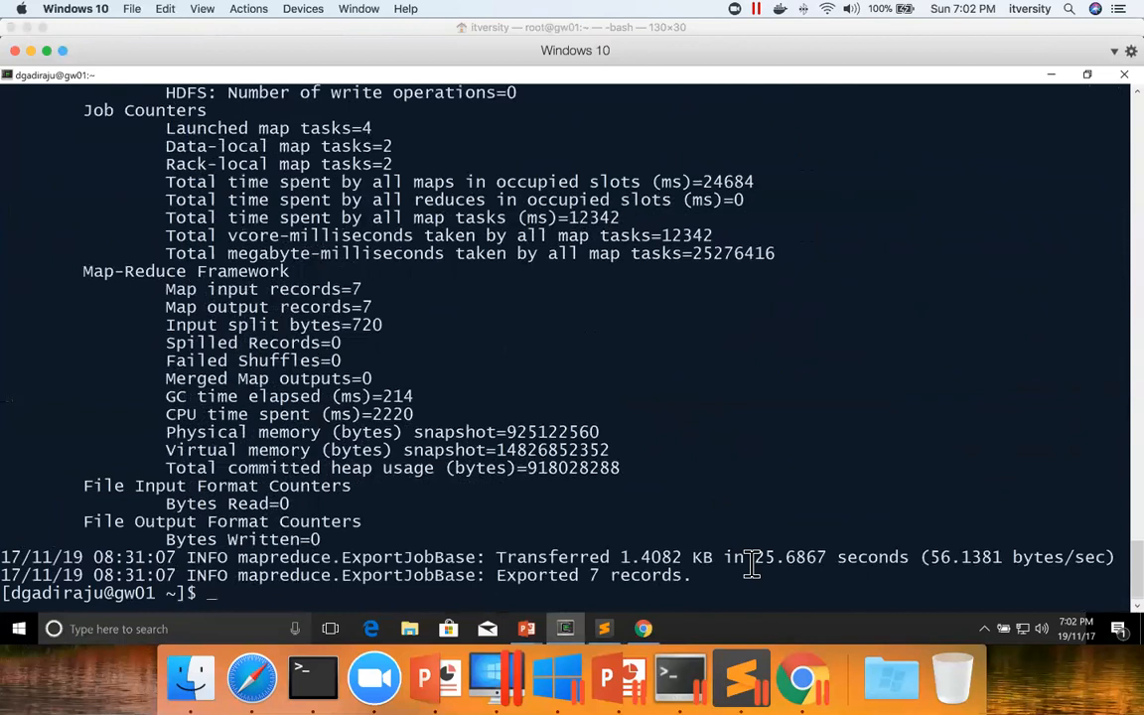
pyautogui.moveTo(693, 533)
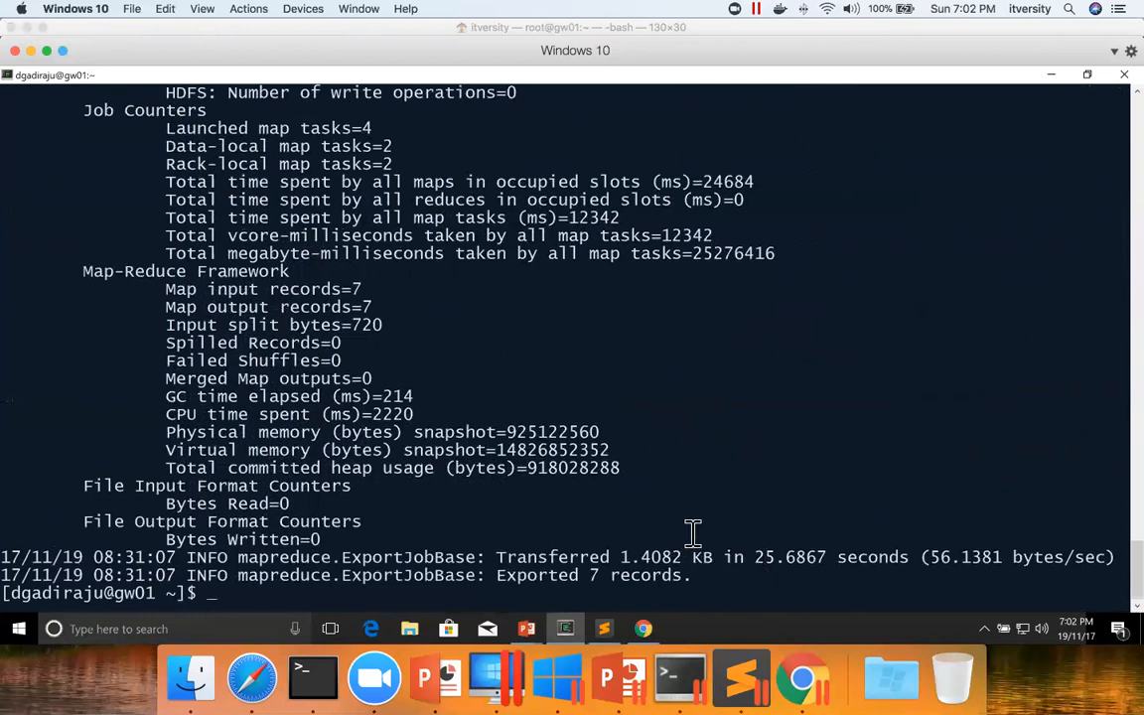
pyautogui.moveTo(709, 526)
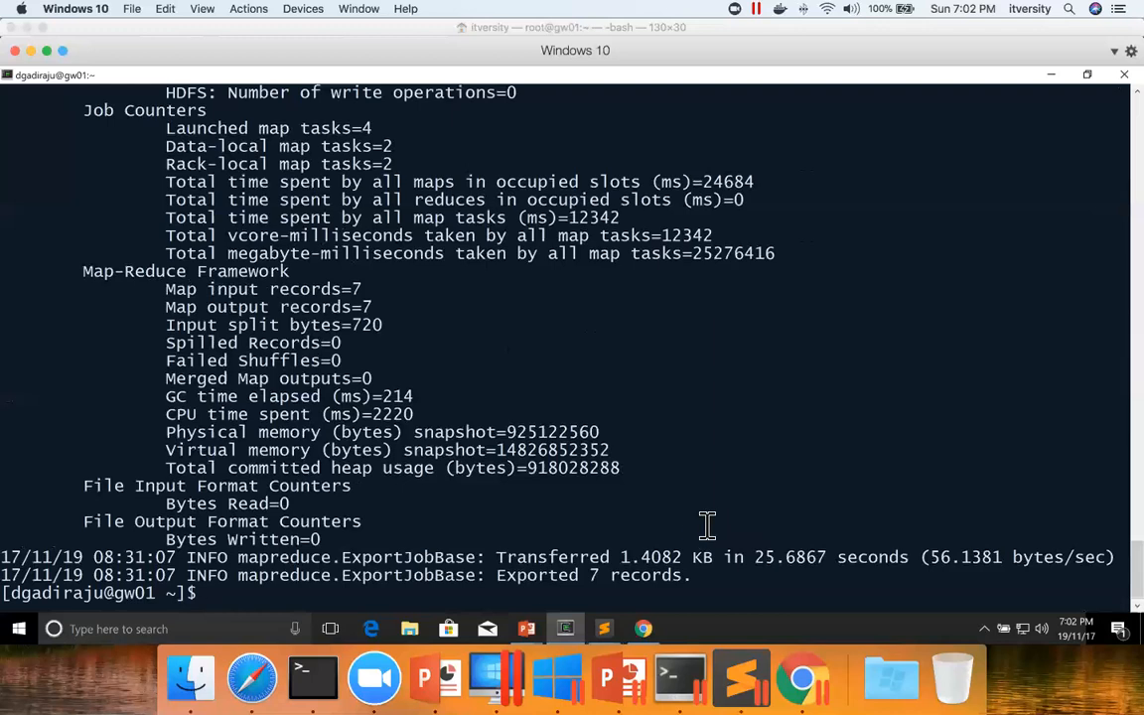
# Switch to the retail_export database and select all rows from daily_revenue, returning 7 records
pyautogui.write('hive')
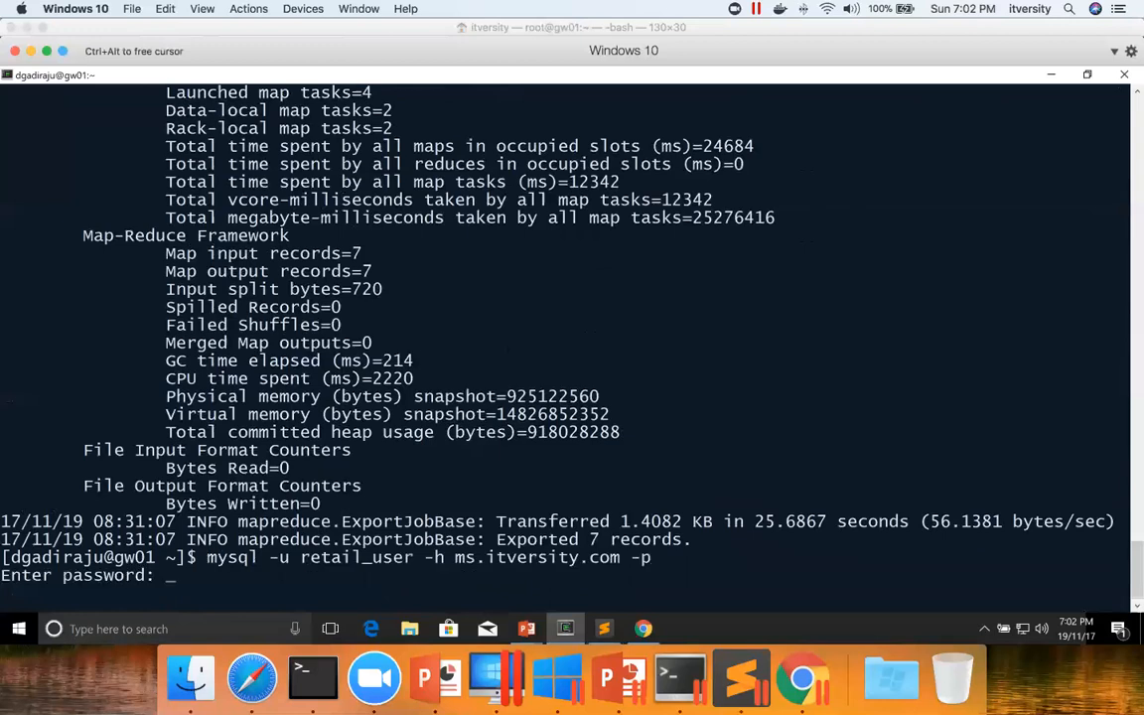
pyautogui.write('us')
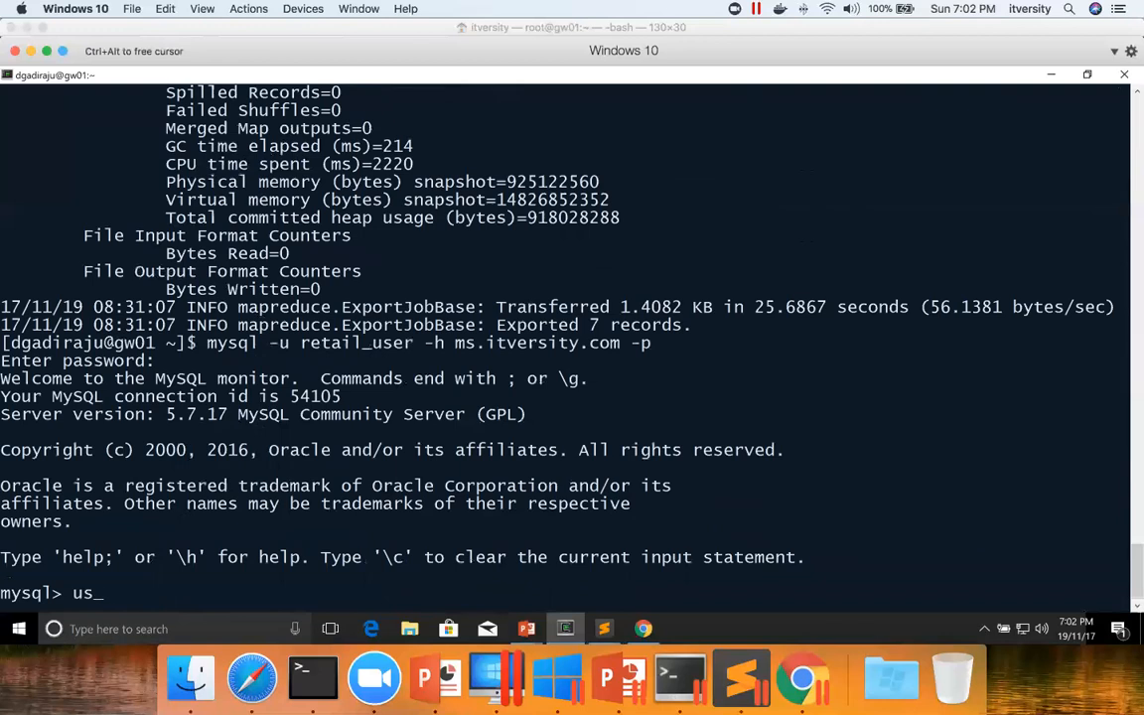
pyautogui.write('e retail_')
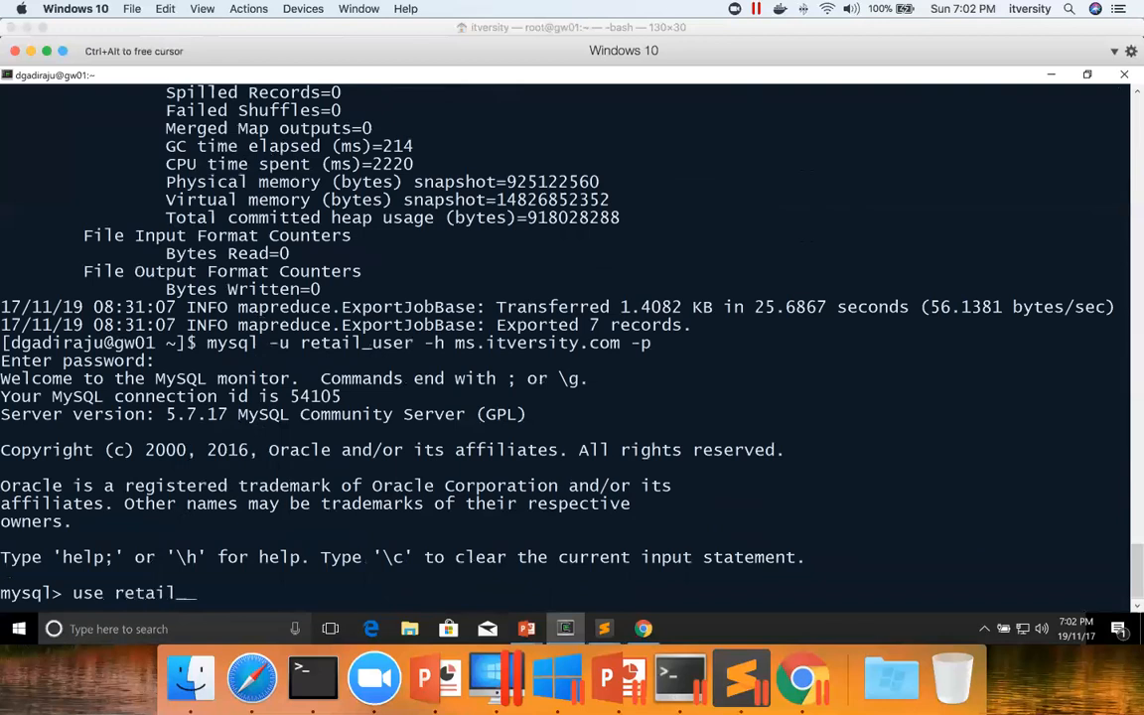
pyautogui.write('export;')
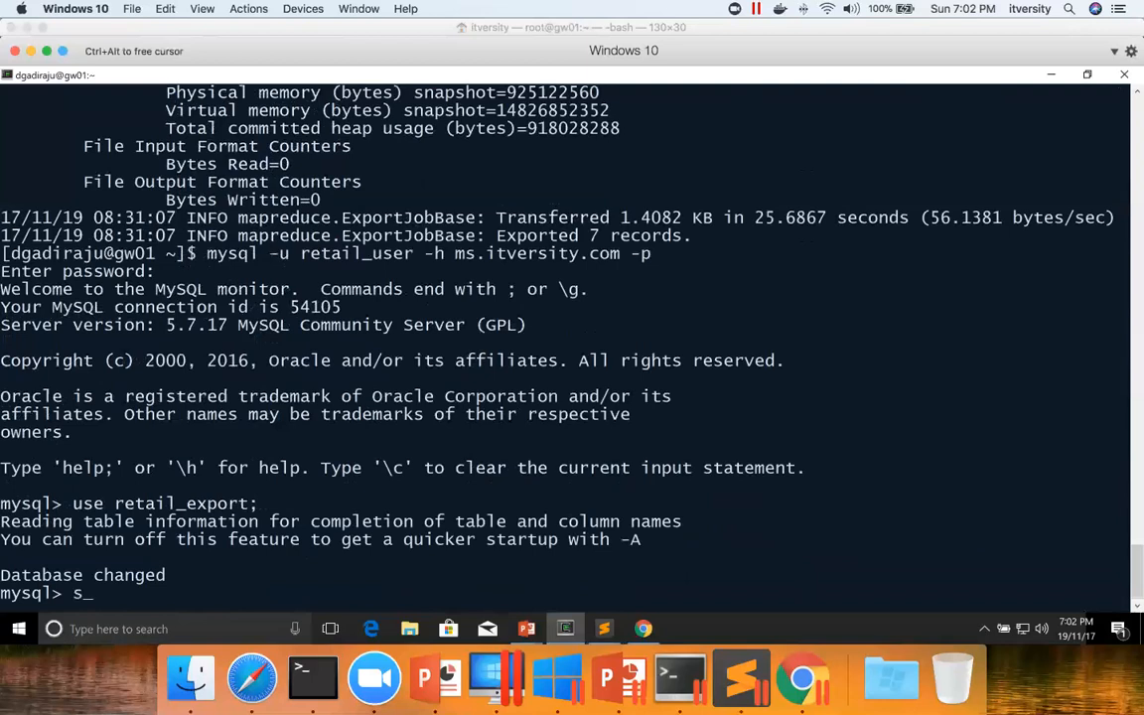
pyautogui.write('elect *')
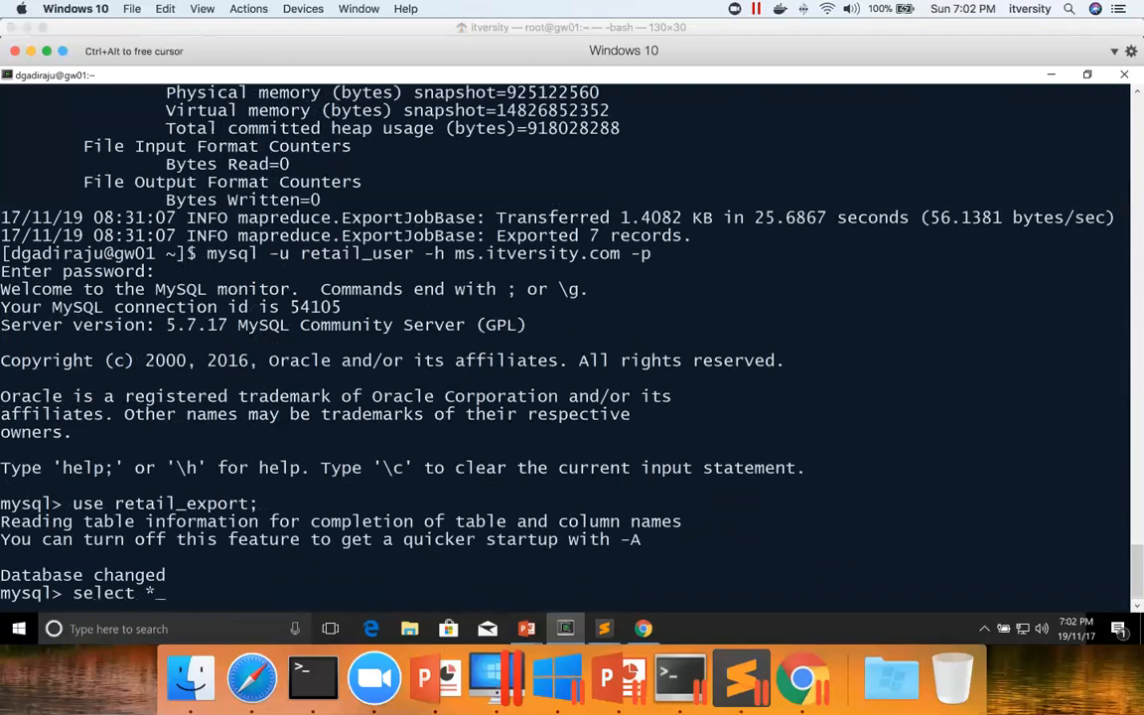
pyautogui.write('from')
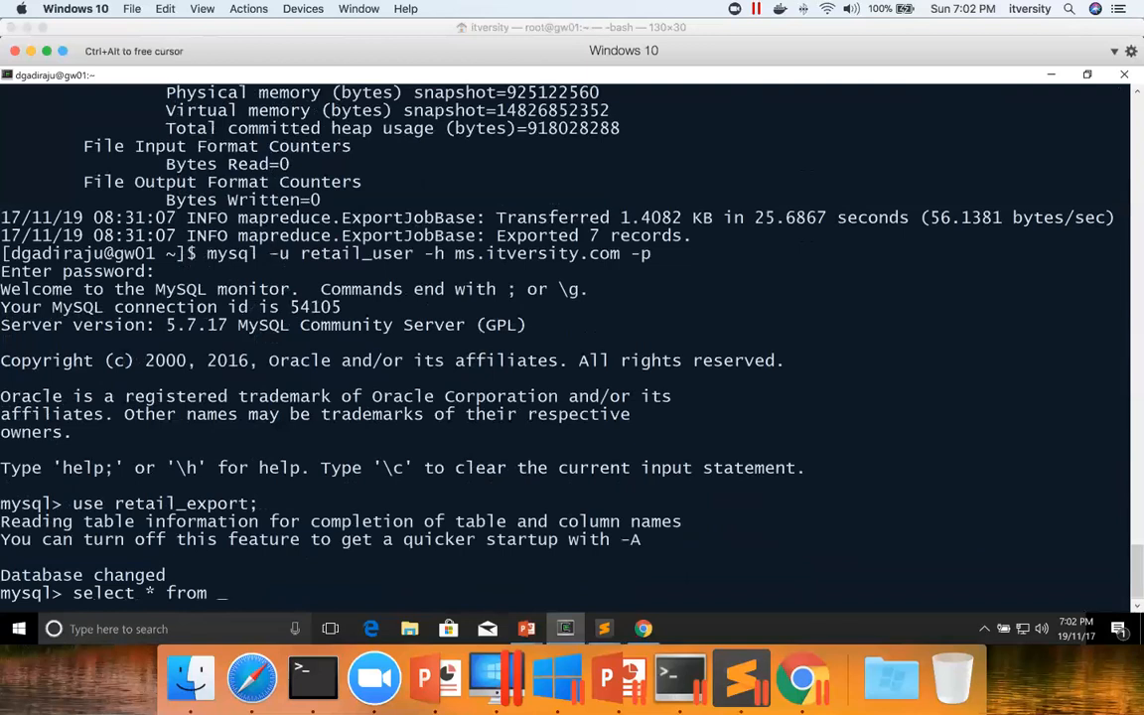
pyautogui.write('daily_reven')
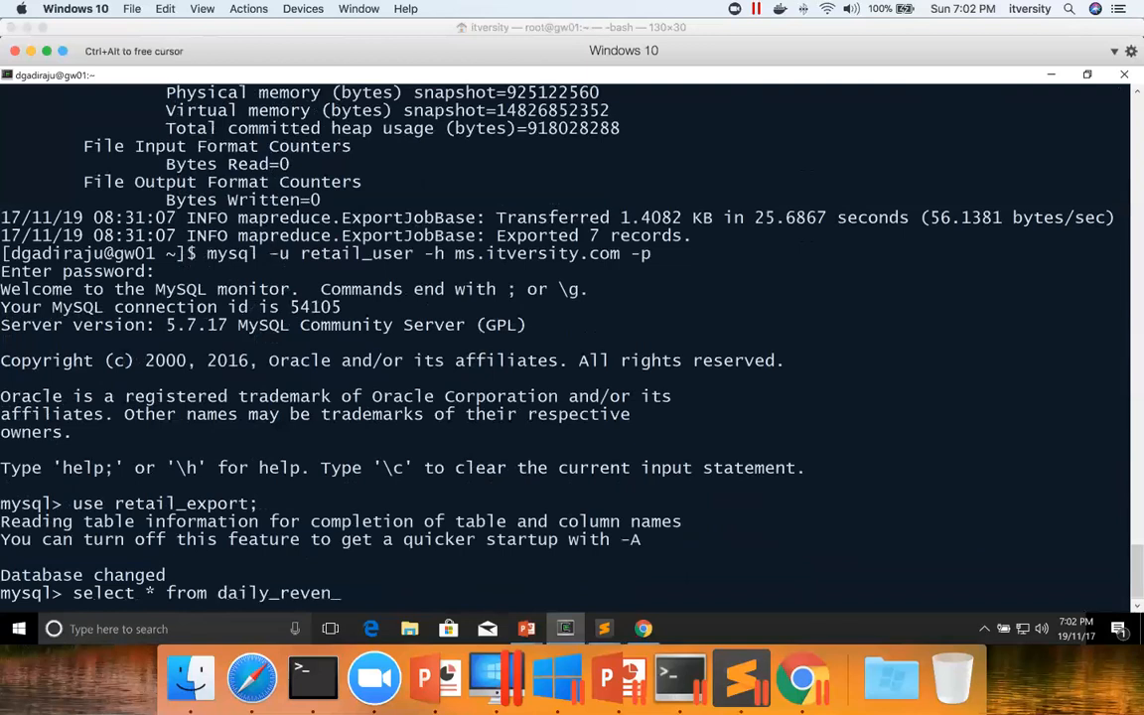
pyautogui.press('Return')
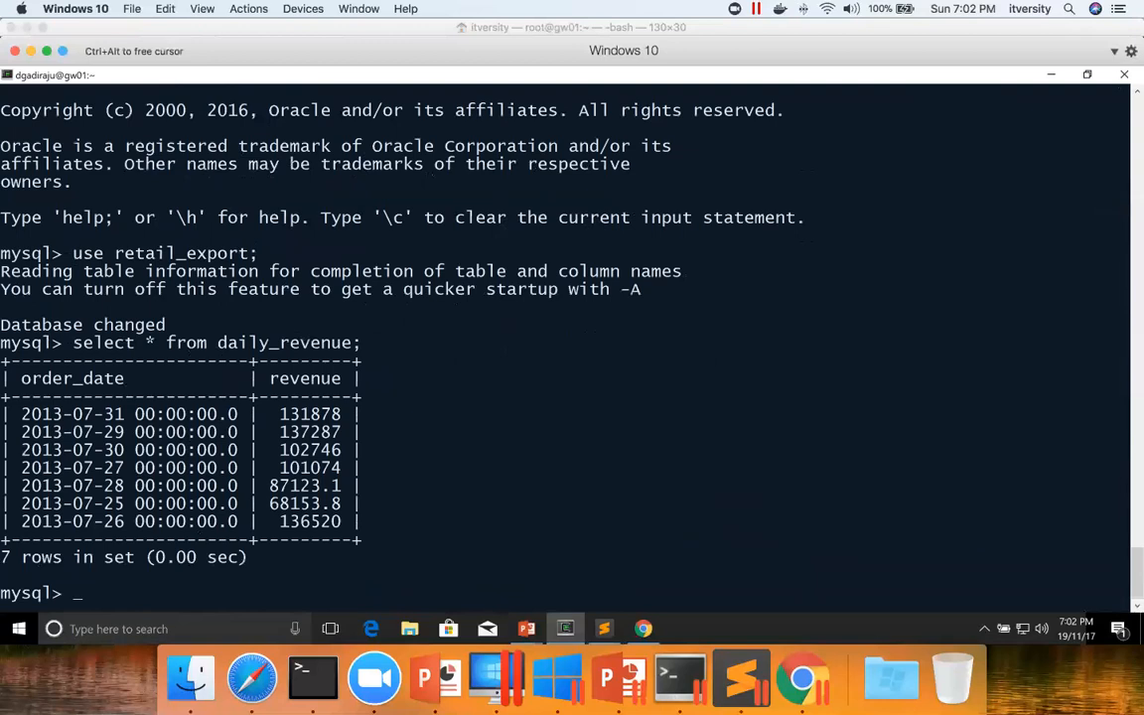
pyautogui.moveTo(605, 640)
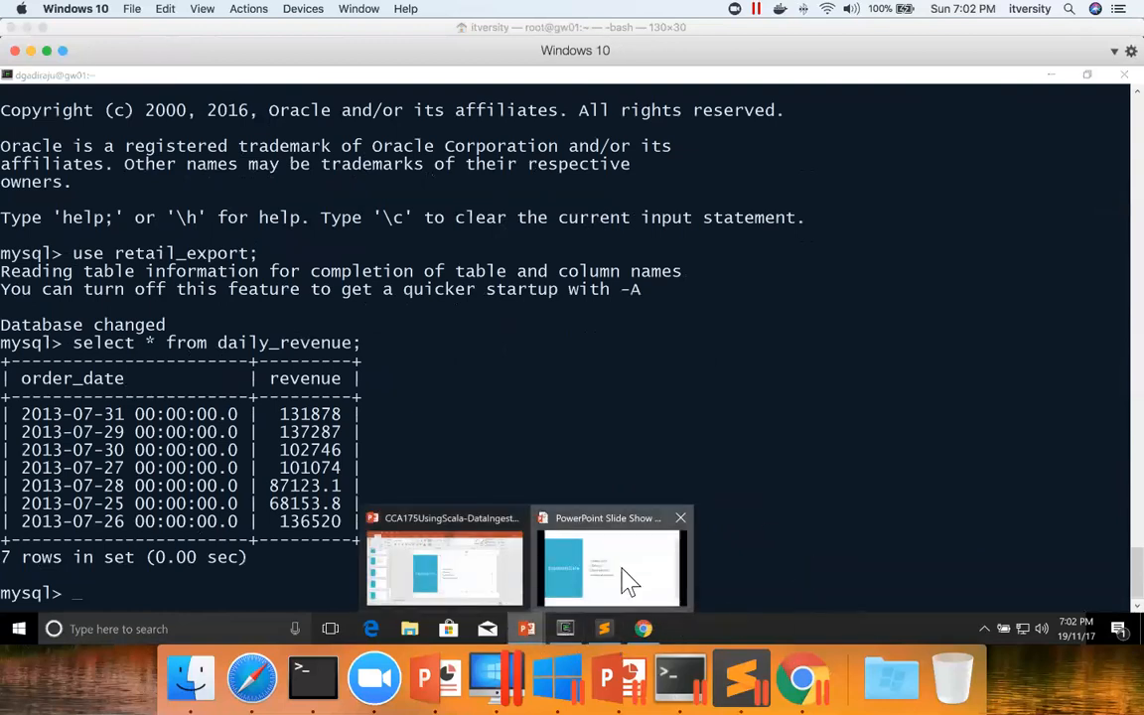
# Show the Exporting Data slide, then return to the Sqoop User Guide in the browser
pyautogui.click(611, 568)
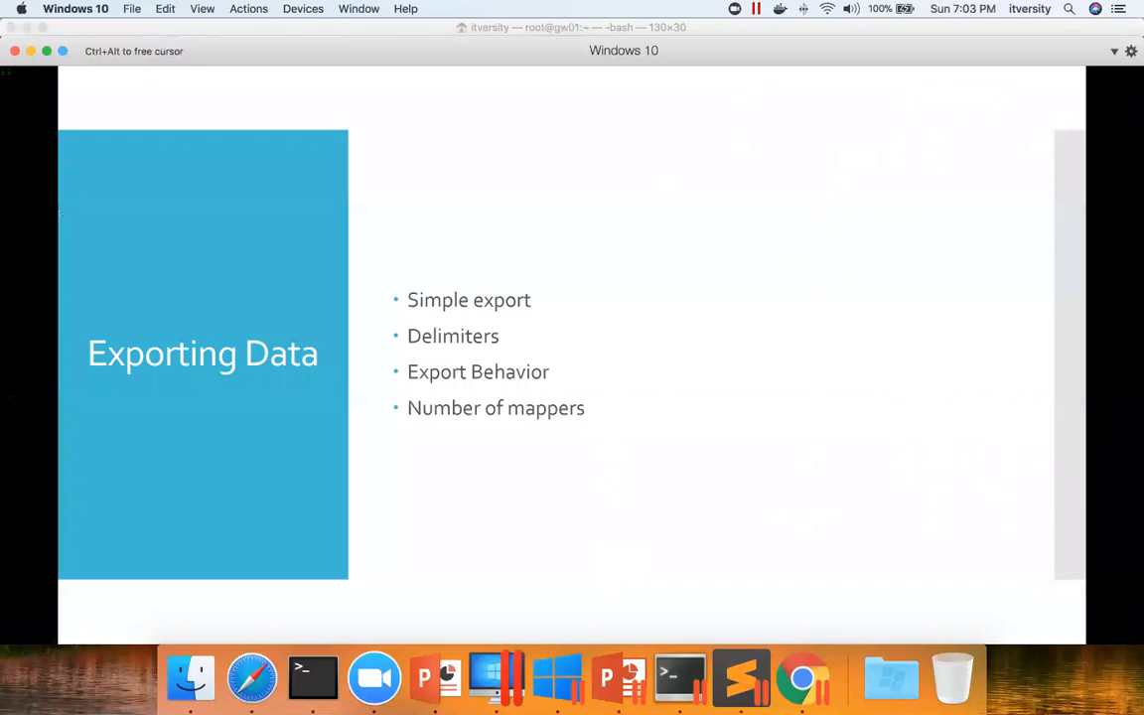
pyautogui.moveTo(802, 679)
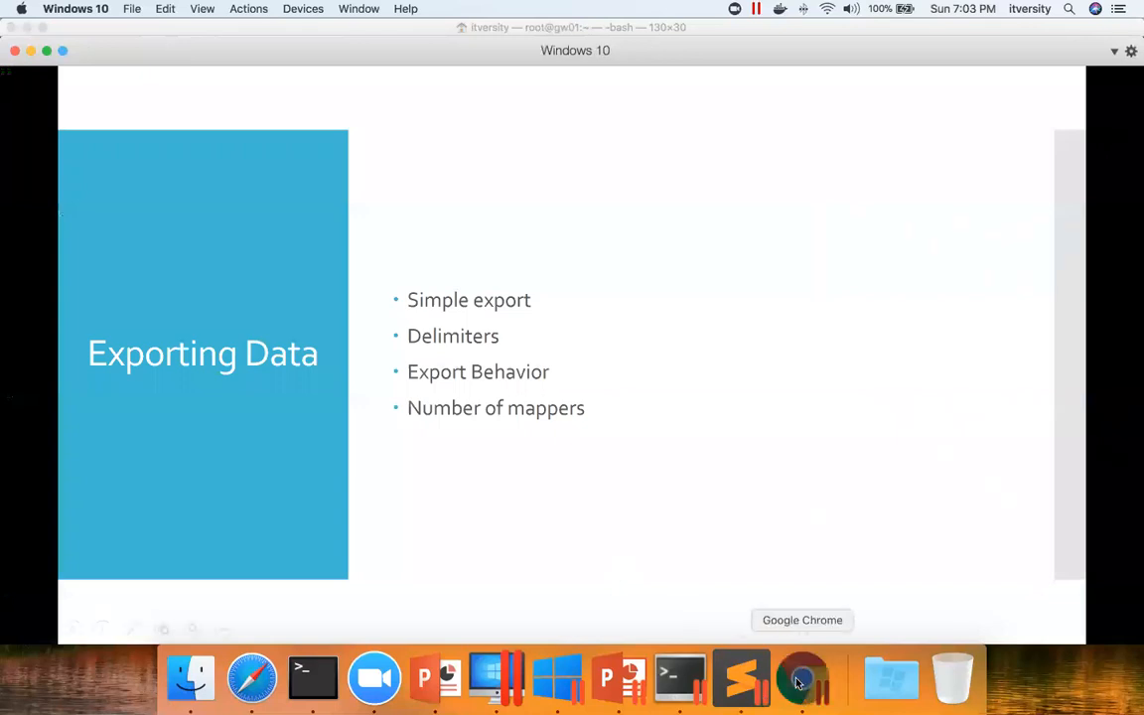
pyautogui.click(802, 680)
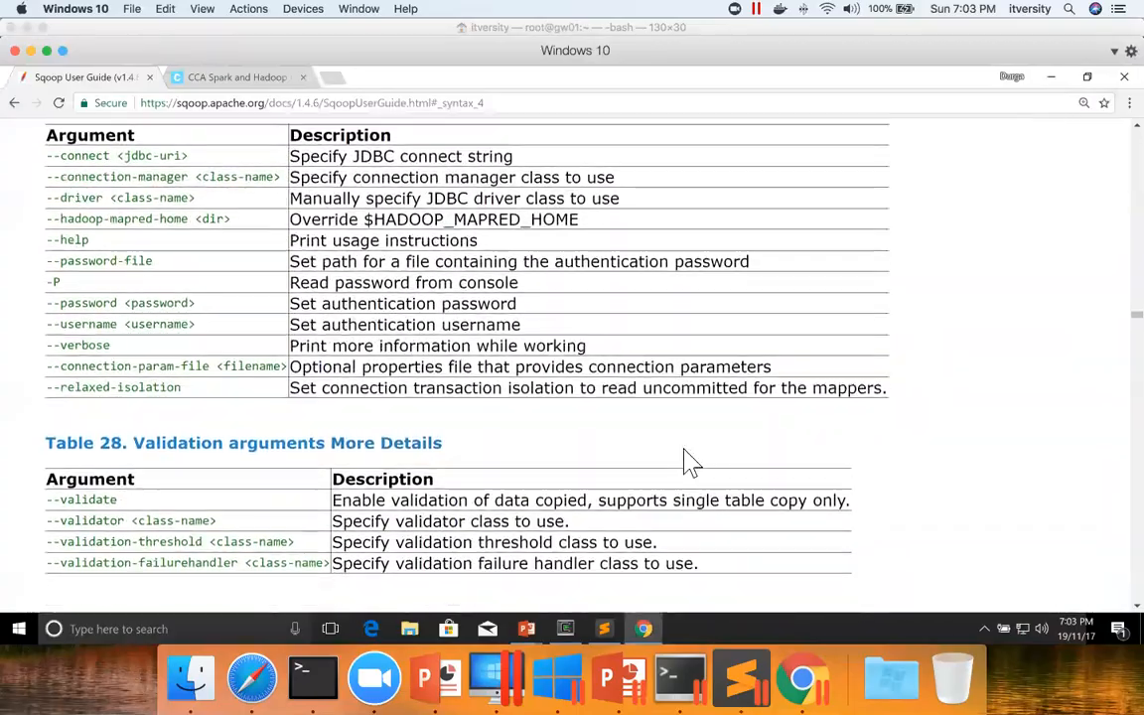
# Scroll to Table 29 export control arguments and highlight 'table' and 'string' in --table and --input-null-string
pyautogui.scroll(-3)
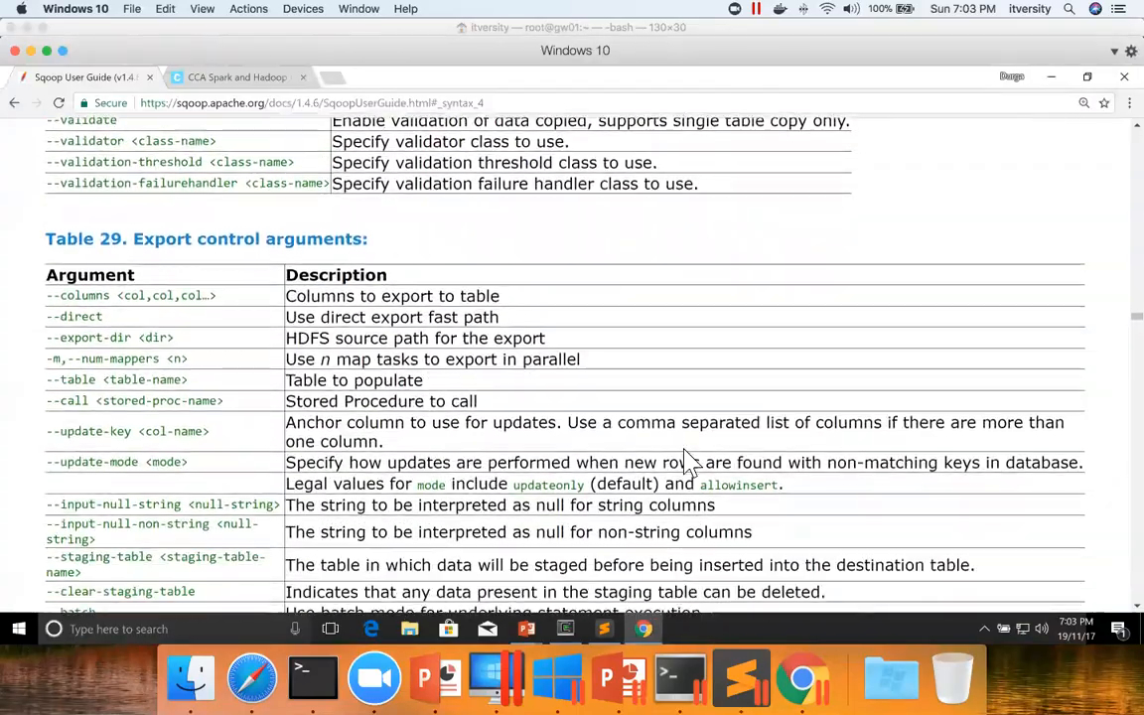
pyautogui.scroll(-3)
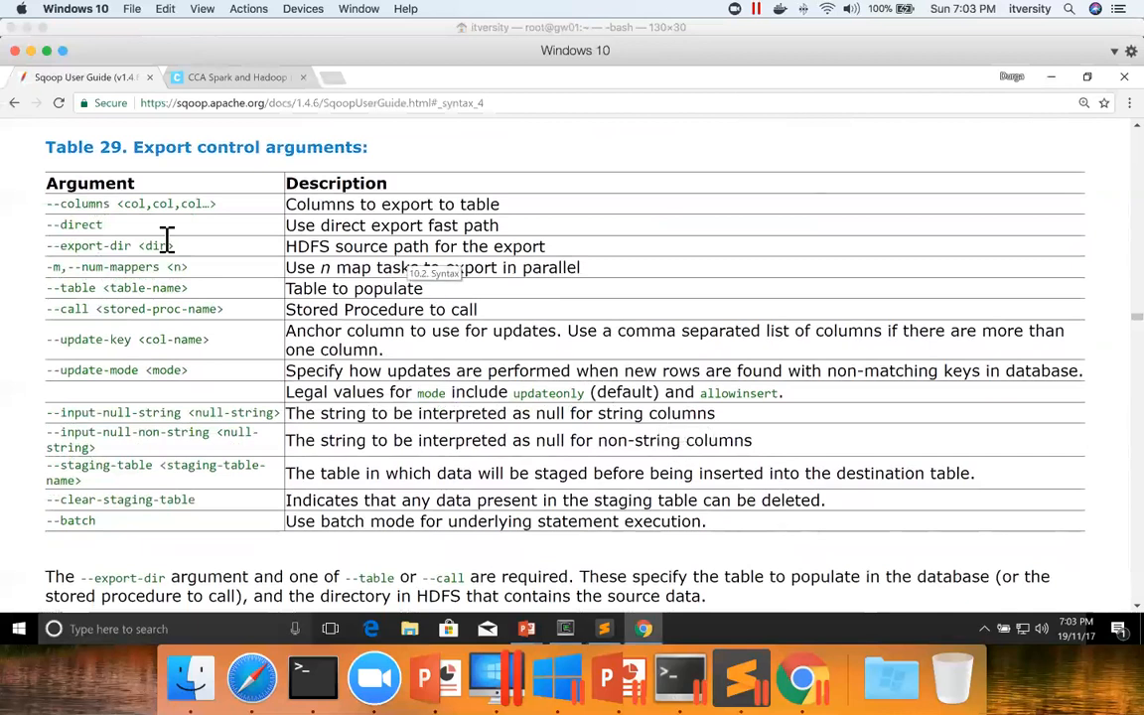
pyautogui.moveTo(103, 246)
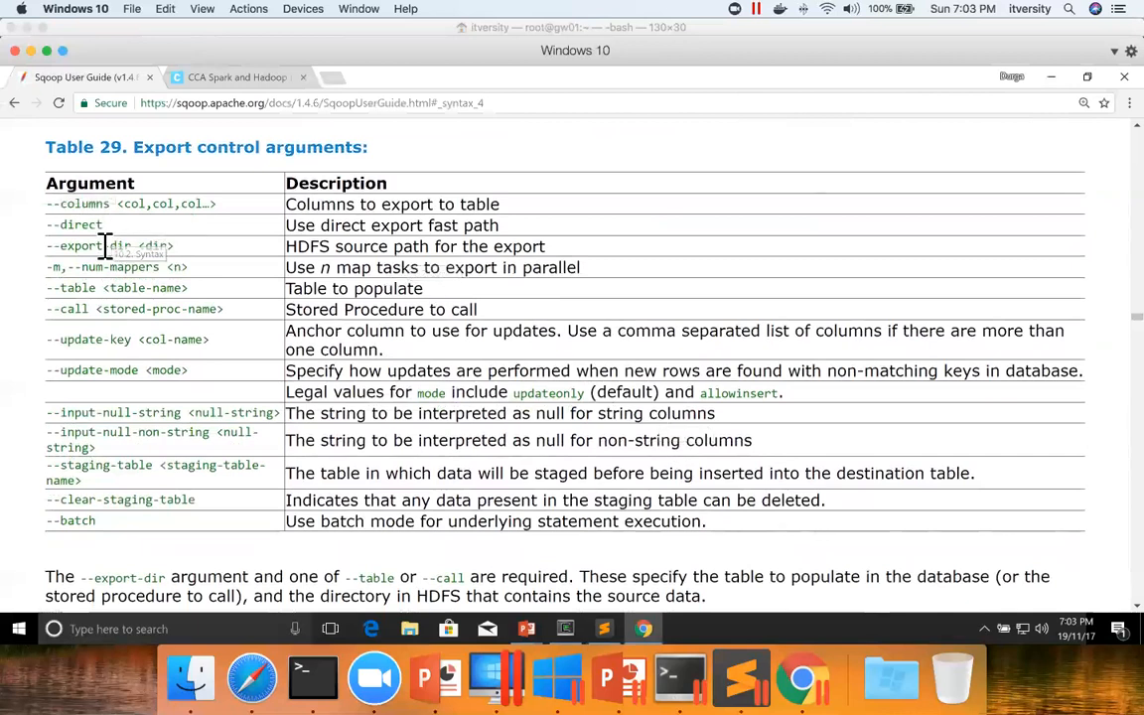
pyautogui.doubleClick(88, 246)
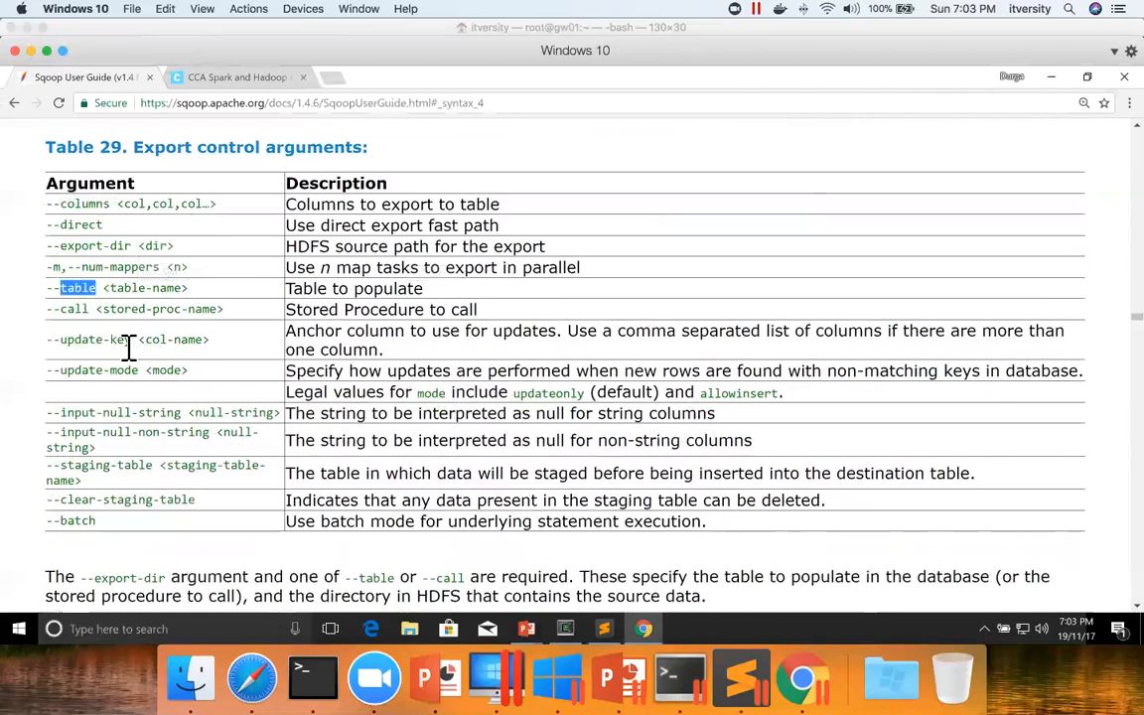
pyautogui.moveTo(157, 411)
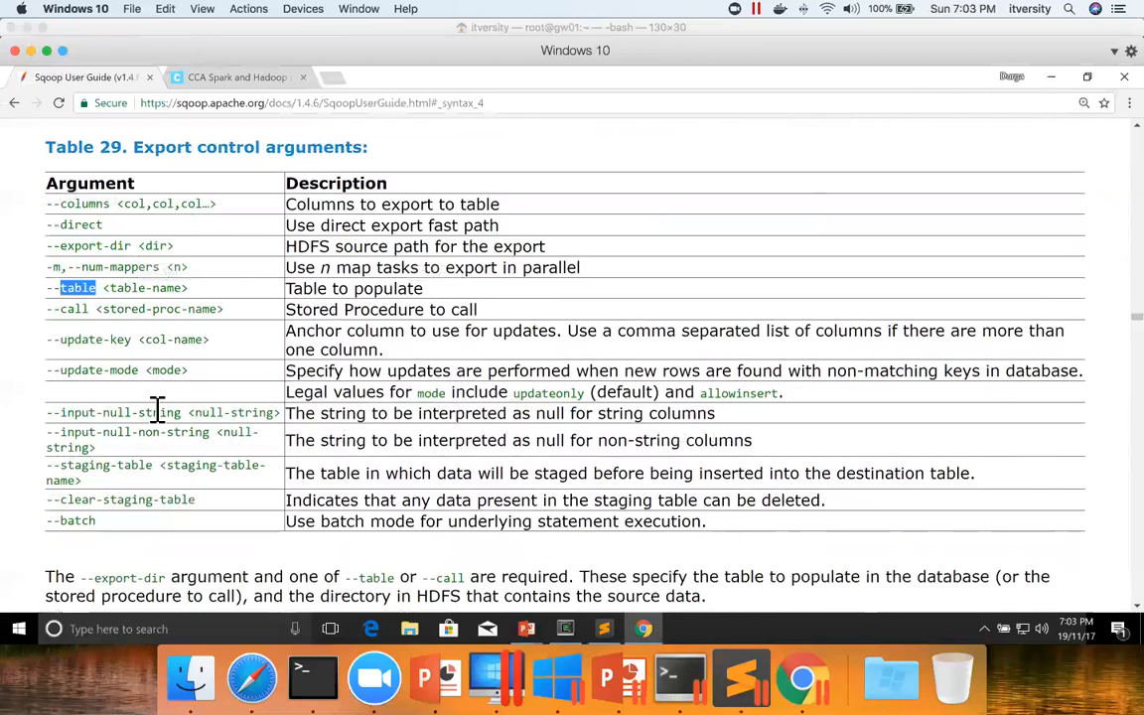
pyautogui.doubleClick(159, 411)
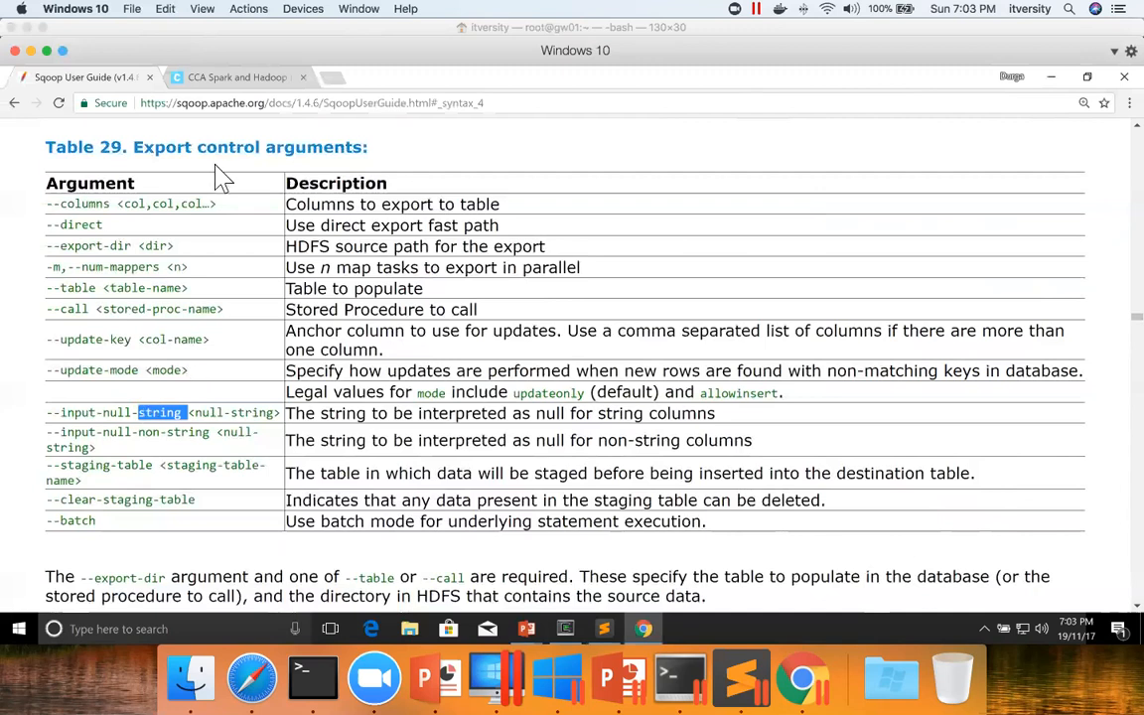
pyautogui.moveTo(237, 76)
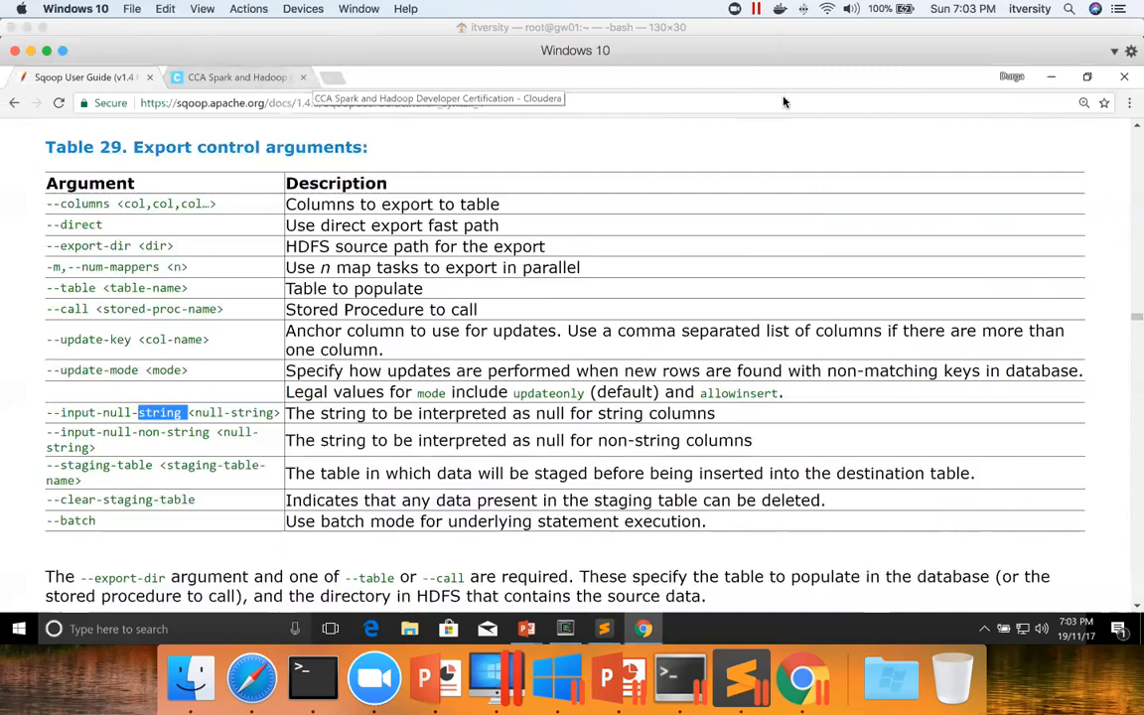